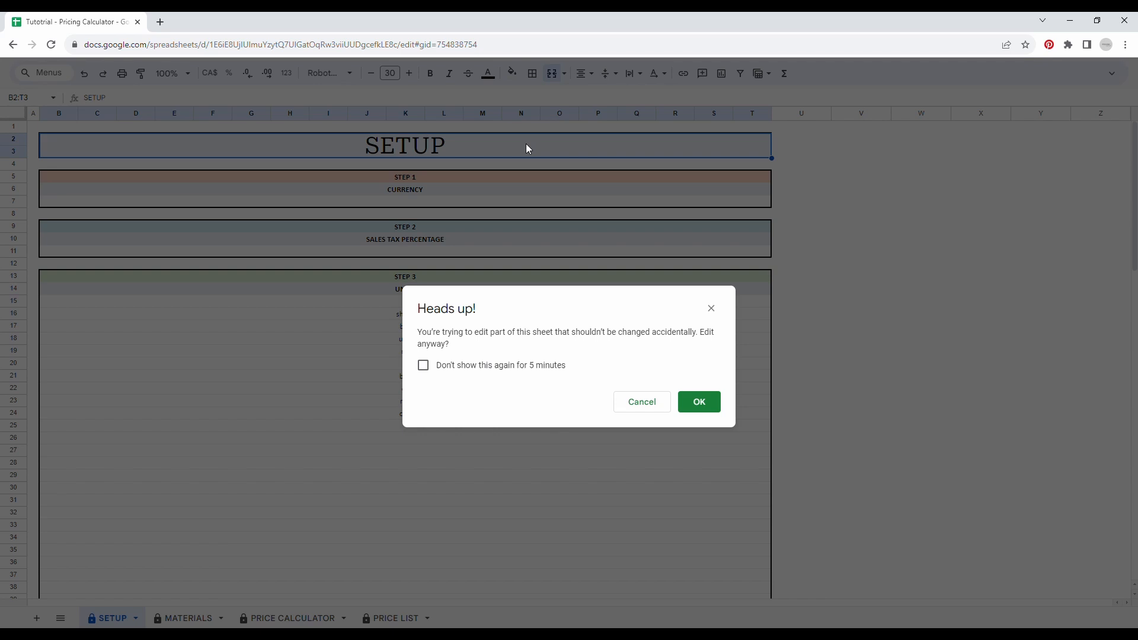
{"action": "mouse_move", "coordinate": [553, 355]}
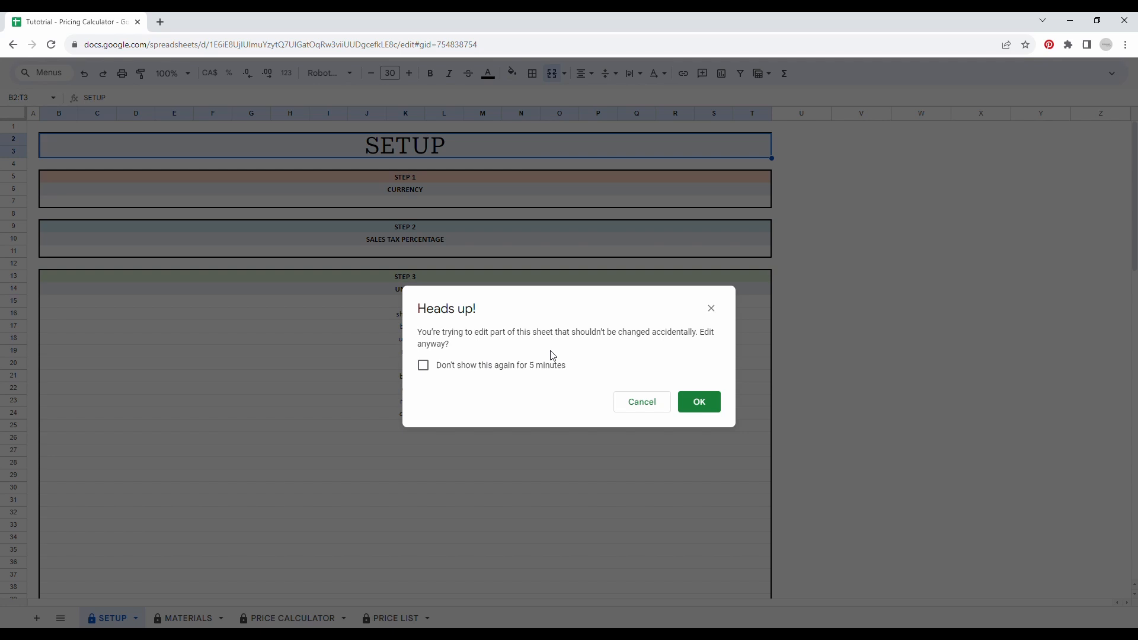
{"action": "mouse_move", "coordinate": [654, 356]}
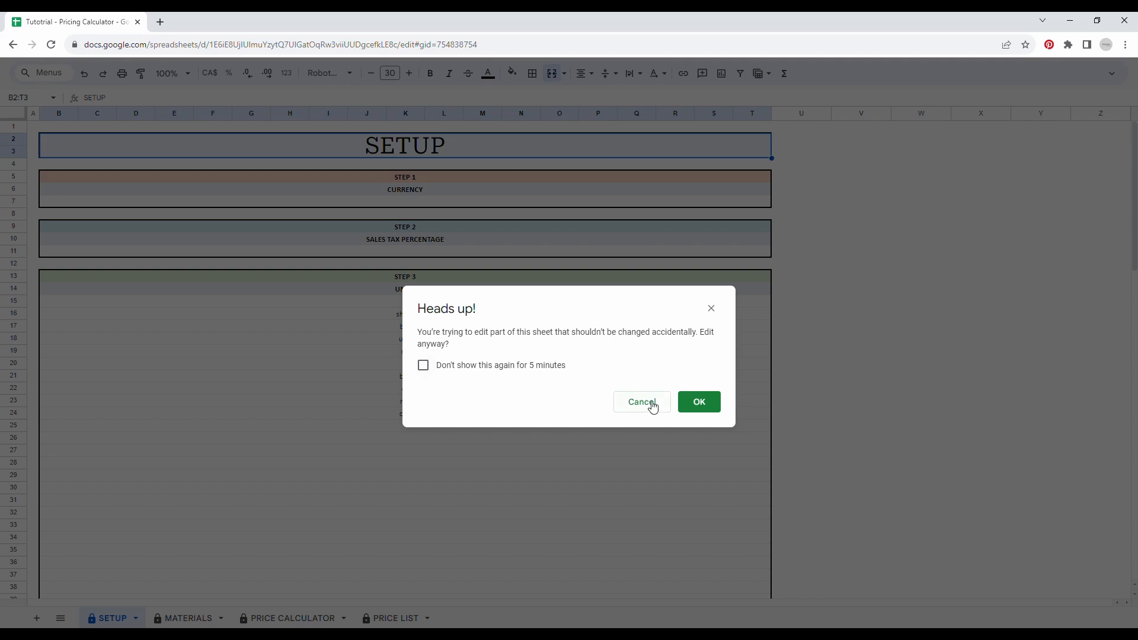
Step: Dismiss the edit warning, then set the SETUP currency to $ and sales tax to 10%
{"action": "left_click", "coordinate": [641, 402]}
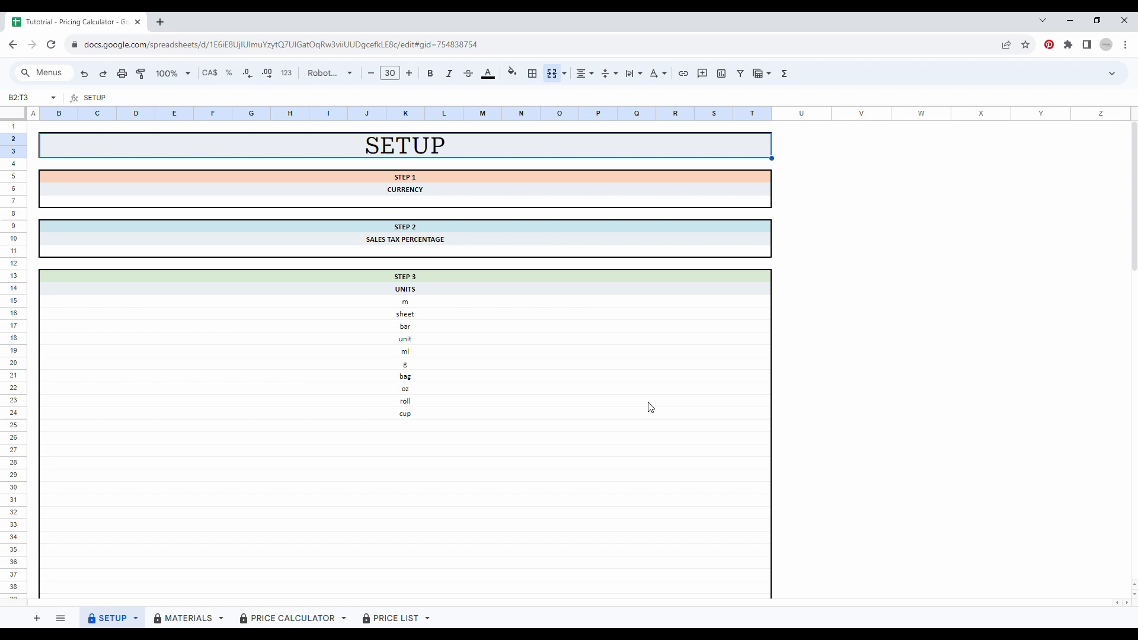
{"action": "left_click", "coordinate": [404, 364]}
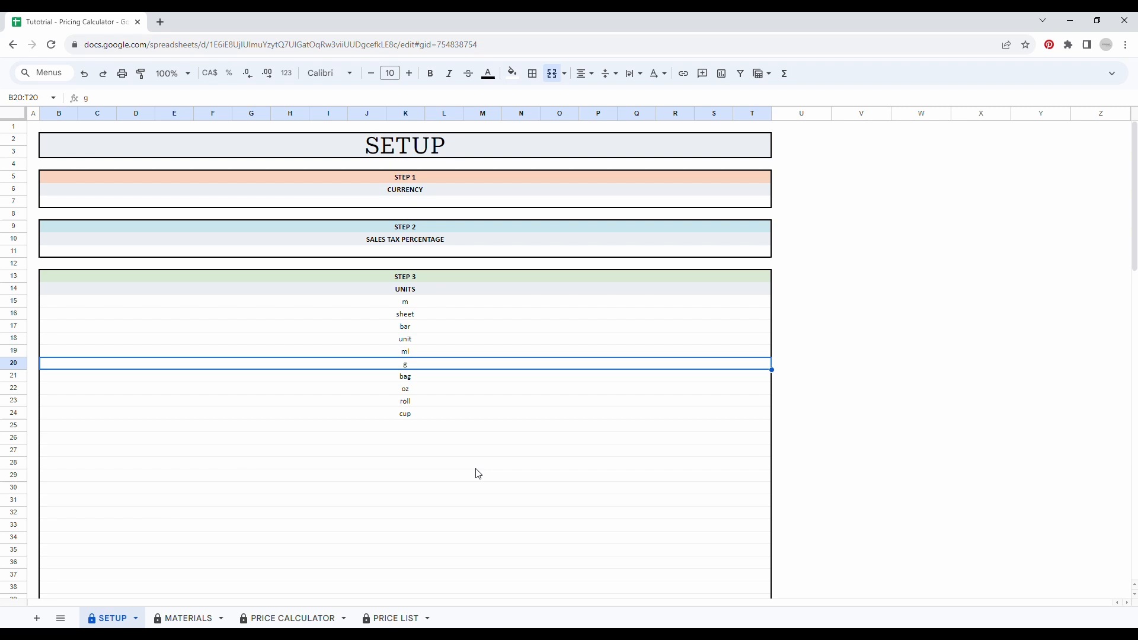
{"action": "left_click", "coordinate": [425, 201]}
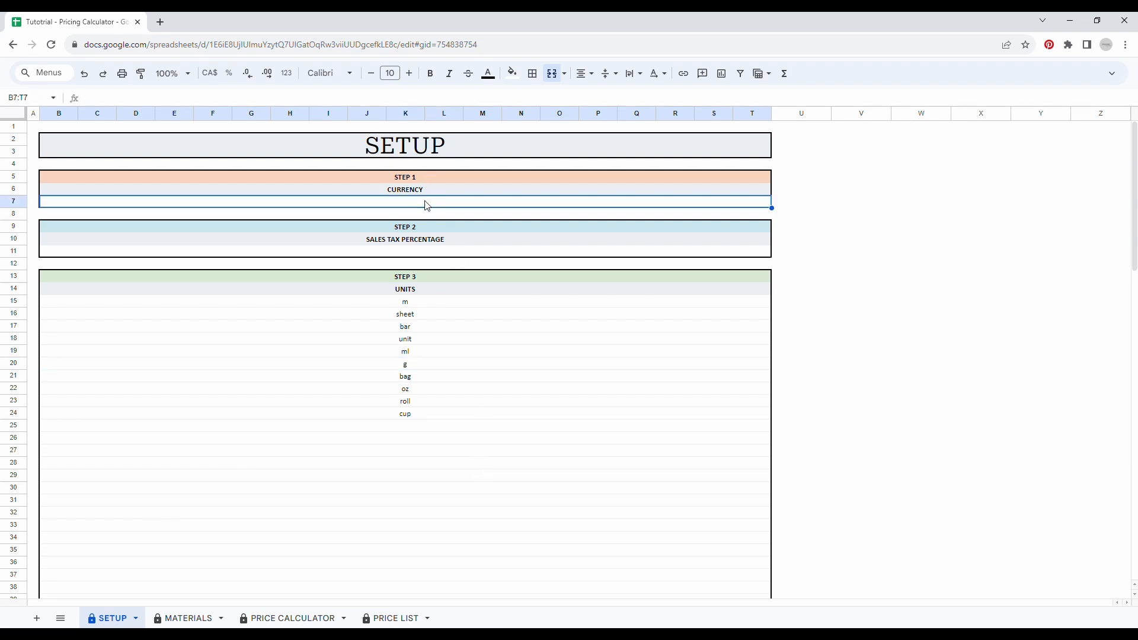
{"action": "type", "text": "$"}
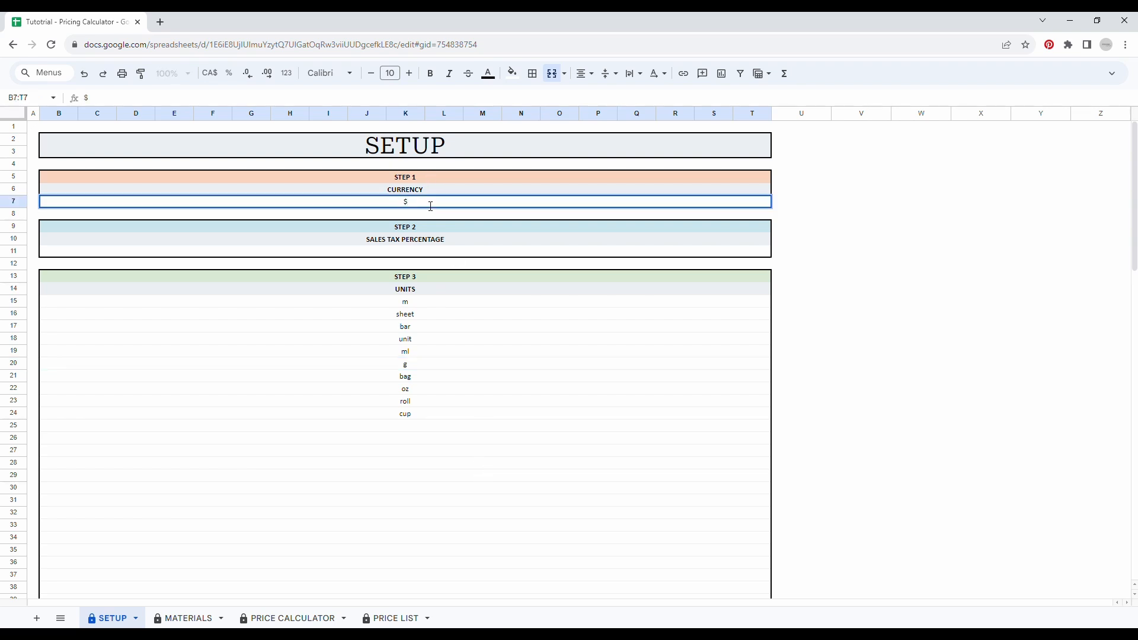
{"action": "left_click", "coordinate": [404, 252]}
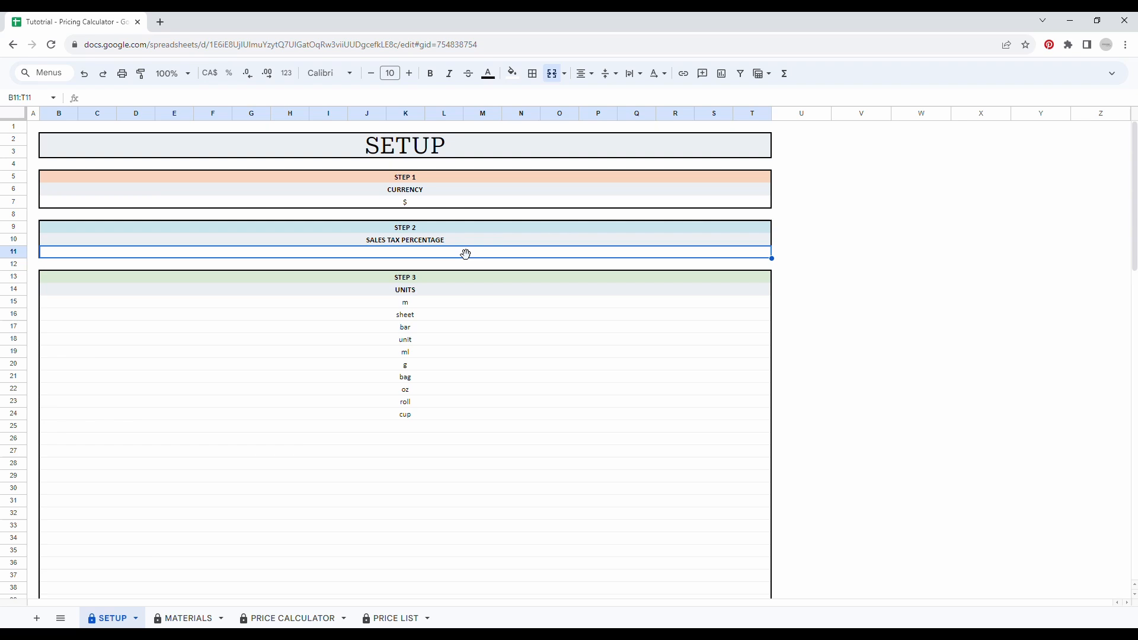
{"action": "type", "text": "10%"}
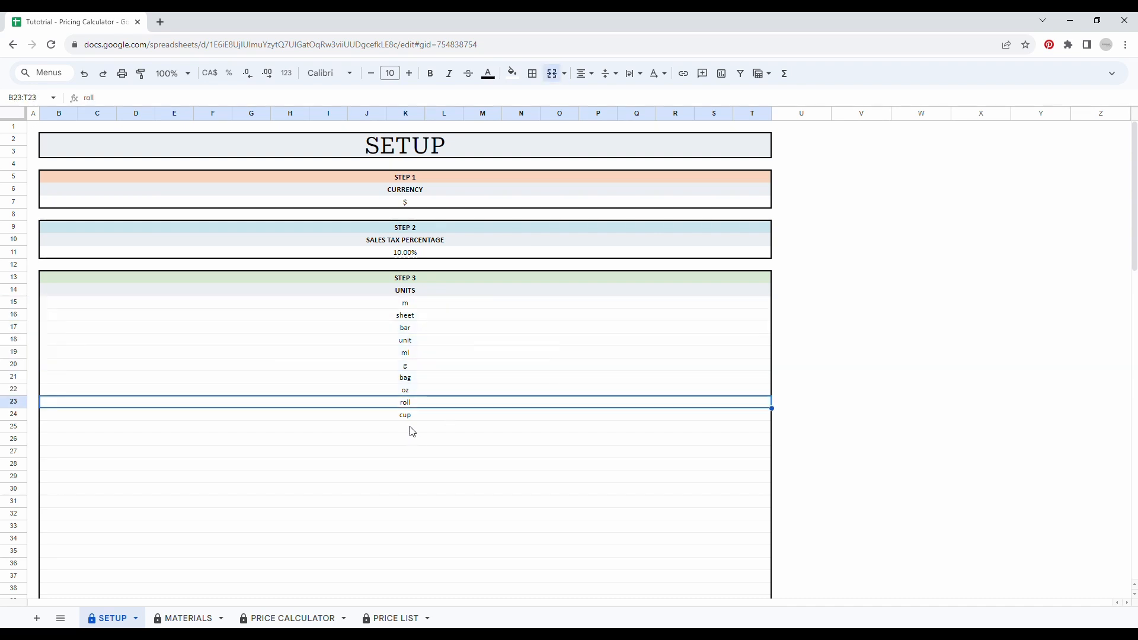
Step: Add 'box' below cup in the SETUP units list and switch to the MATERIALS sheet
{"action": "left_click", "coordinate": [404, 426]}
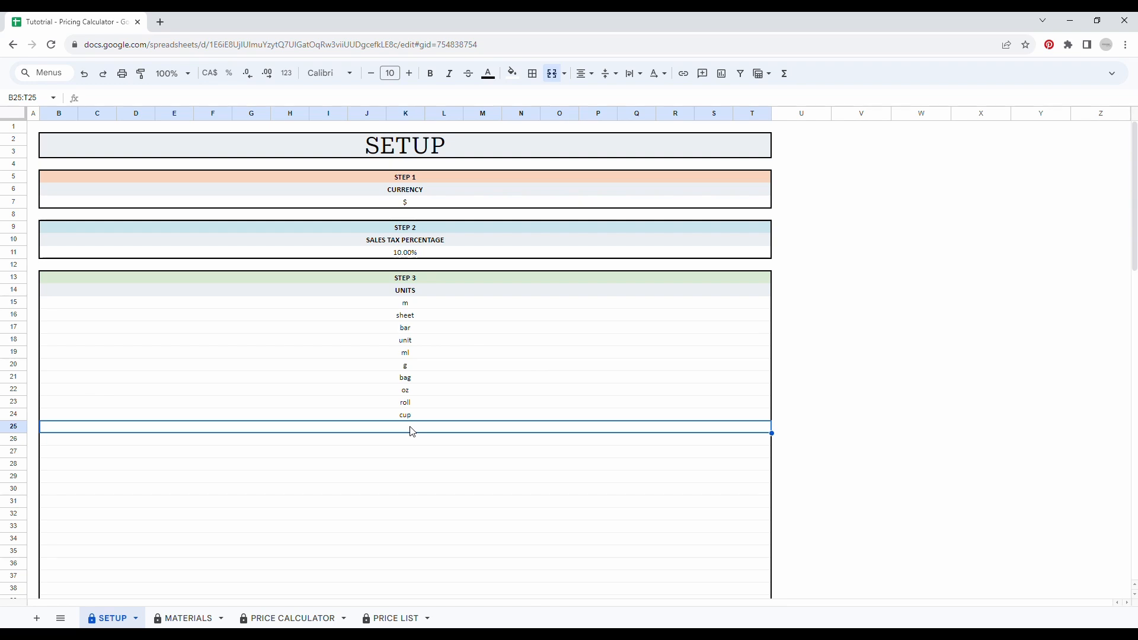
{"action": "type", "text": "box"}
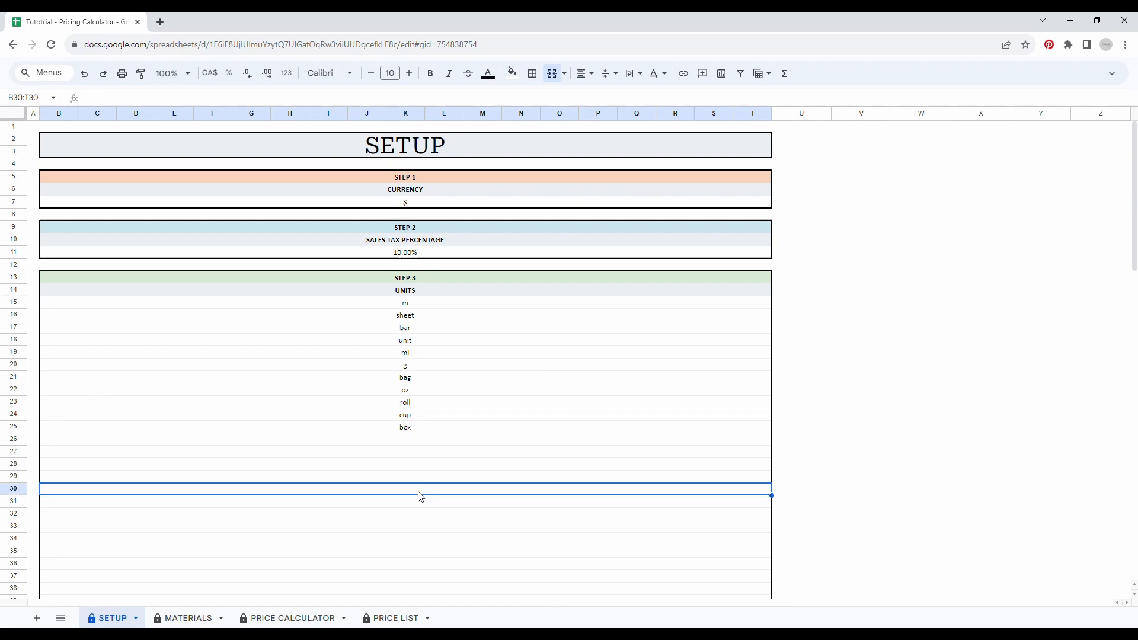
{"action": "mouse_move", "coordinate": [203, 573]}
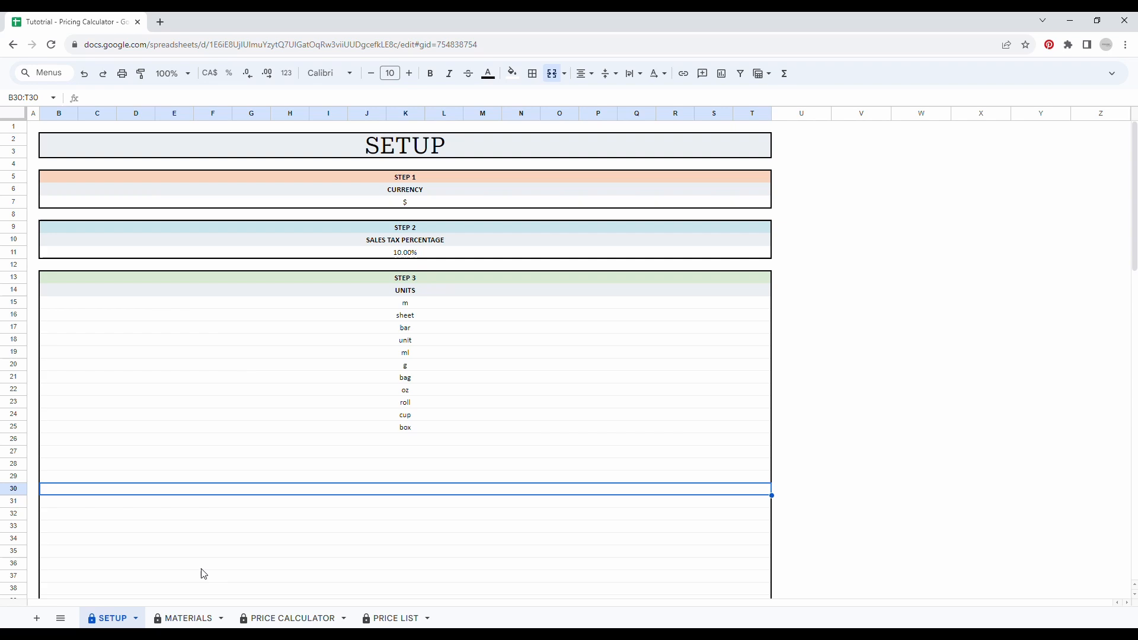
{"action": "left_click", "coordinate": [188, 618]}
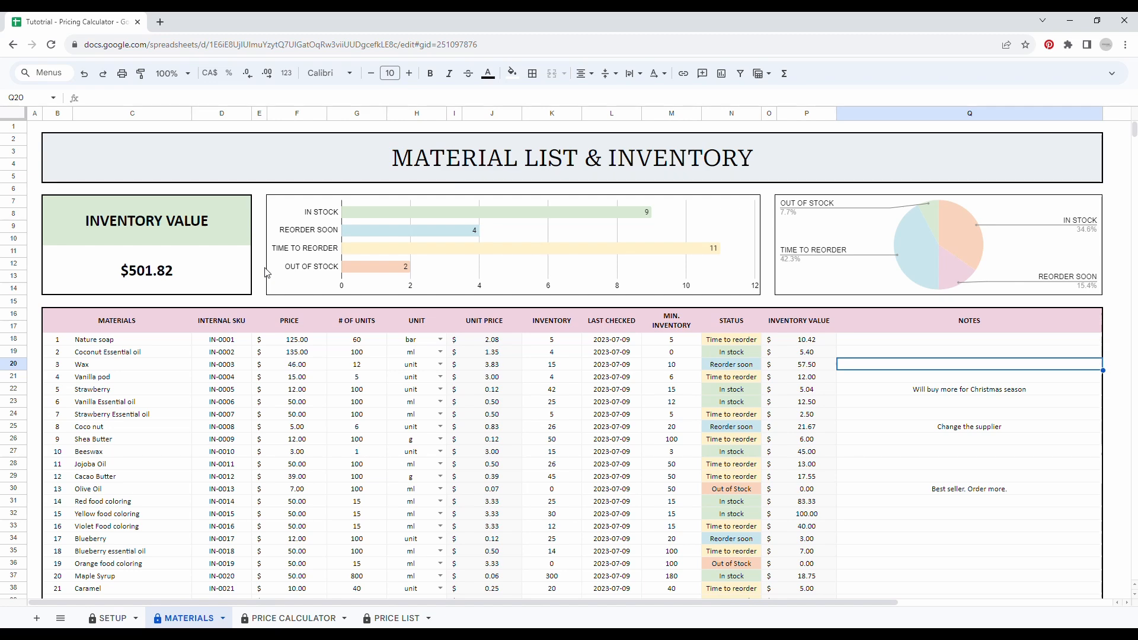
{"action": "mouse_move", "coordinate": [267, 436]}
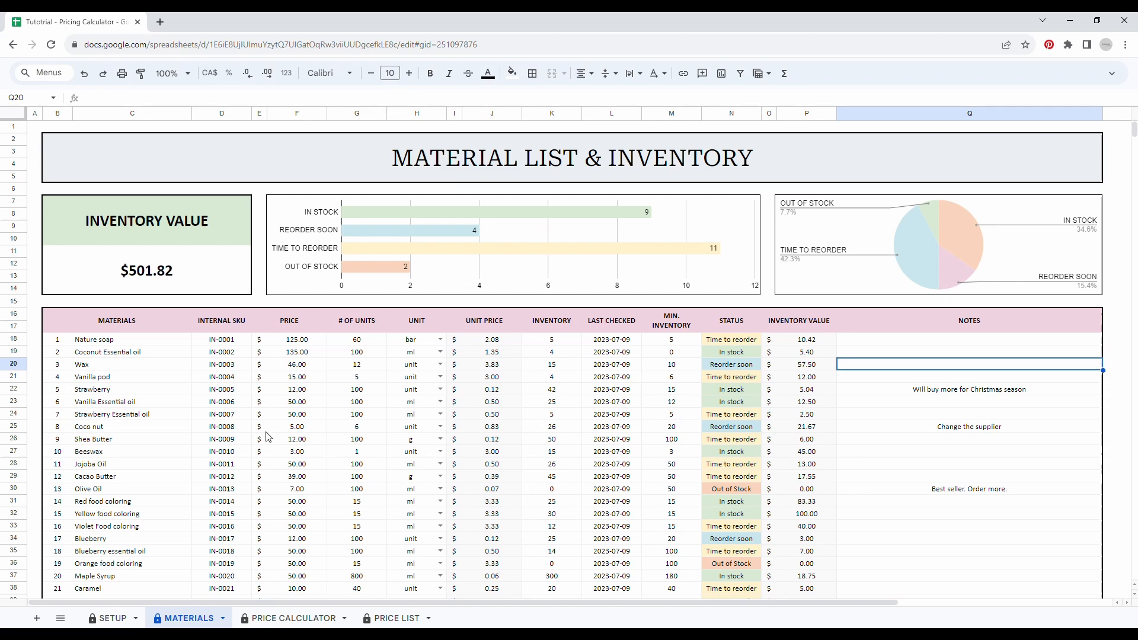
{"action": "scroll", "scroll_direction": "down", "scroll_amount": 3}
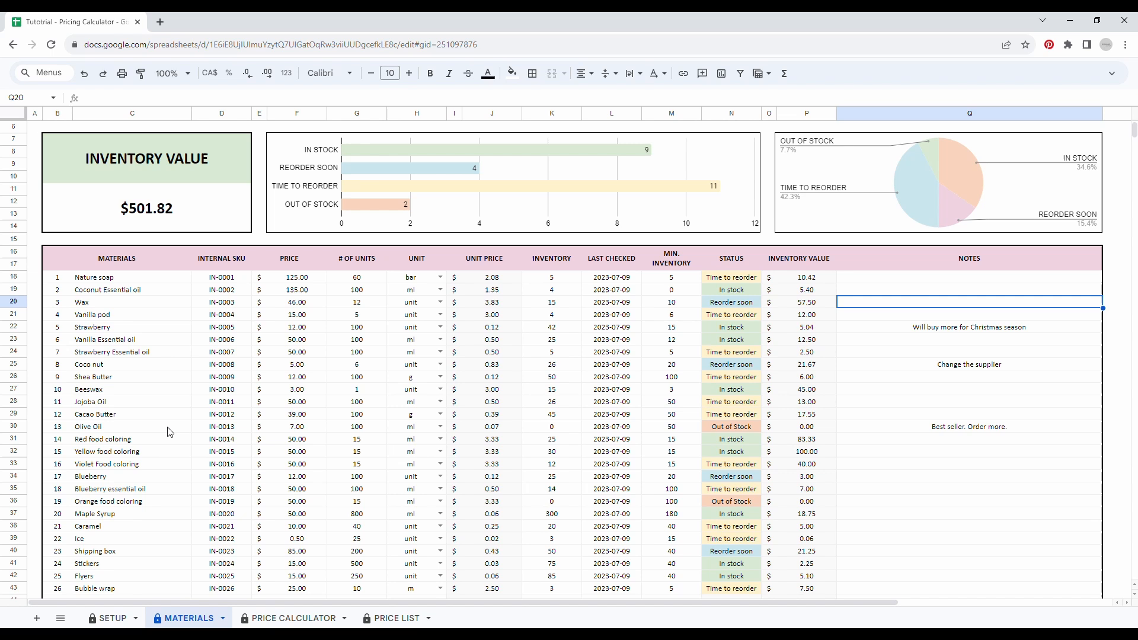
{"action": "mouse_move", "coordinate": [140, 408]}
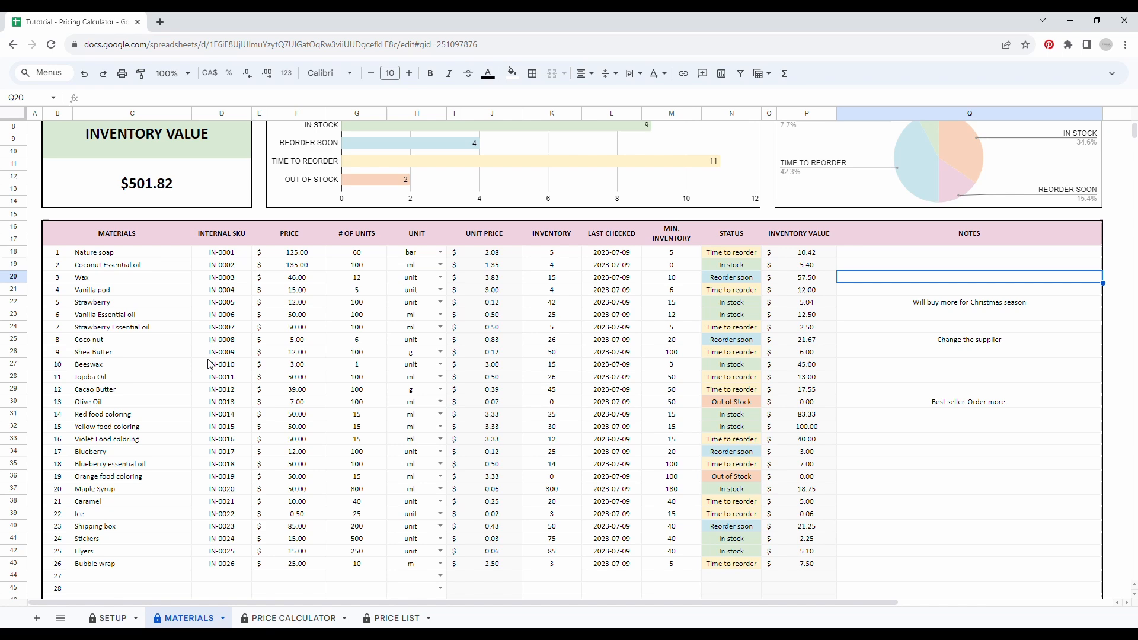
{"action": "scroll", "scroll_direction": "down", "scroll_amount": 3}
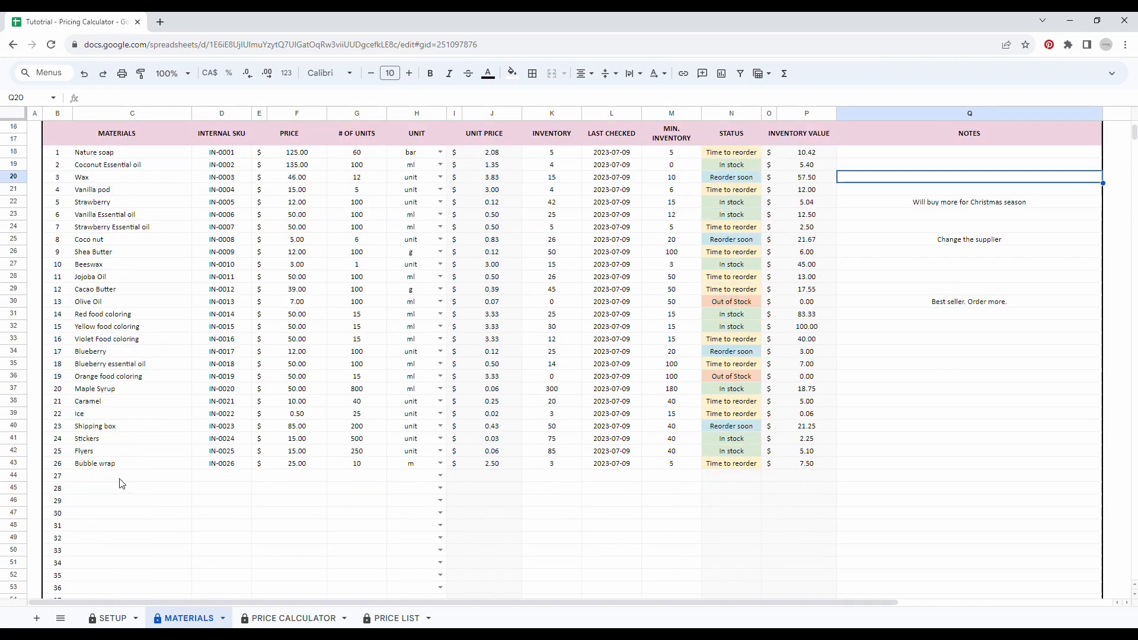
Step: Enter Large Shipping Box as the new material in row 44
{"action": "left_click", "coordinate": [120, 475]}
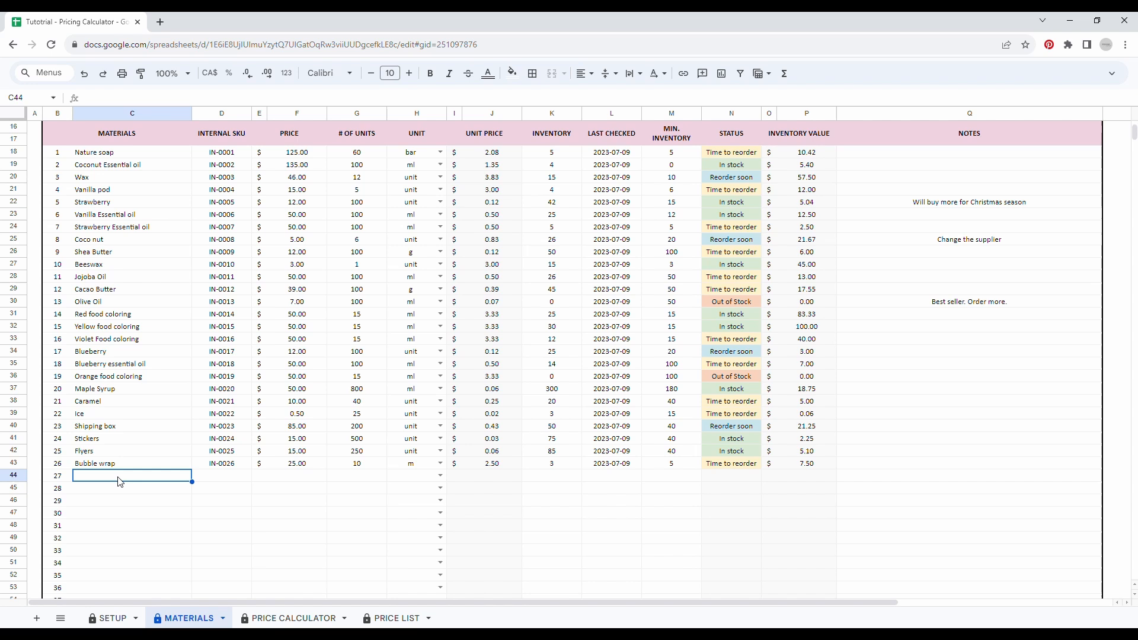
{"action": "type", "text": "Large Shipping Bo"}
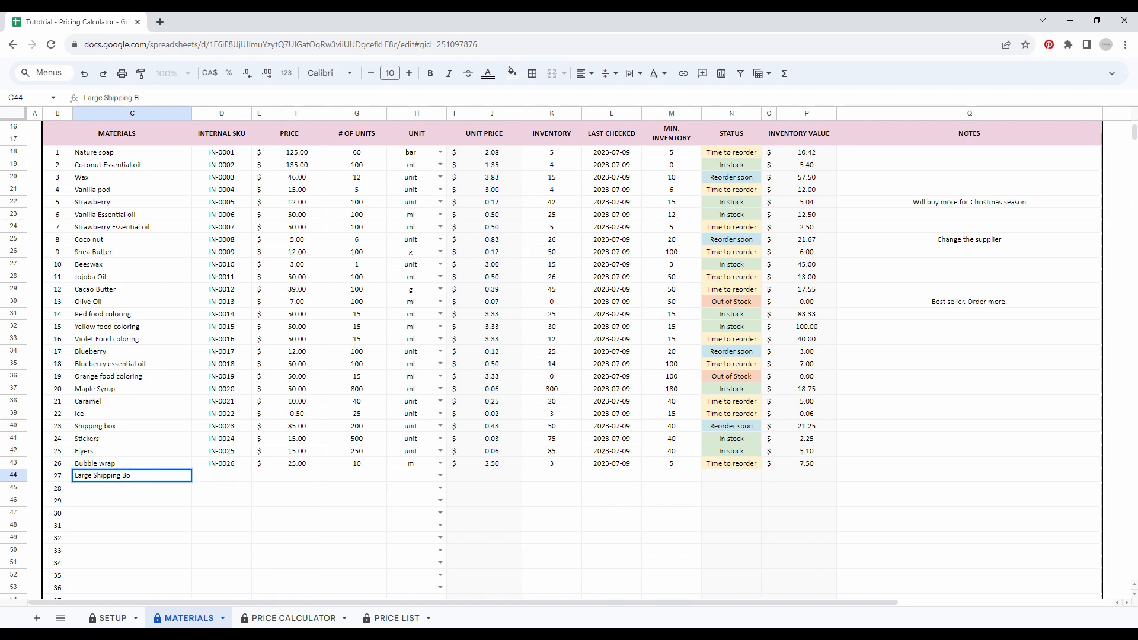
{"action": "key", "text": "Tab"}
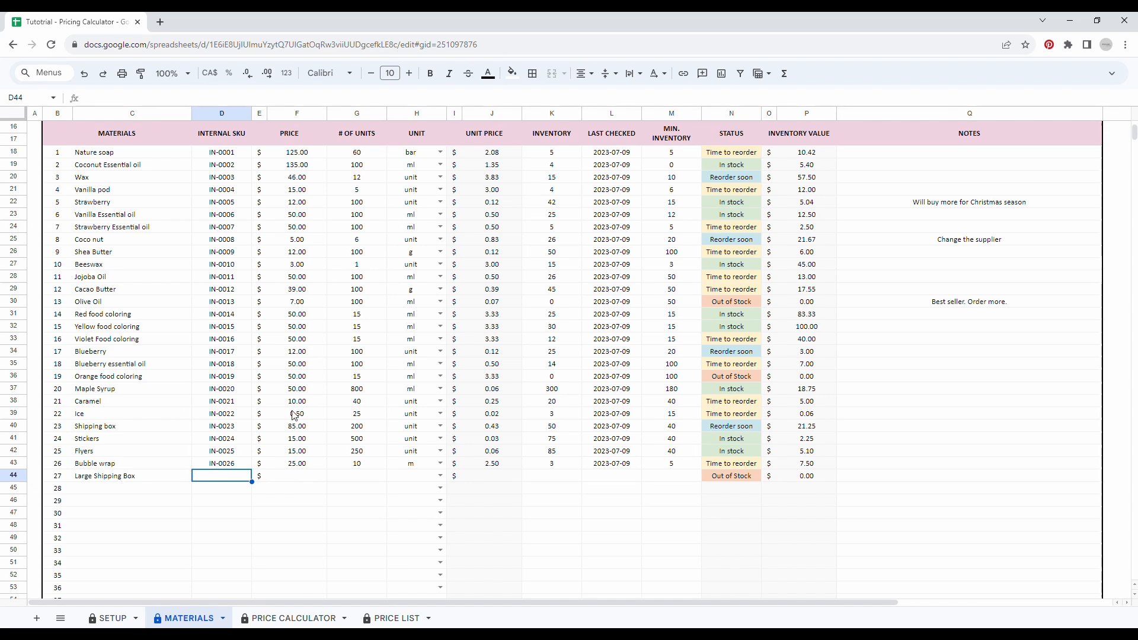
{"action": "mouse_move", "coordinate": [161, 455]}
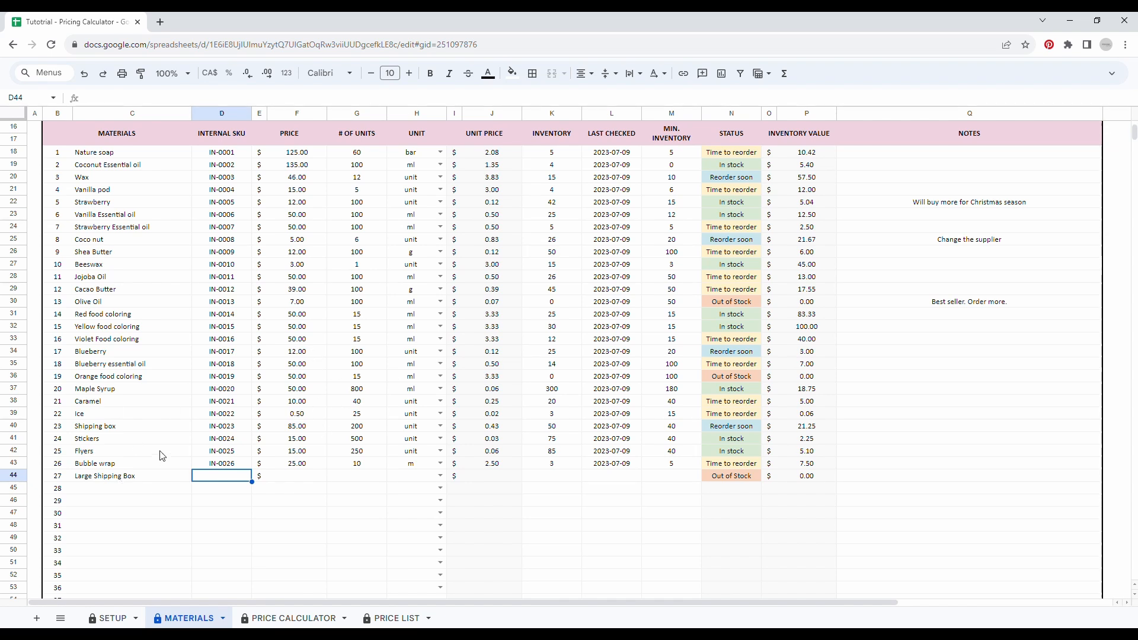
{"action": "mouse_move", "coordinate": [239, 336]}
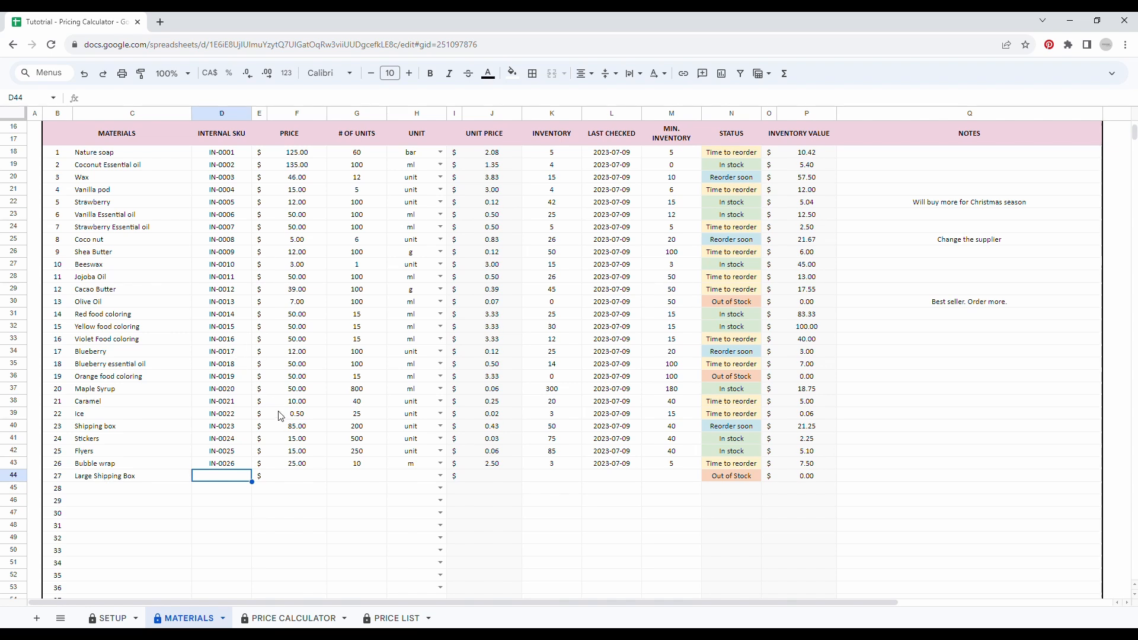
{"action": "mouse_move", "coordinate": [404, 423]}
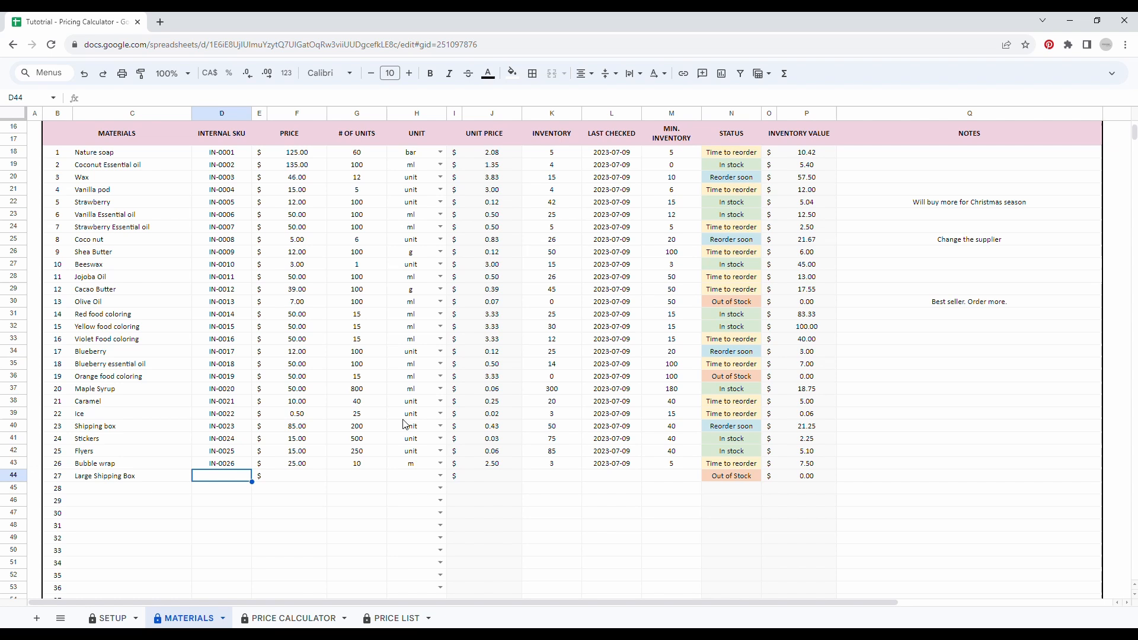
{"action": "mouse_move", "coordinate": [457, 364]}
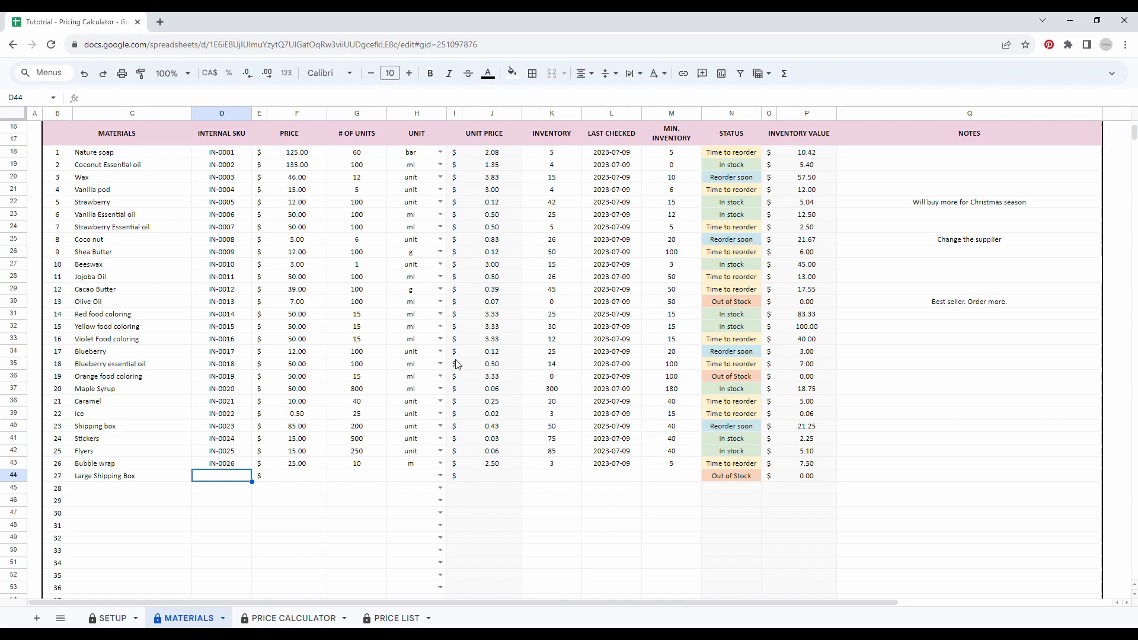
Step: Give Large Shipping Box a price of 300 for 100 units with the box unit
{"action": "left_click", "coordinate": [491, 513]}
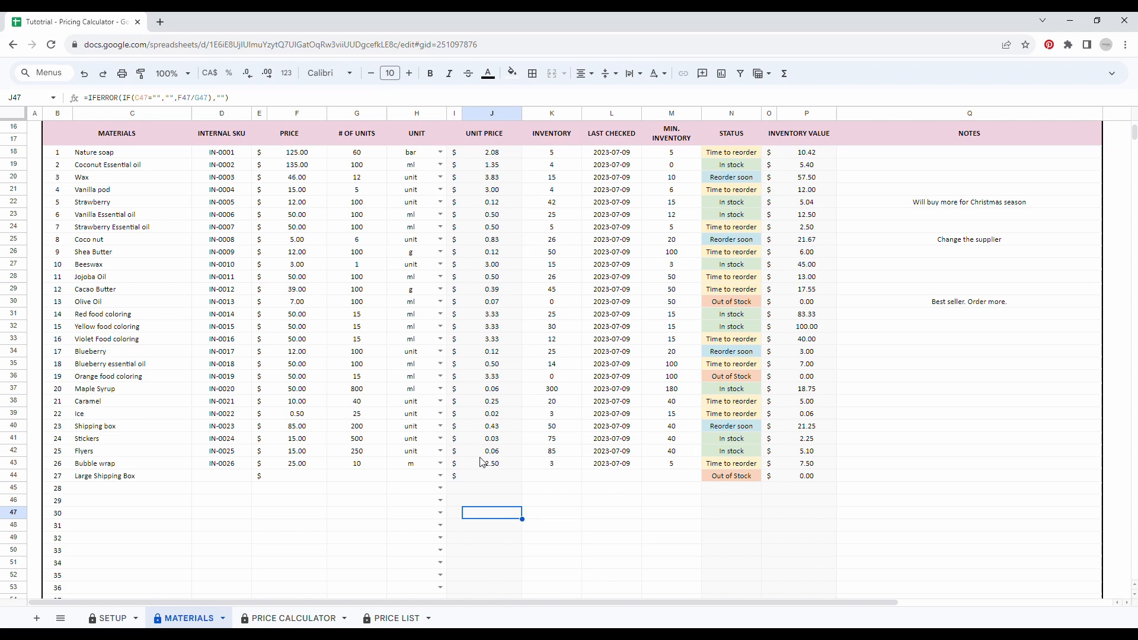
{"action": "mouse_move", "coordinate": [469, 407]}
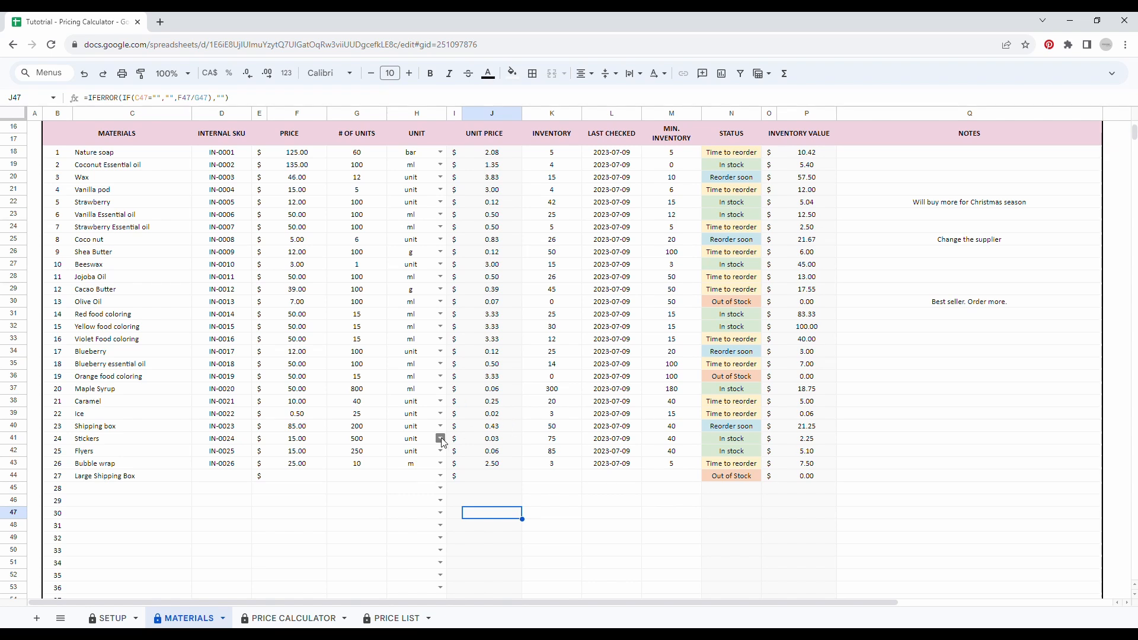
{"action": "mouse_move", "coordinate": [265, 474]}
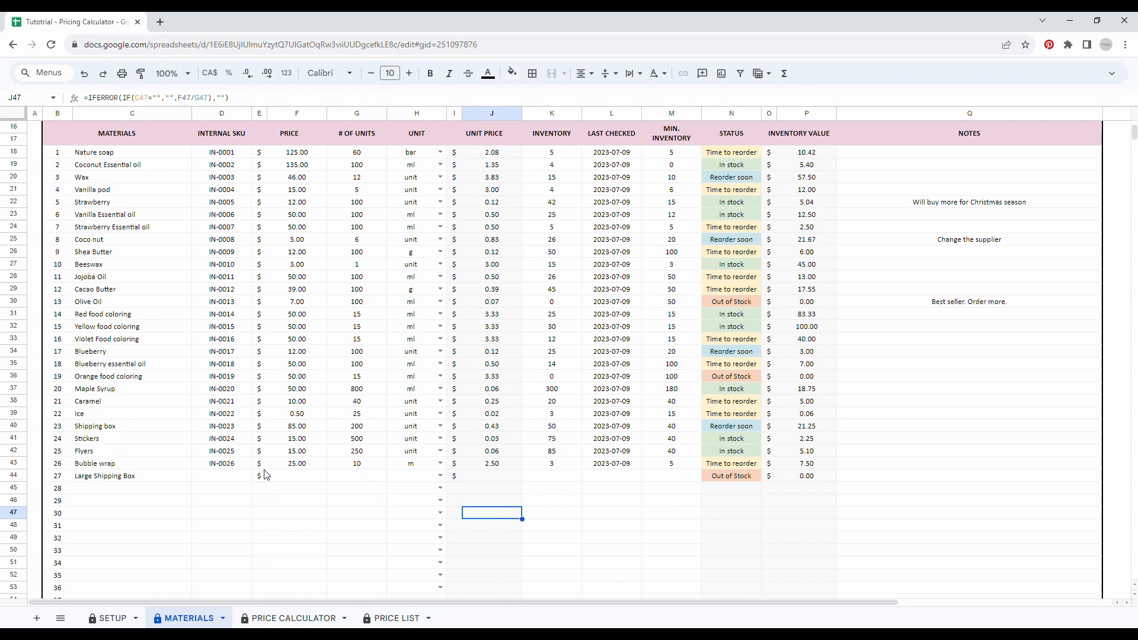
{"action": "type", "text": "300.00"}
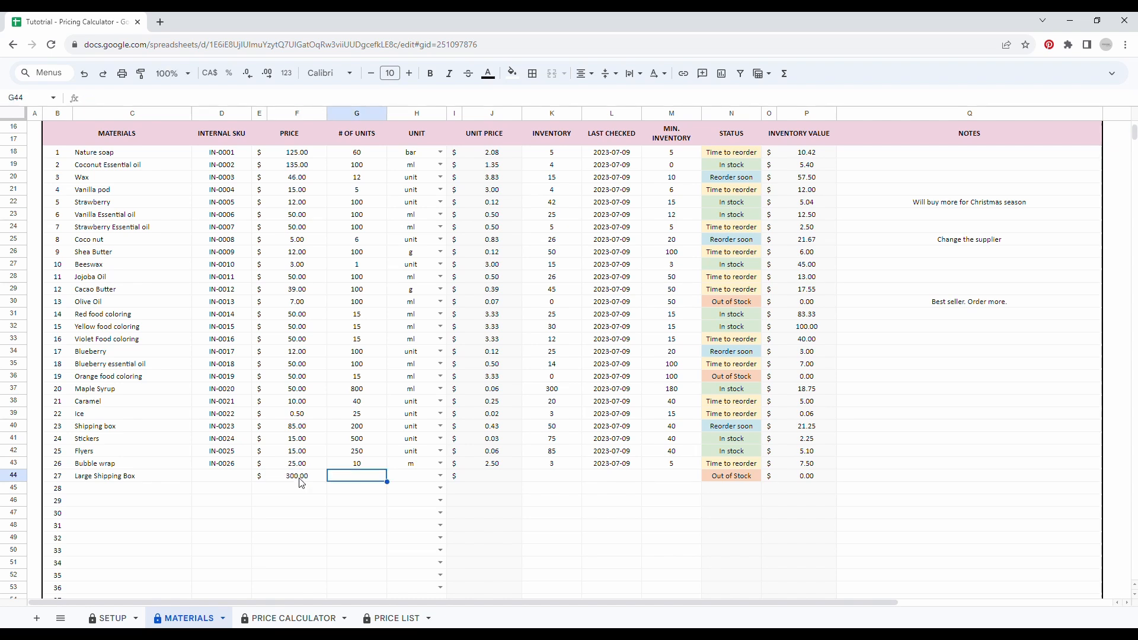
{"action": "type", "text": "100"}
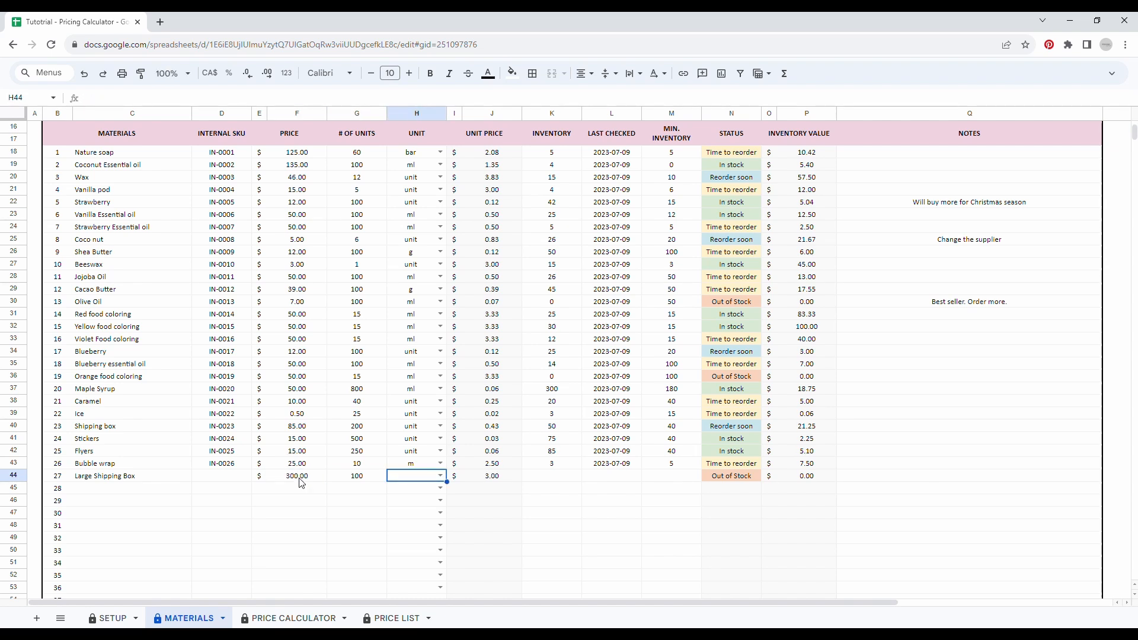
{"action": "left_click", "coordinate": [442, 476]}
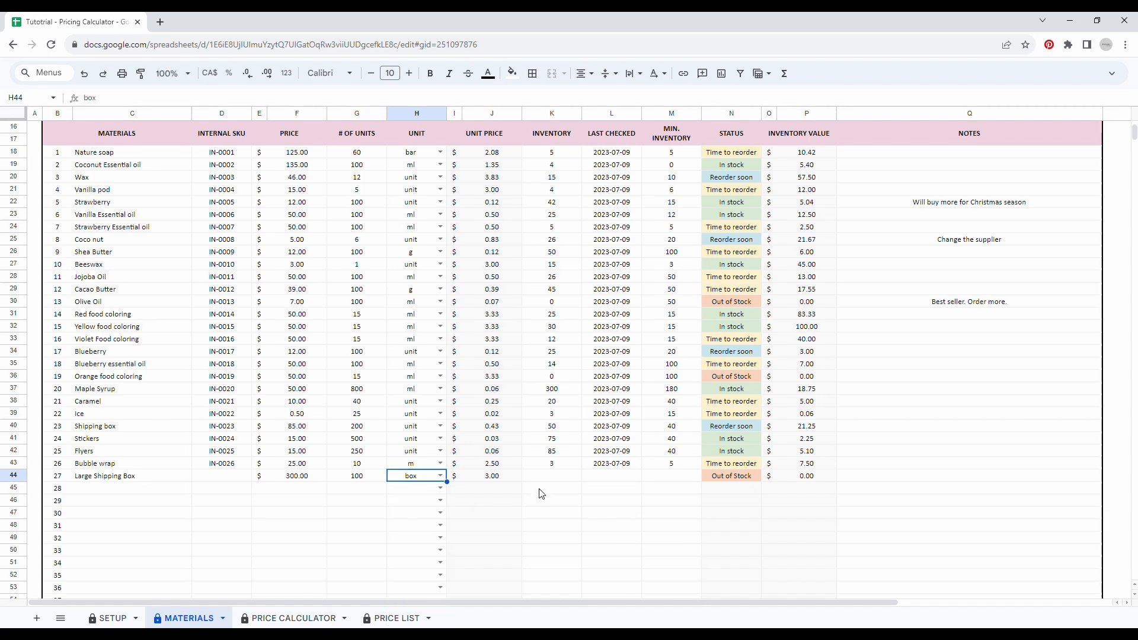
{"action": "left_click", "coordinate": [551, 475]}
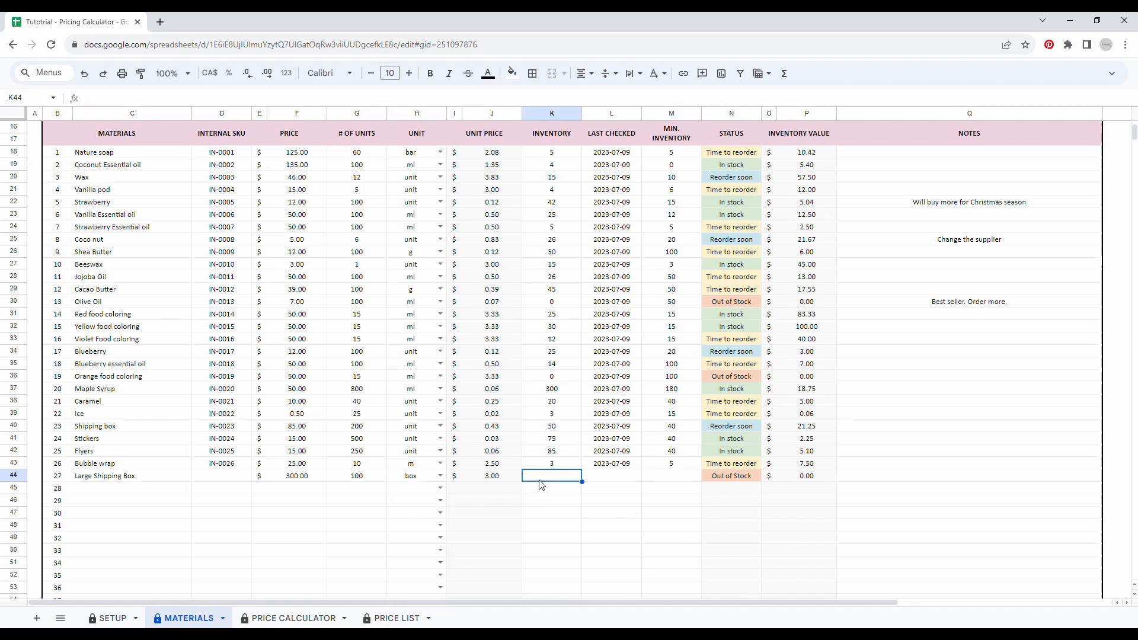
{"action": "mouse_move", "coordinate": [473, 482]}
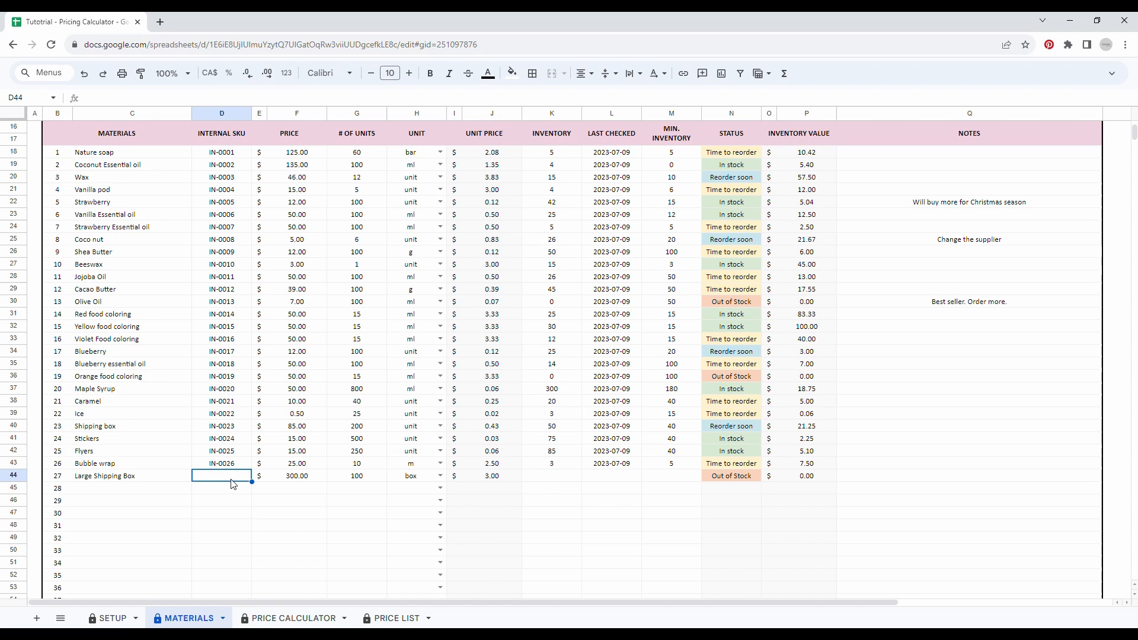
Step: Enter internal SKU IN-00027 for Large Shipping Box in D44
{"action": "type", "text": "IN-00027"}
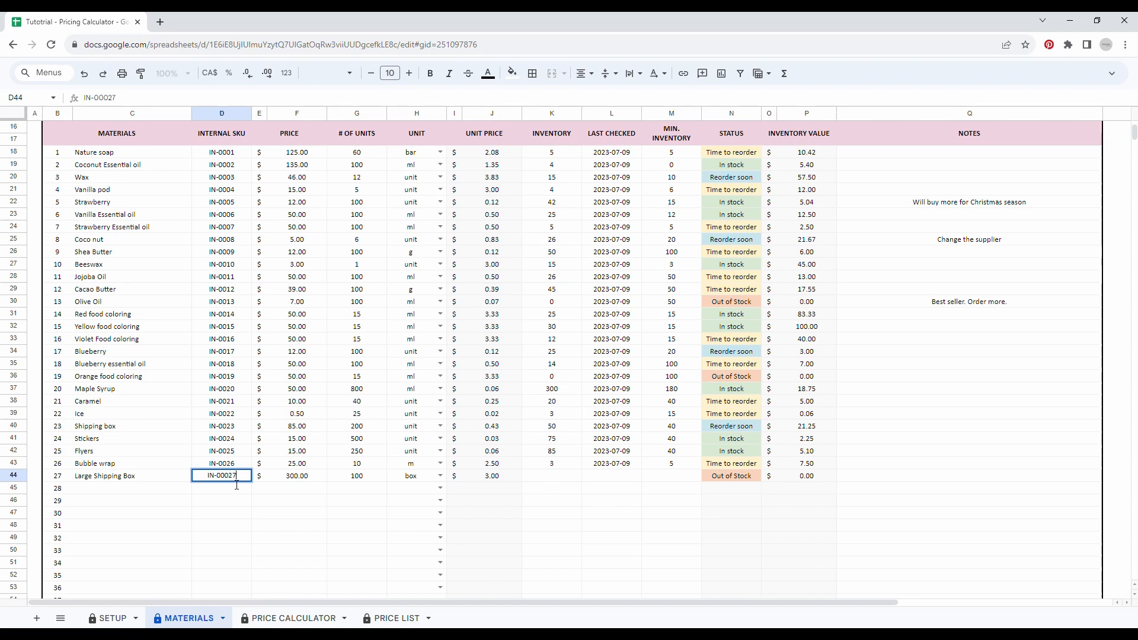
{"action": "left_click", "coordinate": [455, 475]}
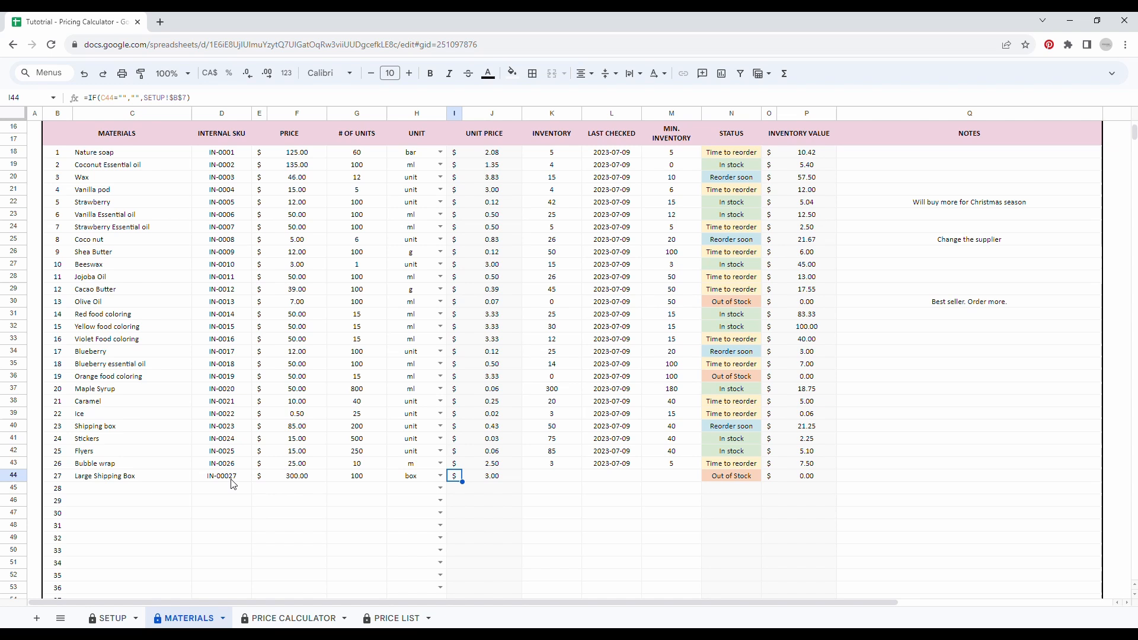
{"action": "left_click_drag", "start_coordinate": [552, 133], "coordinate": [671, 133]}
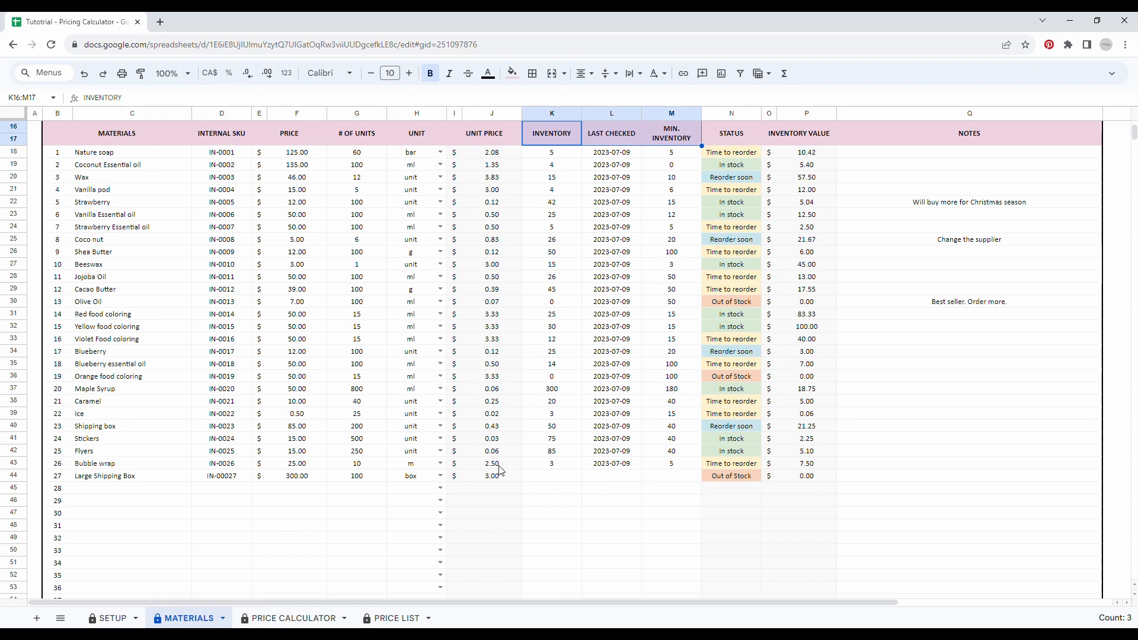
{"action": "mouse_move", "coordinate": [479, 490]}
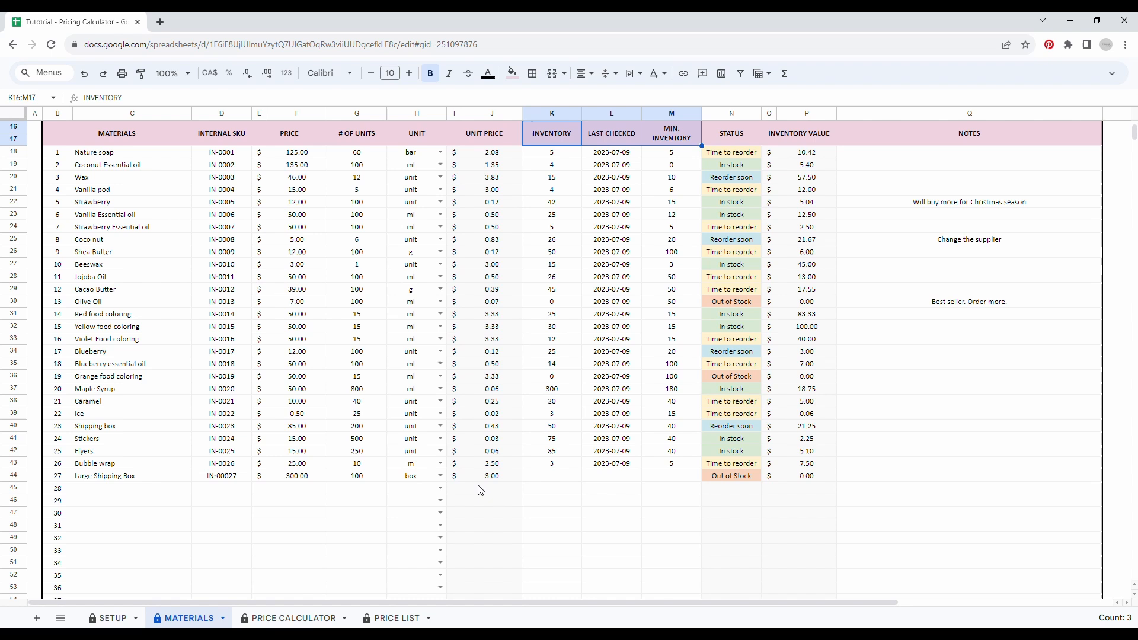
Step: Set Large Shipping Box to inventory 100, last checked 2023-09-23, minimum 20
{"action": "left_click", "coordinate": [550, 475]}
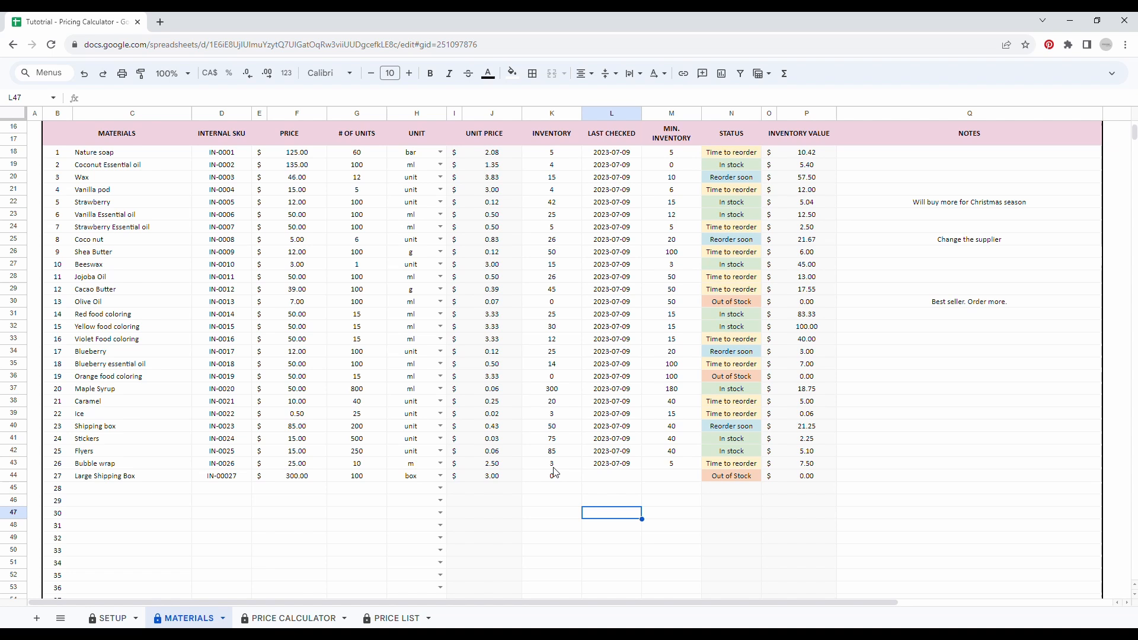
{"action": "left_click", "coordinate": [550, 475]}
{"action": "type", "text": "100"}
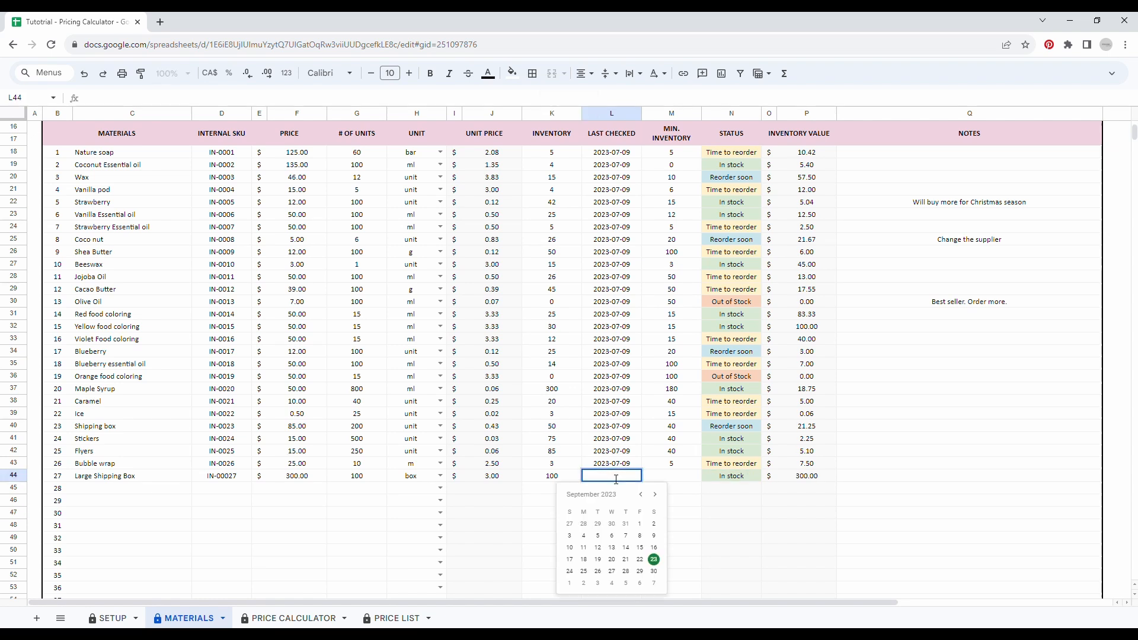
{"action": "left_click", "coordinate": [652, 559]}
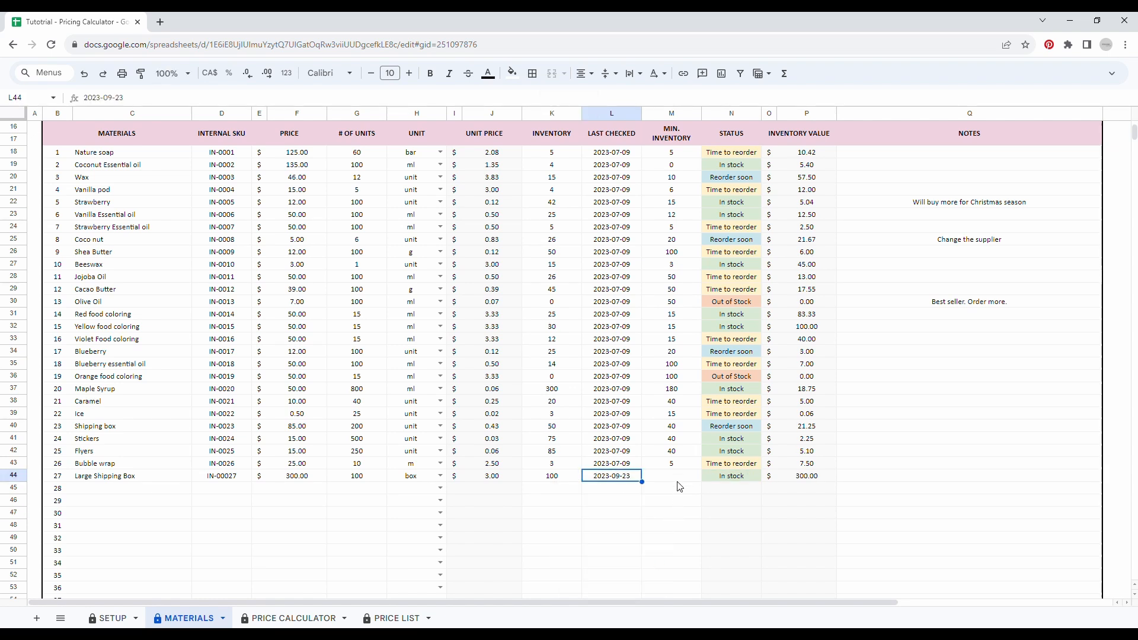
{"action": "left_click", "coordinate": [670, 476]}
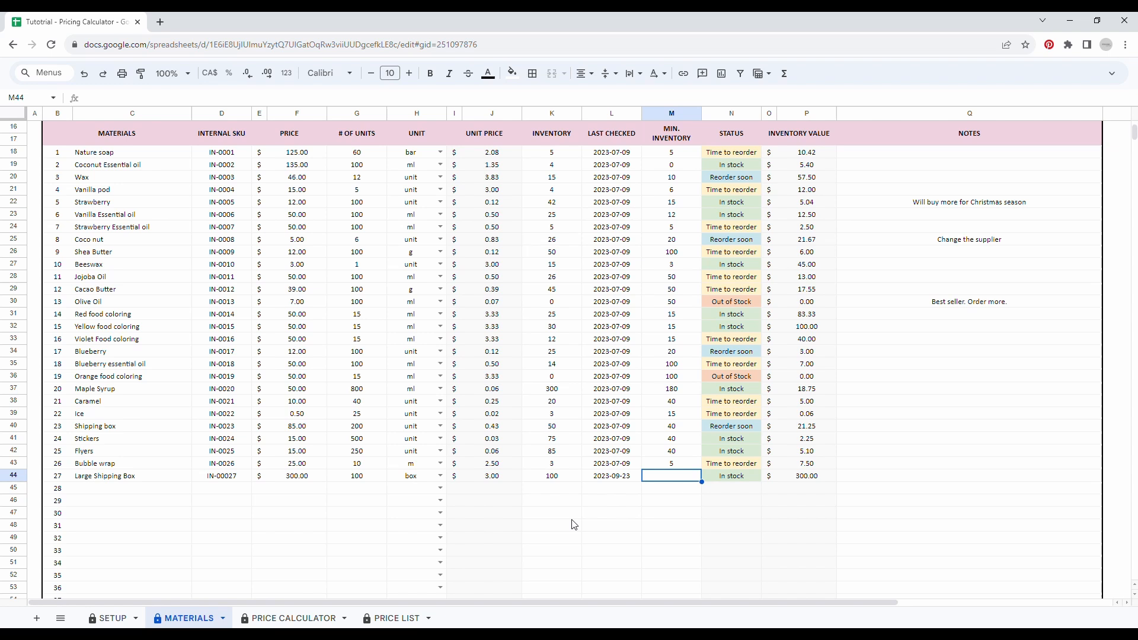
{"action": "mouse_move", "coordinate": [572, 525]}
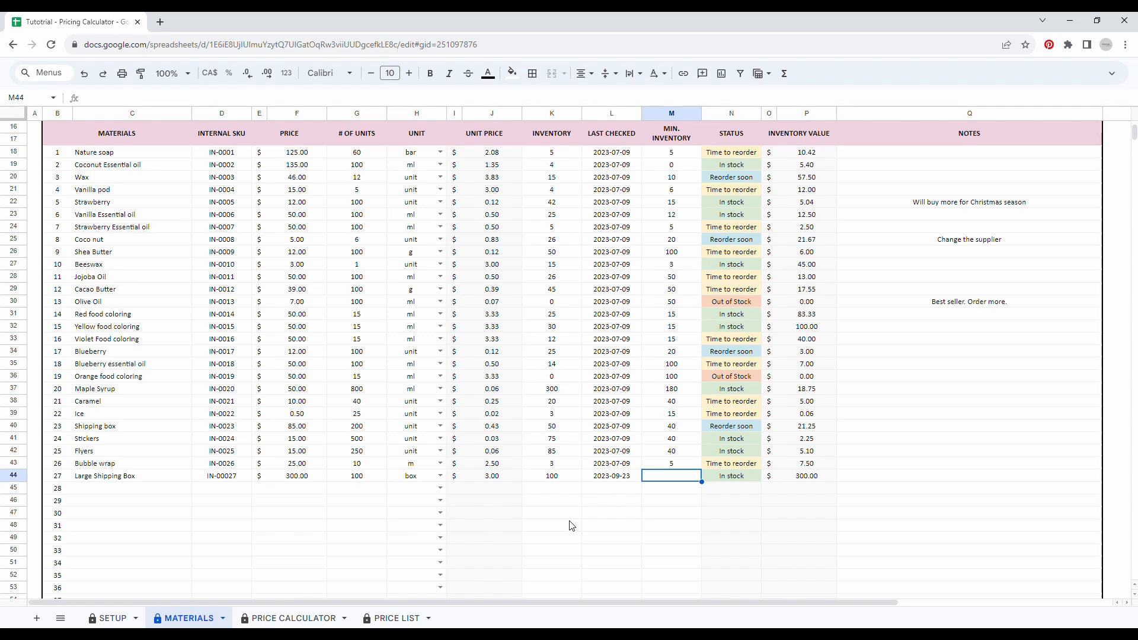
{"action": "type", "text": "20"}
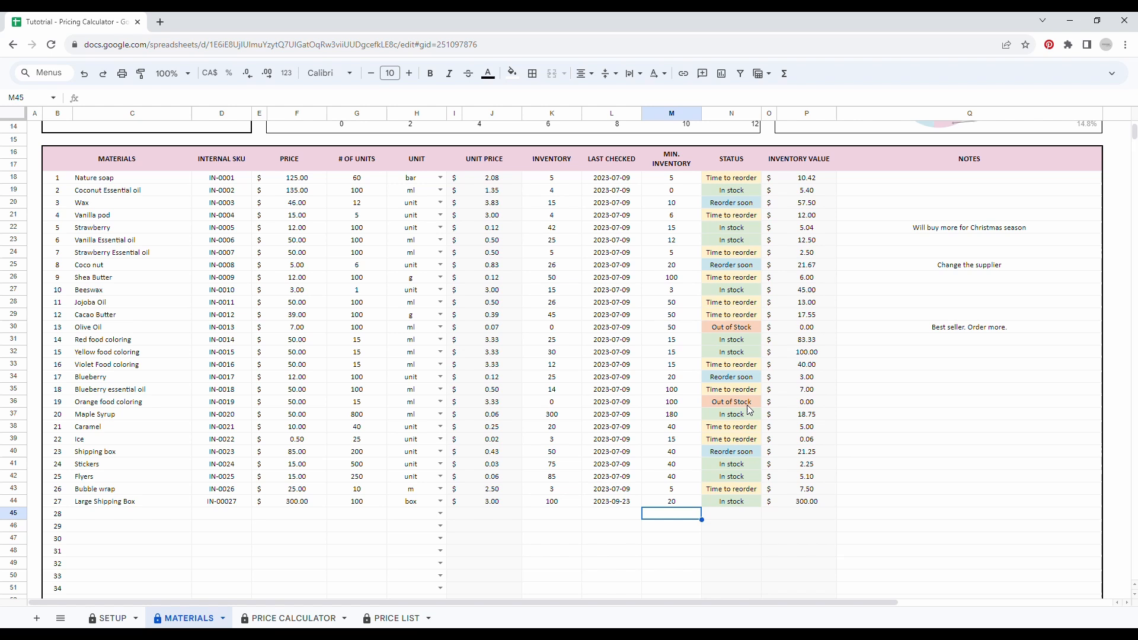
{"action": "mouse_move", "coordinate": [986, 274]}
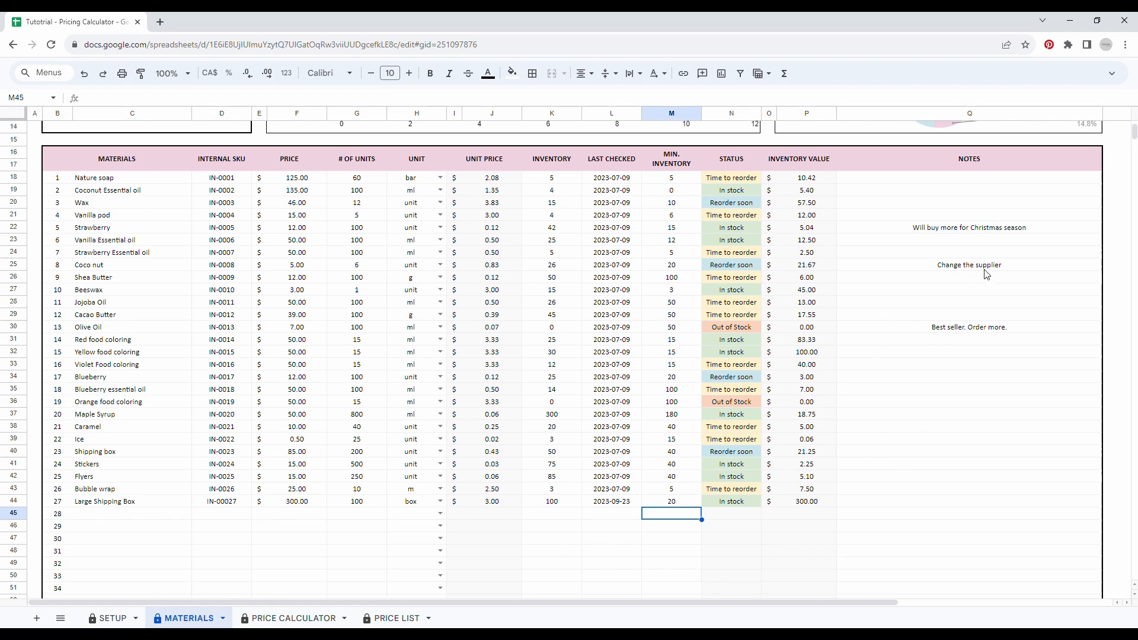
{"action": "mouse_move", "coordinate": [904, 404]}
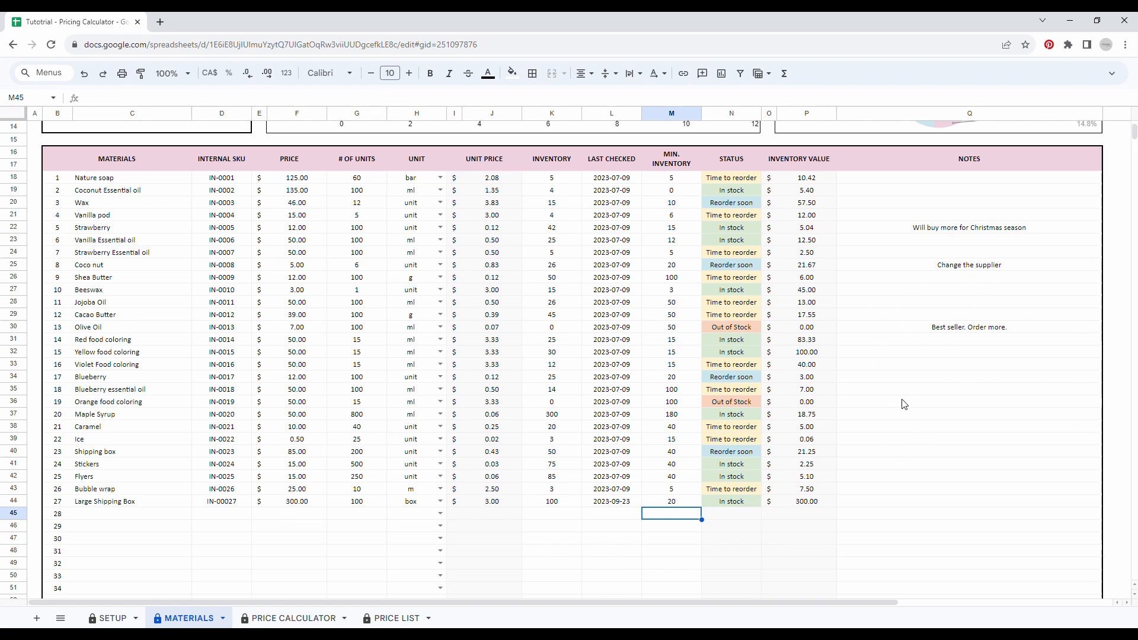
{"action": "mouse_move", "coordinate": [159, 514]}
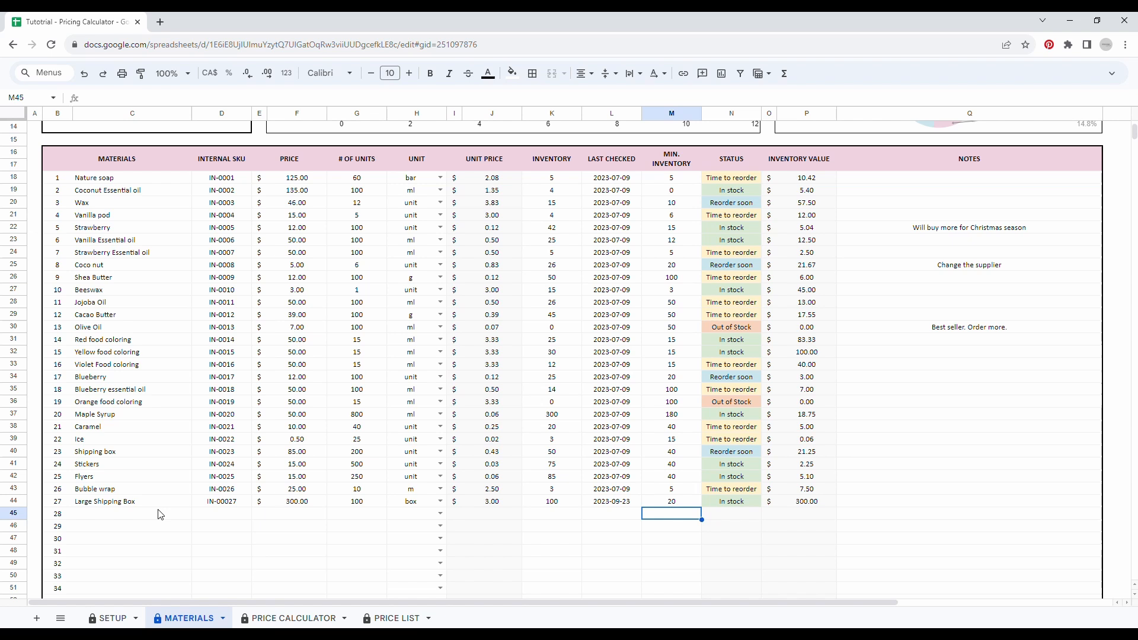
{"action": "mouse_move", "coordinate": [692, 335]}
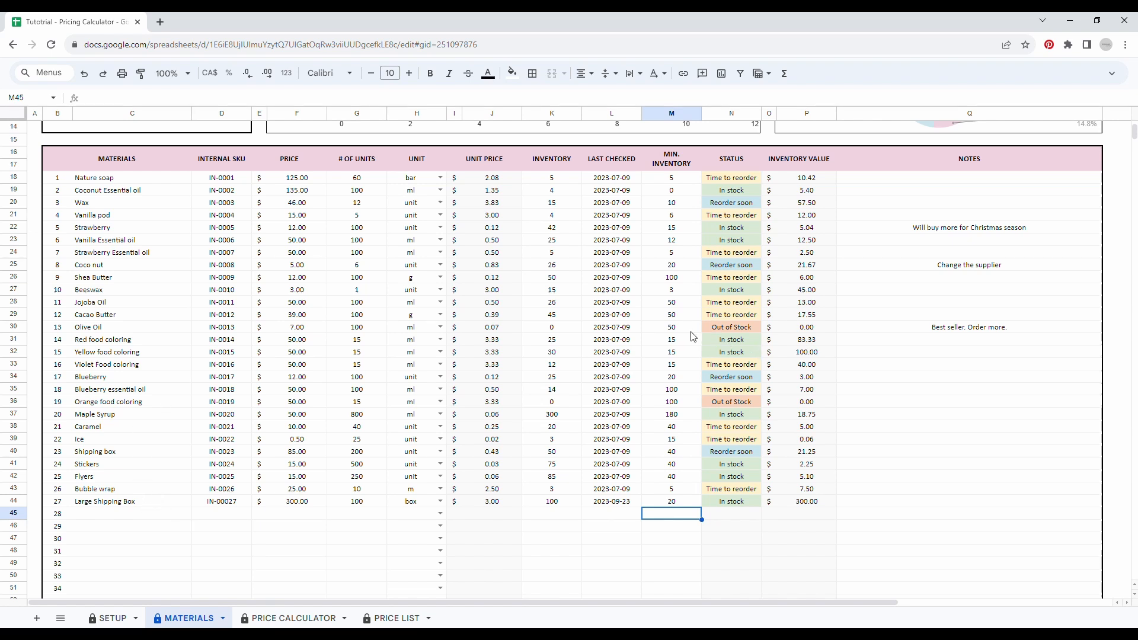
Step: Change Olive Oil's inventory from 0 to 100 and check its status turns In stock
{"action": "left_click", "coordinate": [730, 326]}
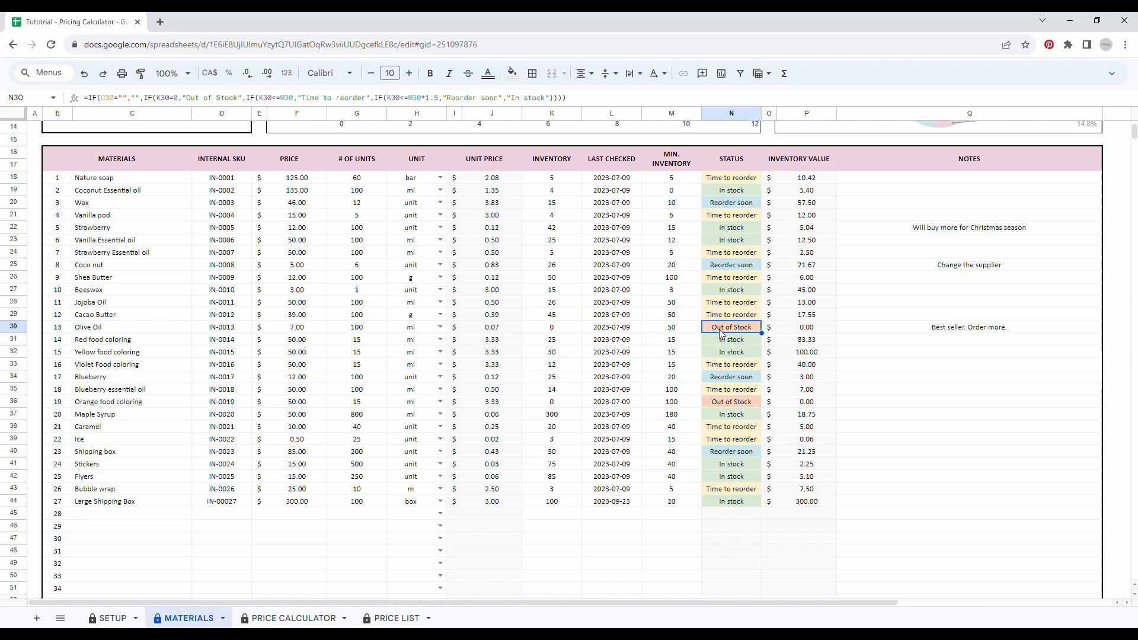
{"action": "mouse_move", "coordinate": [85, 332]}
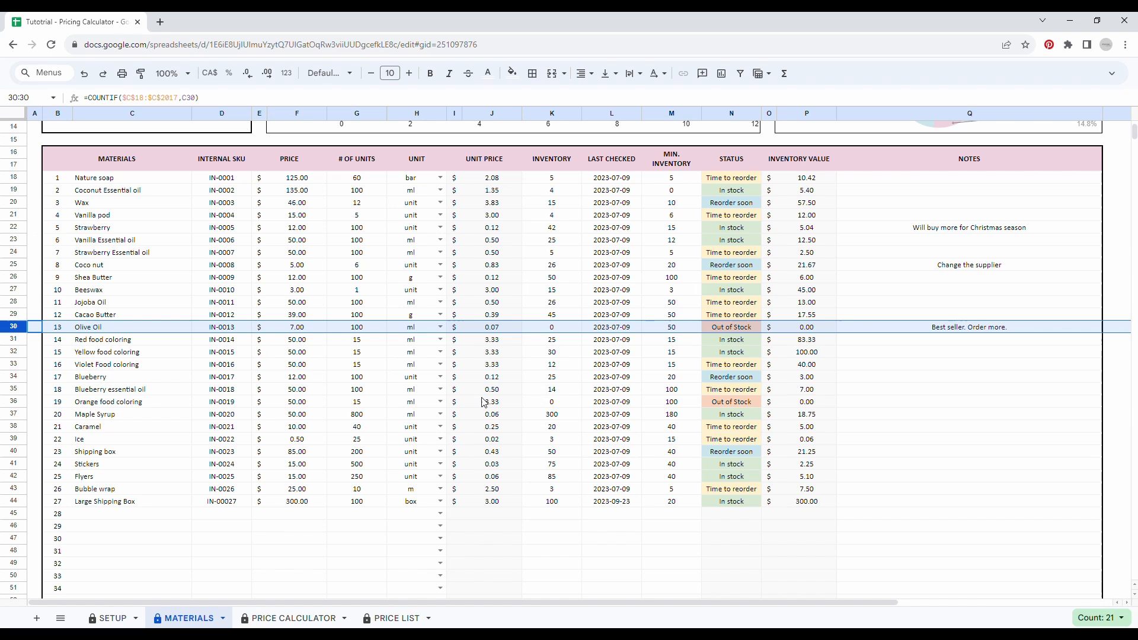
{"action": "mouse_move", "coordinate": [562, 335]}
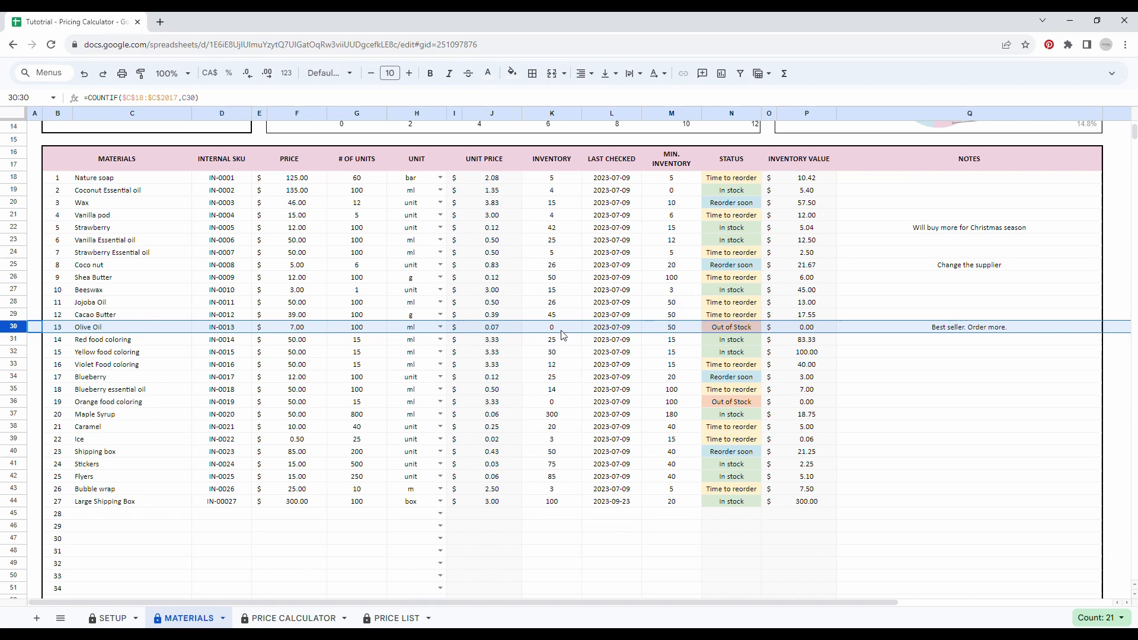
{"action": "mouse_move", "coordinate": [733, 335]}
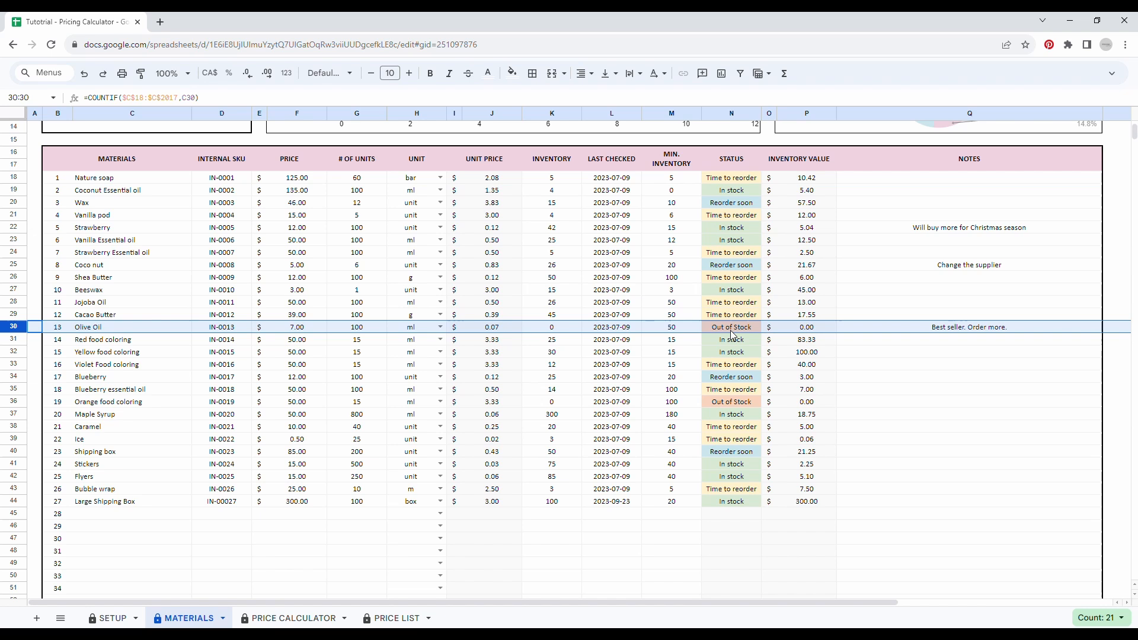
{"action": "mouse_move", "coordinate": [315, 366]}
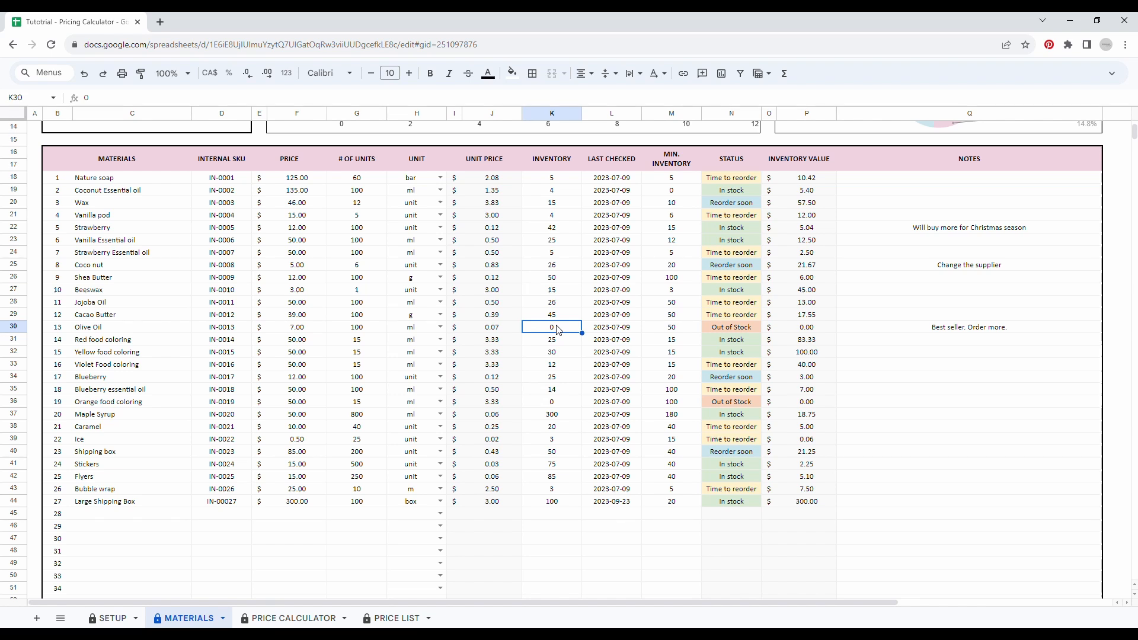
{"action": "mouse_move", "coordinate": [559, 332]}
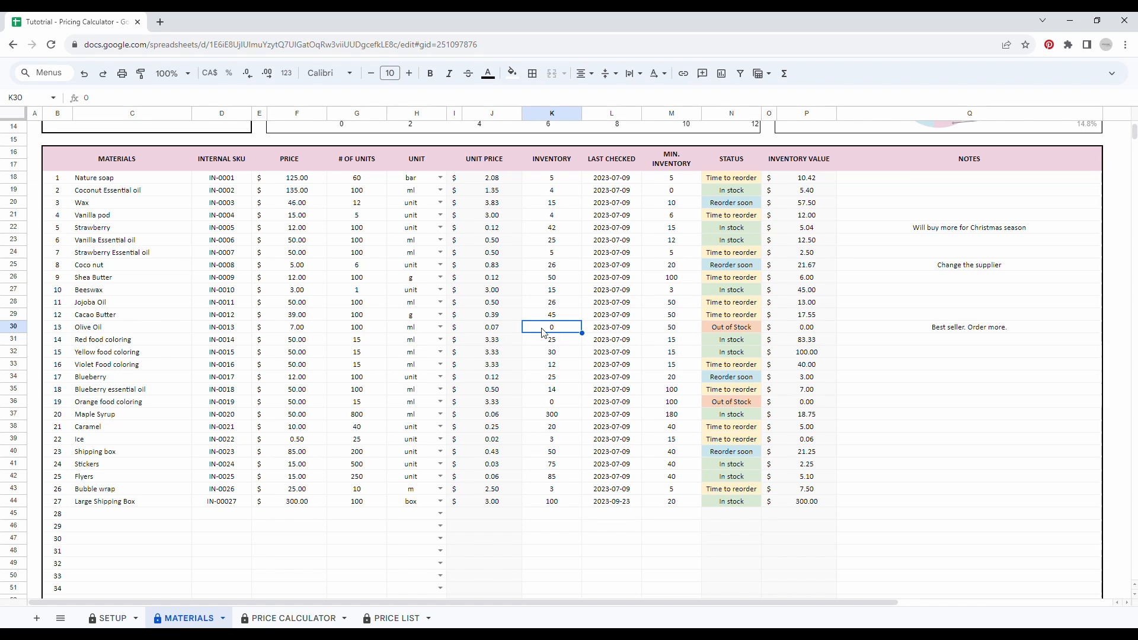
{"action": "type", "text": "100"}
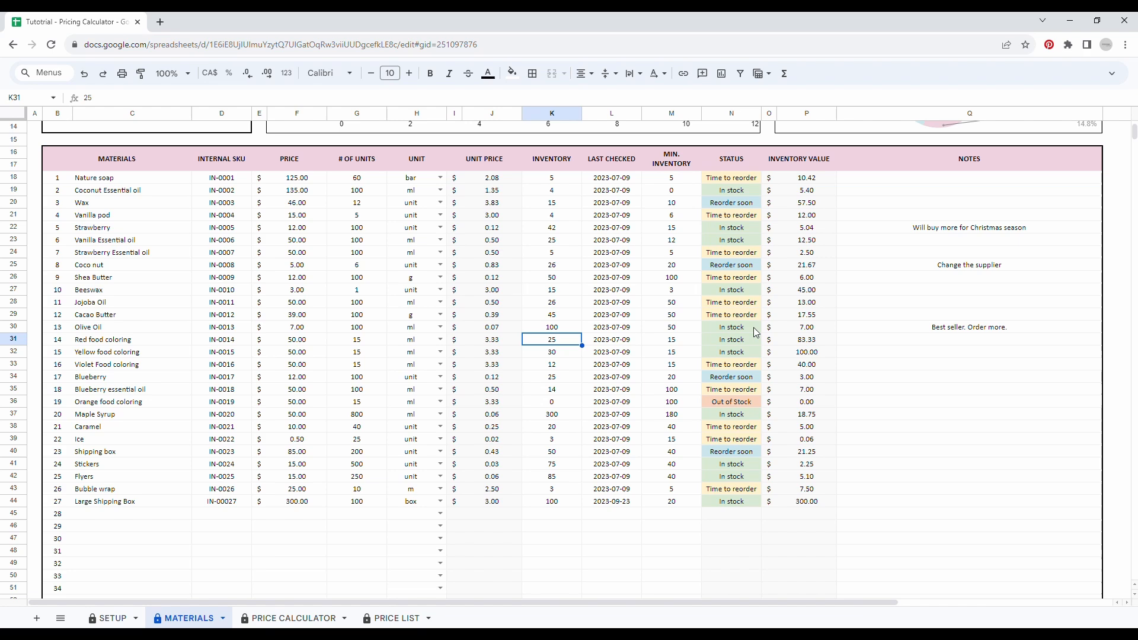
{"action": "left_click", "coordinate": [730, 326]}
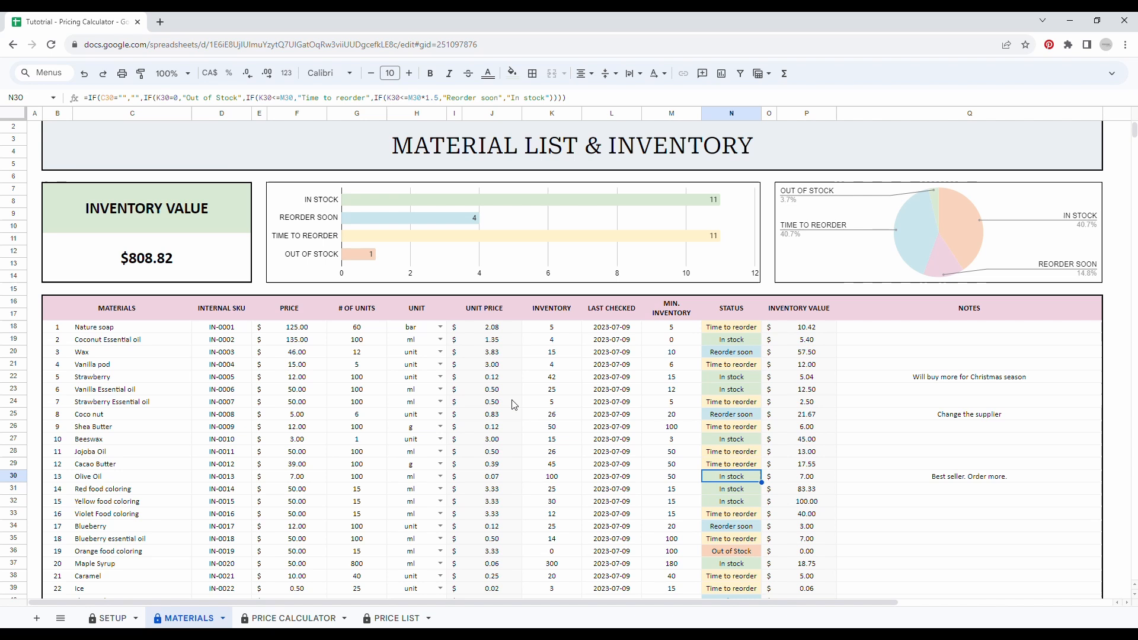
{"action": "mouse_move", "coordinate": [508, 274]}
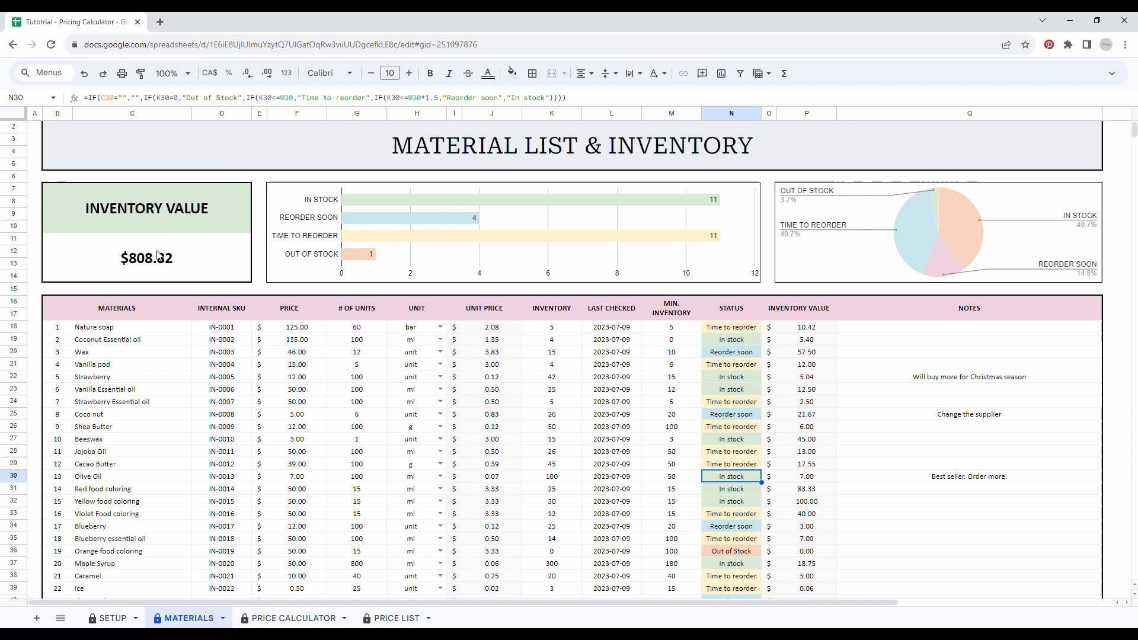
{"action": "mouse_move", "coordinate": [388, 234]}
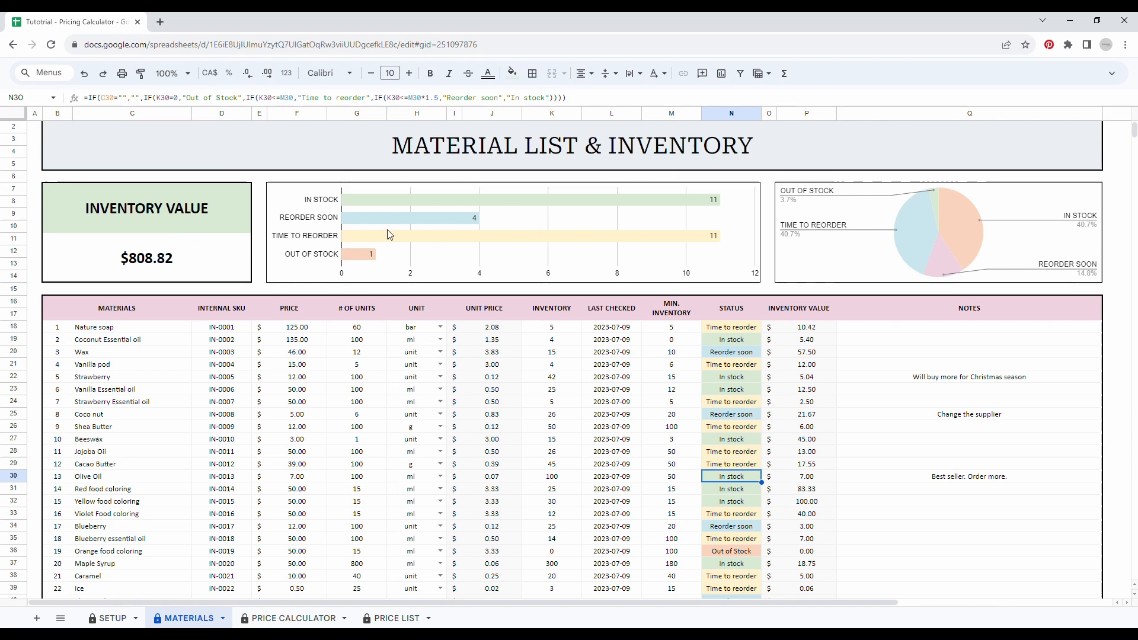
{"action": "mouse_move", "coordinate": [379, 207]}
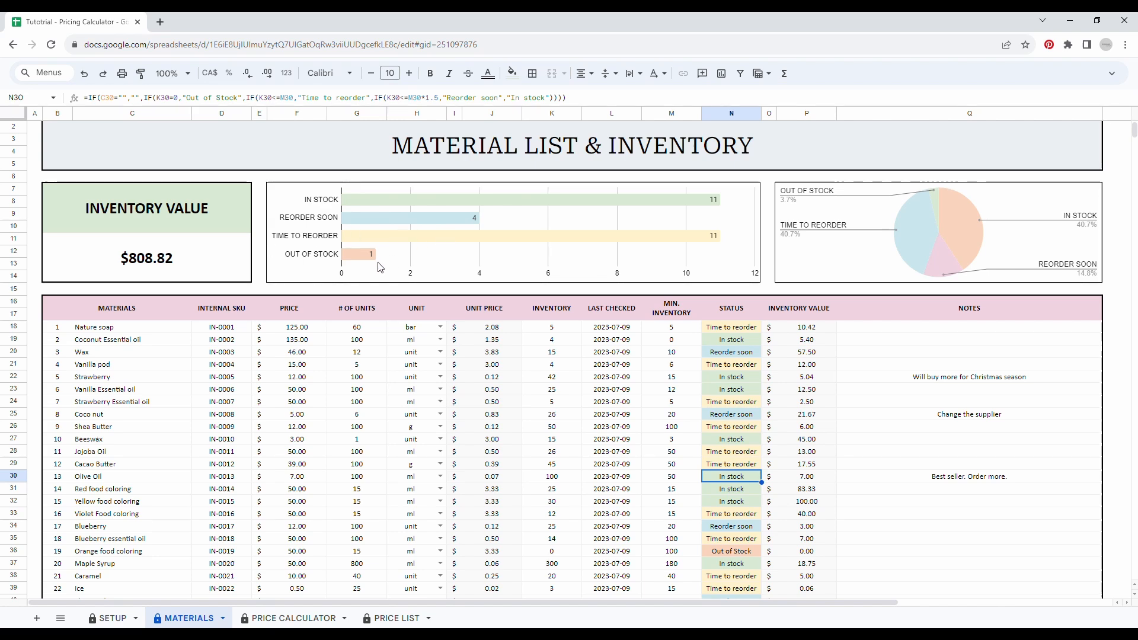
Step: Switch from the Material List & Inventory sheet to the PRICE CALCULATOR tab
{"action": "left_click", "coordinate": [292, 617]}
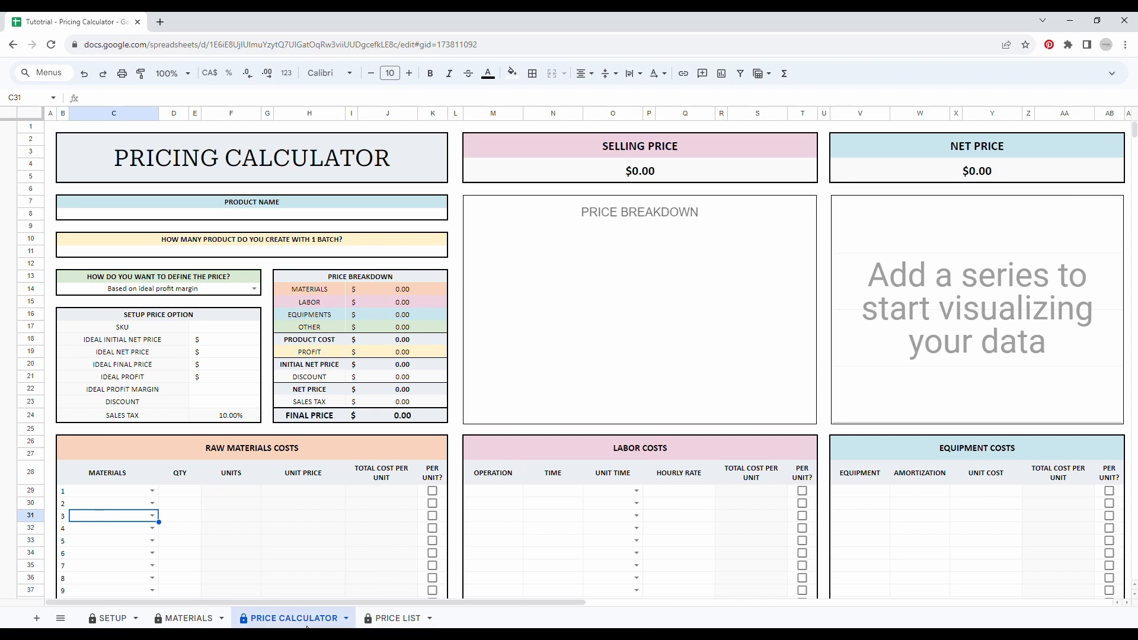
Step: Name the product Bluwberry Soap and set the batch quantity to 10
{"action": "type", "text": "8"}
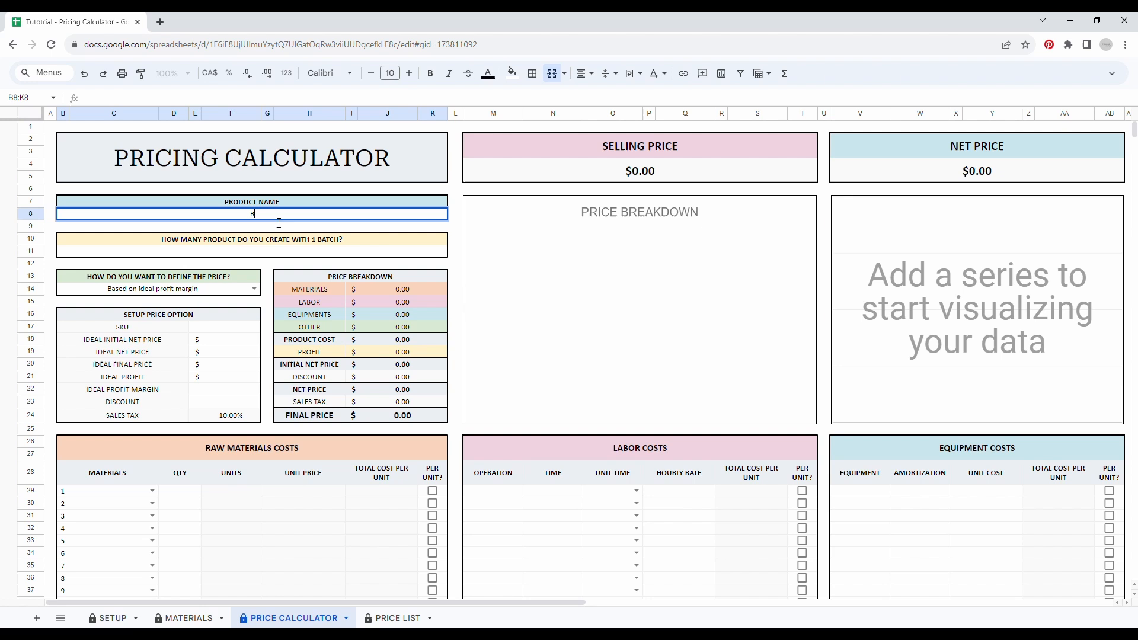
{"action": "type", "text": "luwberry Soap"}
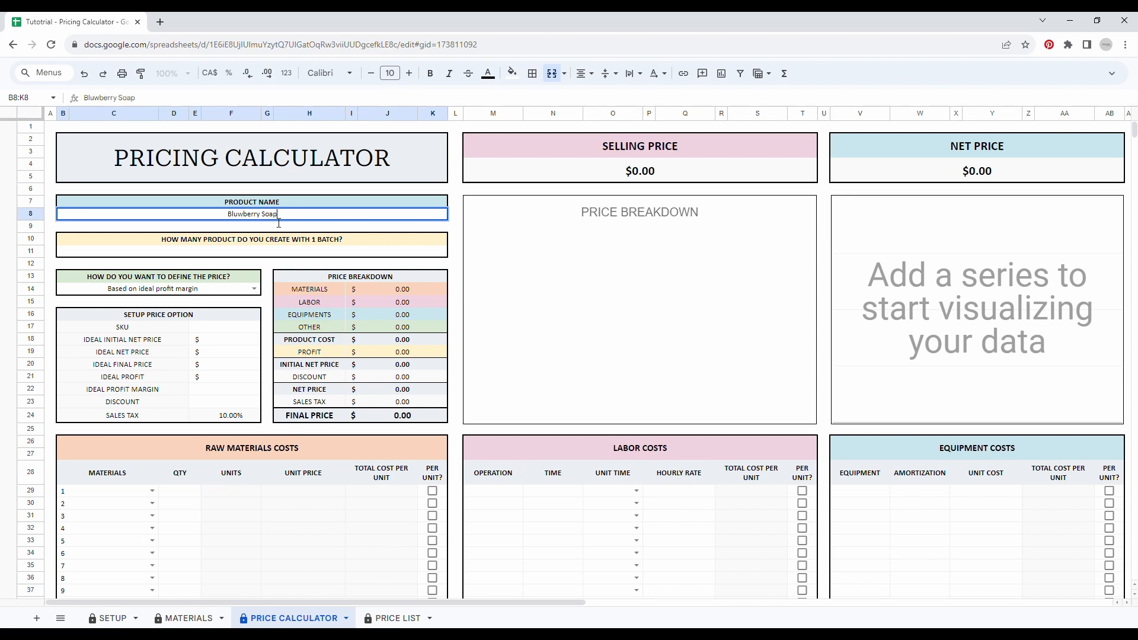
{"action": "left_click", "coordinate": [250, 252]}
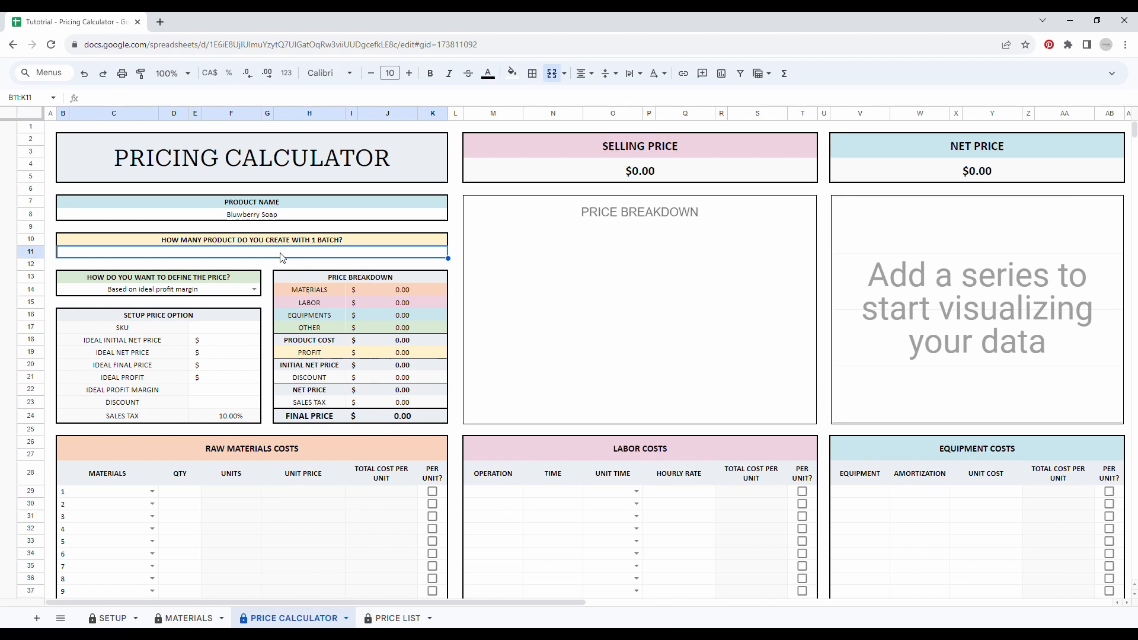
{"action": "type", "text": "10"}
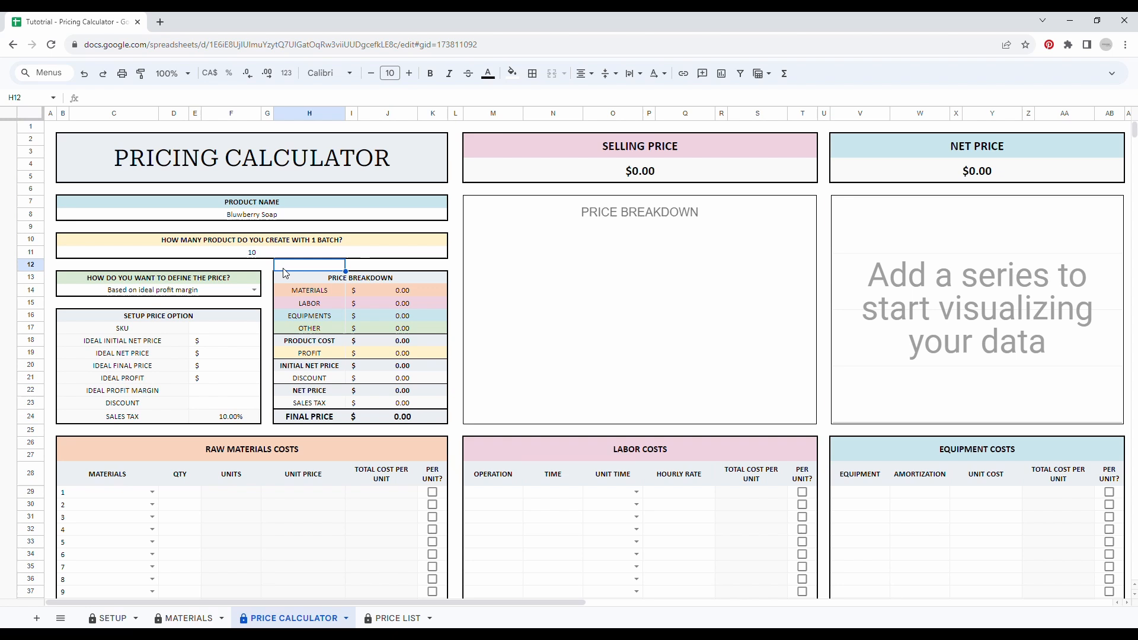
{"action": "left_click", "coordinate": [267, 290]}
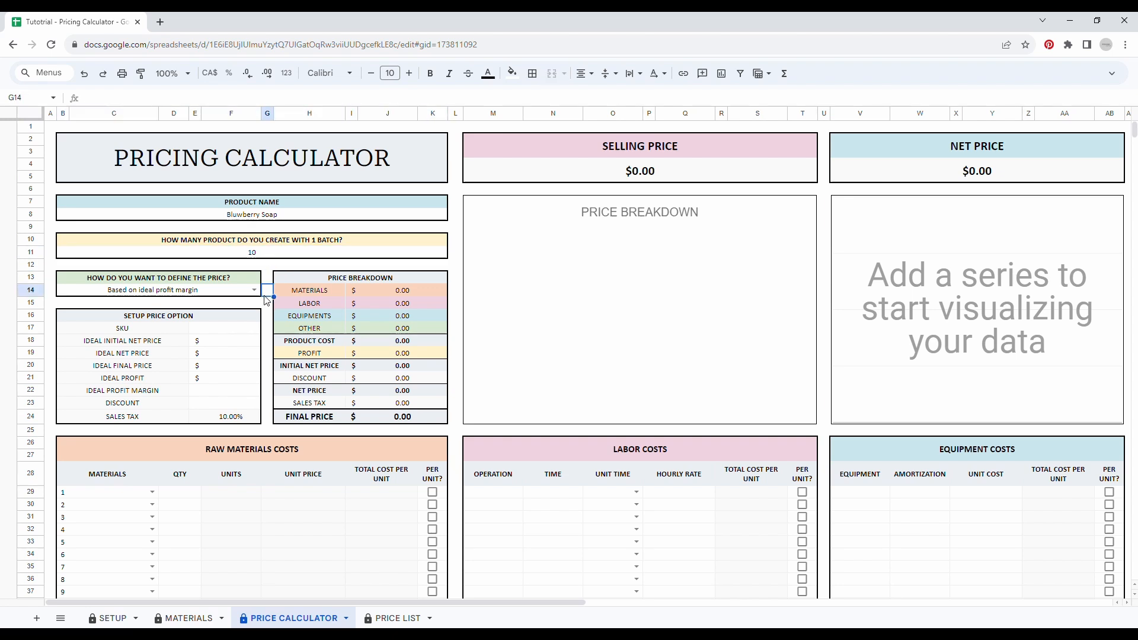
{"action": "mouse_move", "coordinate": [448, 214]}
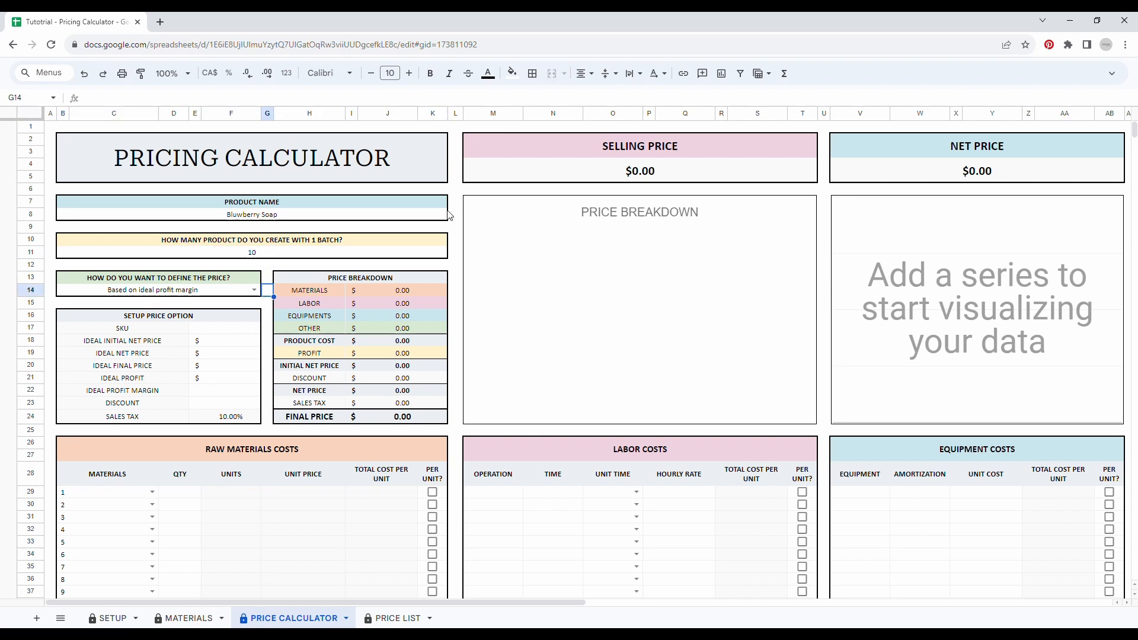
{"action": "mouse_move", "coordinate": [306, 372]}
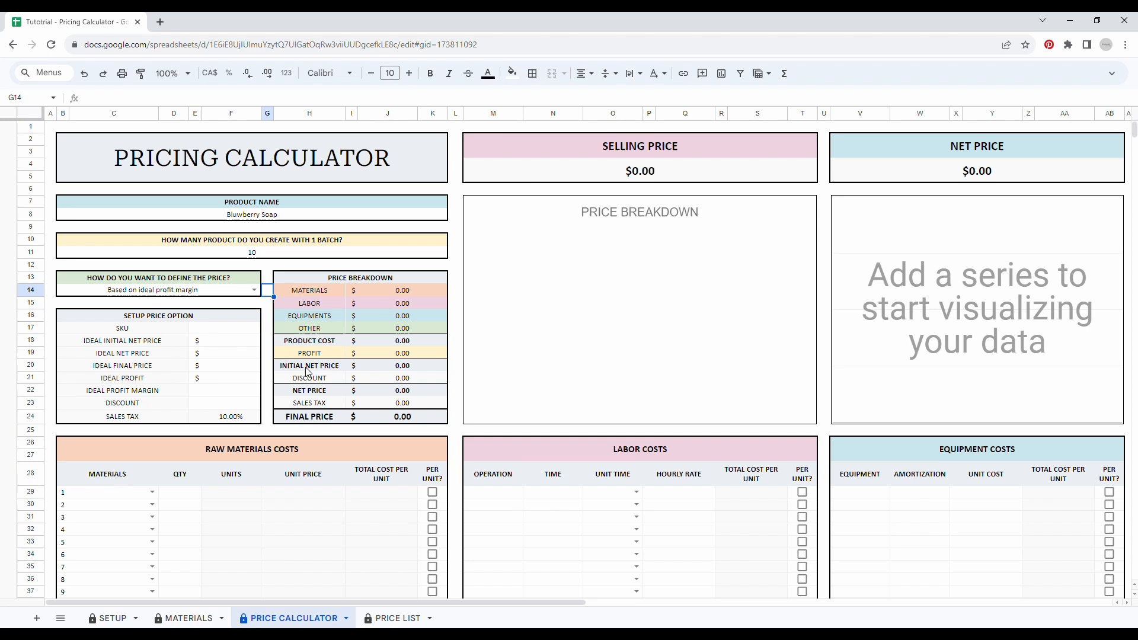
{"action": "mouse_move", "coordinate": [177, 372]}
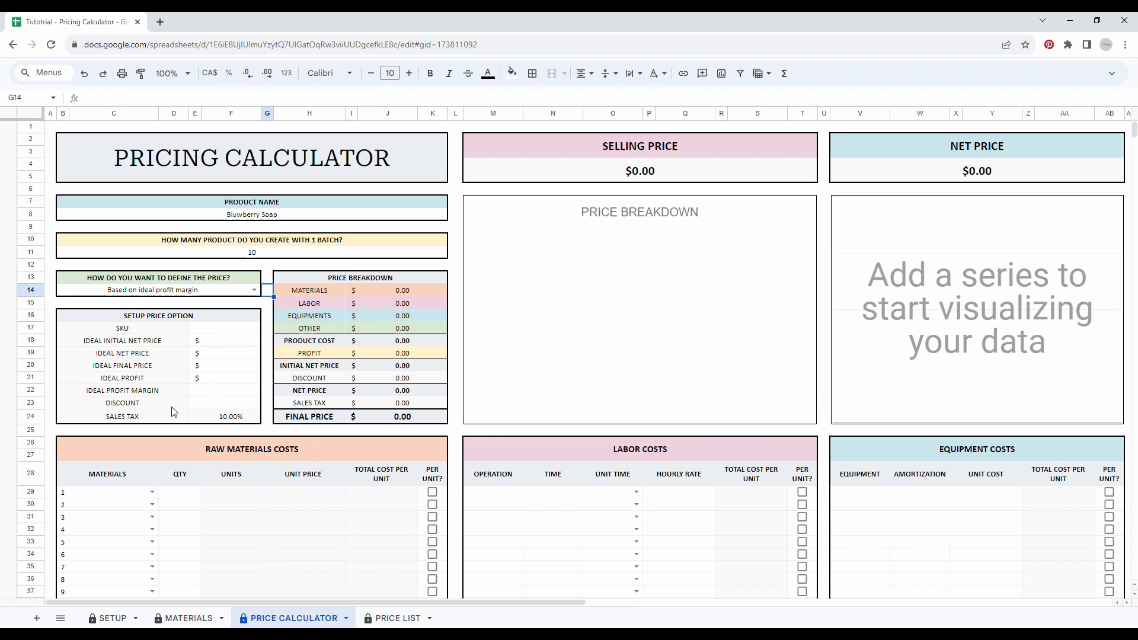
{"action": "mouse_move", "coordinate": [165, 389]}
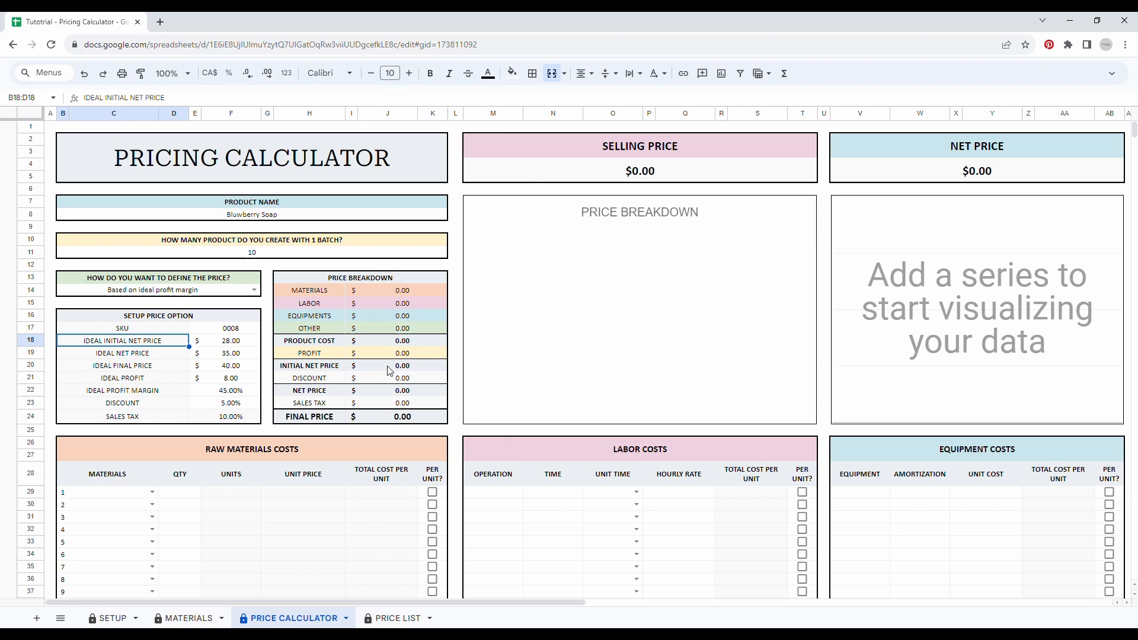
Step: Review the initial net price formula and the ideal net price settings
{"action": "left_click", "coordinate": [399, 365]}
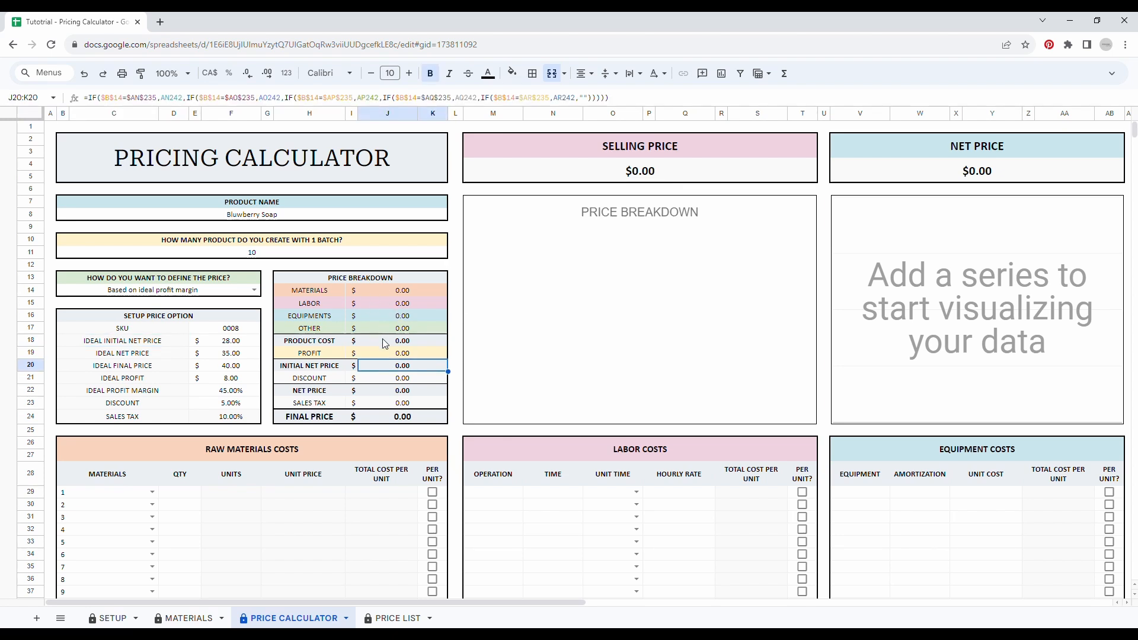
{"action": "left_click", "coordinate": [122, 353]}
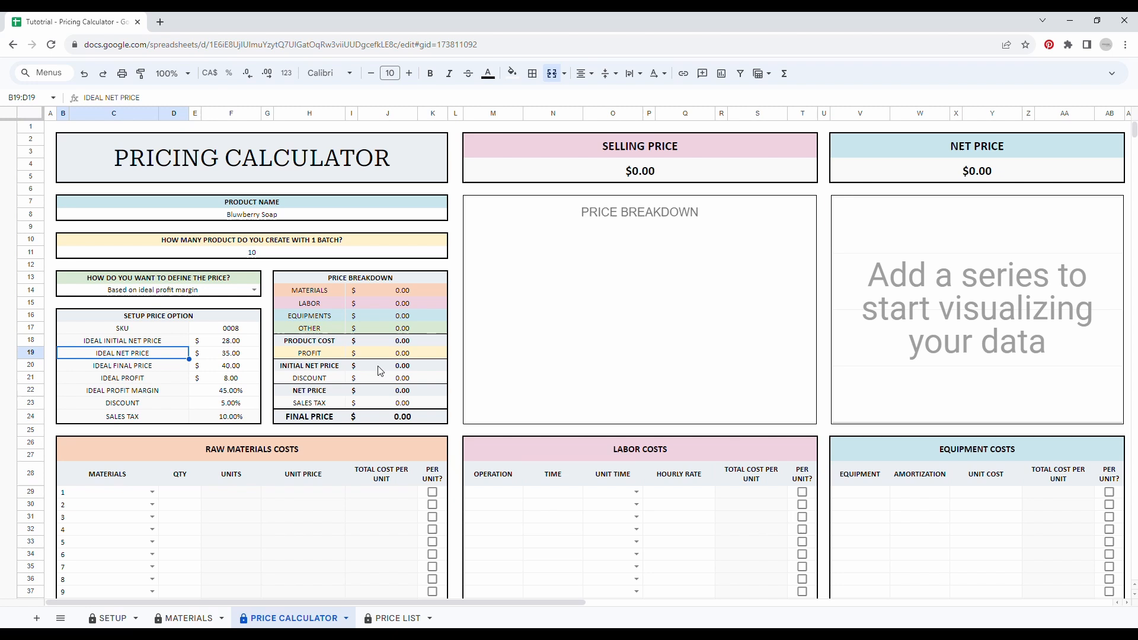
{"action": "mouse_move", "coordinate": [400, 394]}
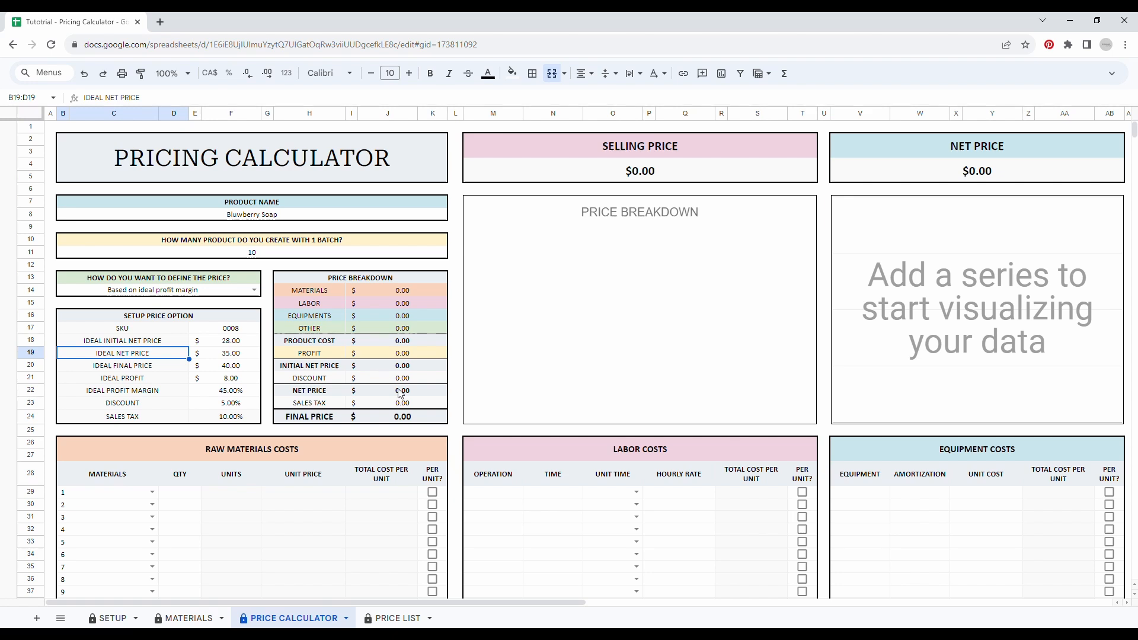
{"action": "left_click", "coordinate": [122, 365]}
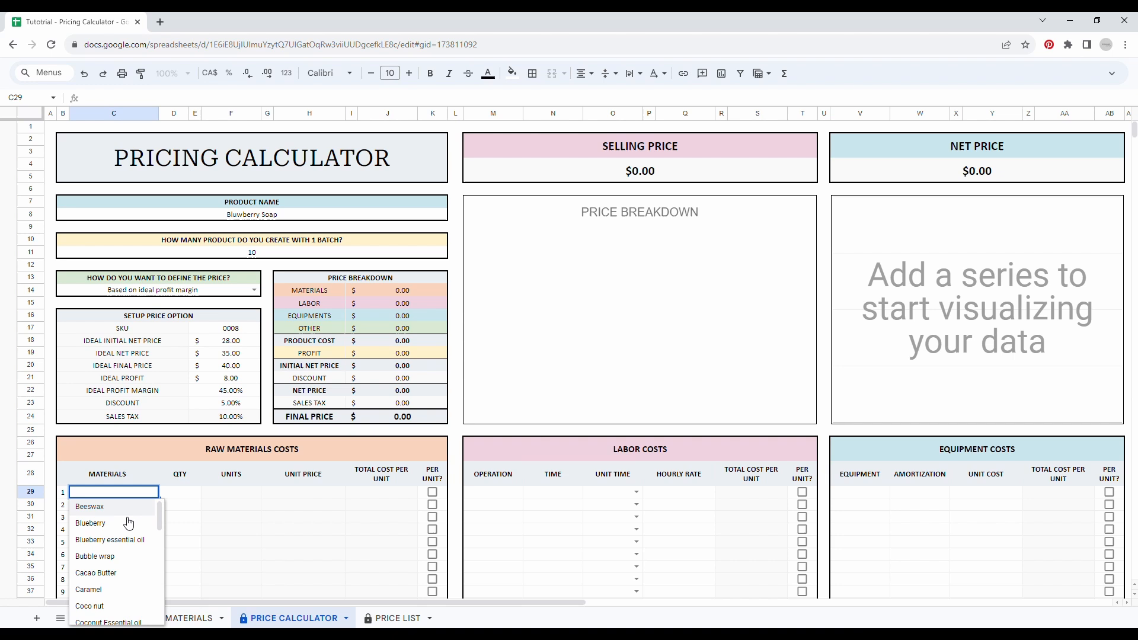
{"action": "mouse_move", "coordinate": [121, 514]}
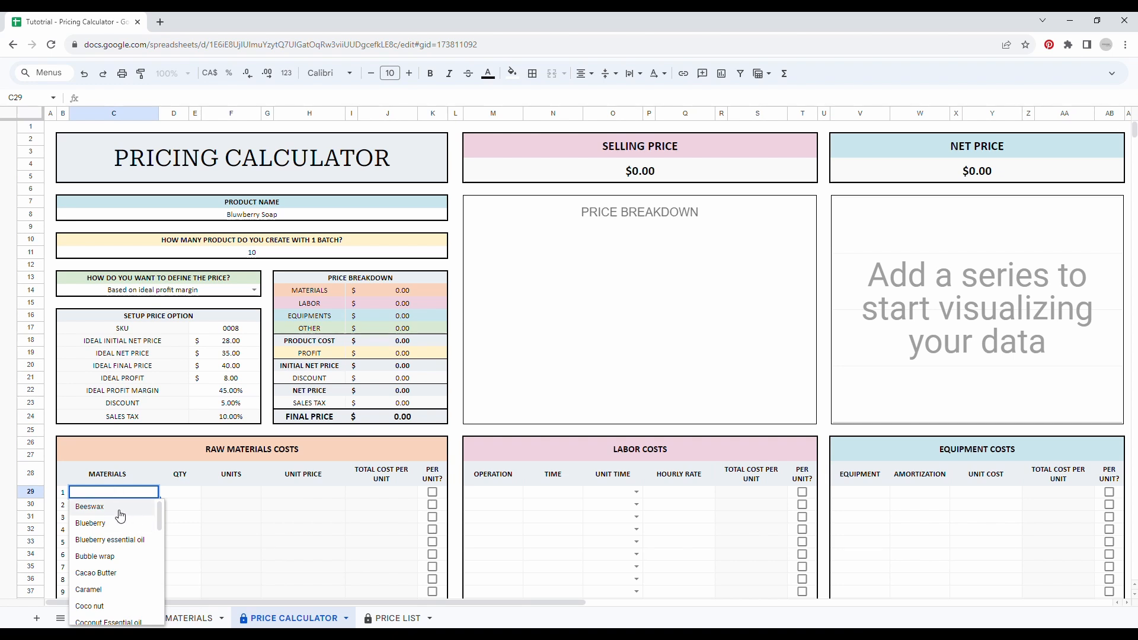
Step: Fill the raw materials table with seven items, Nature soap (15) through Strawberry to Bubble wrap
{"action": "scroll", "scroll_direction": "down", "scroll_amount": 3}
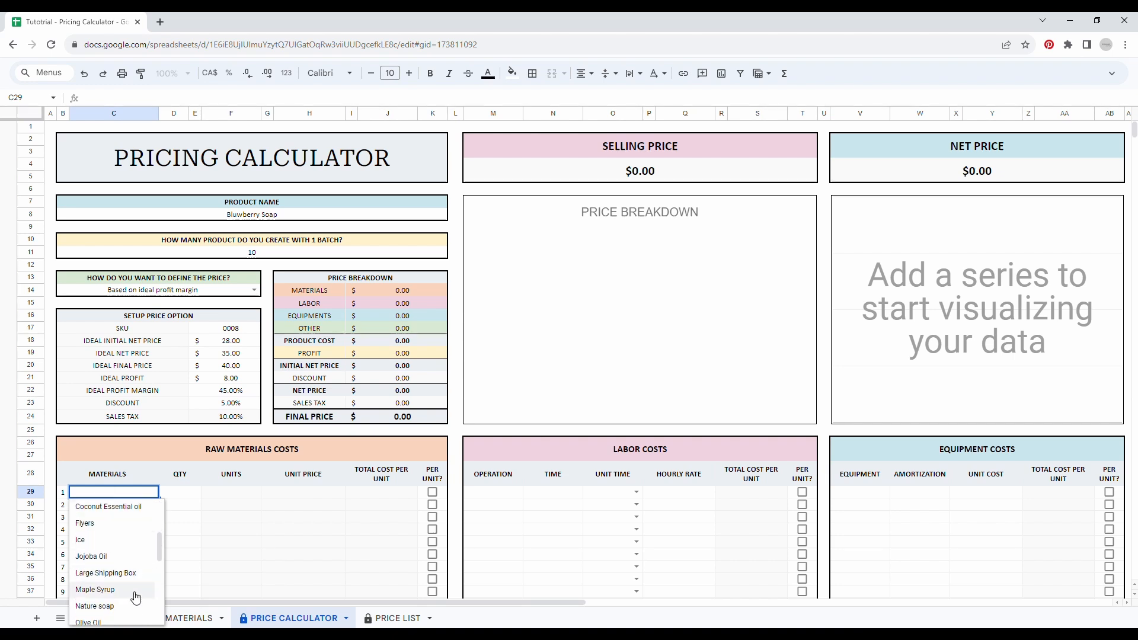
{"action": "left_click", "coordinate": [95, 606]}
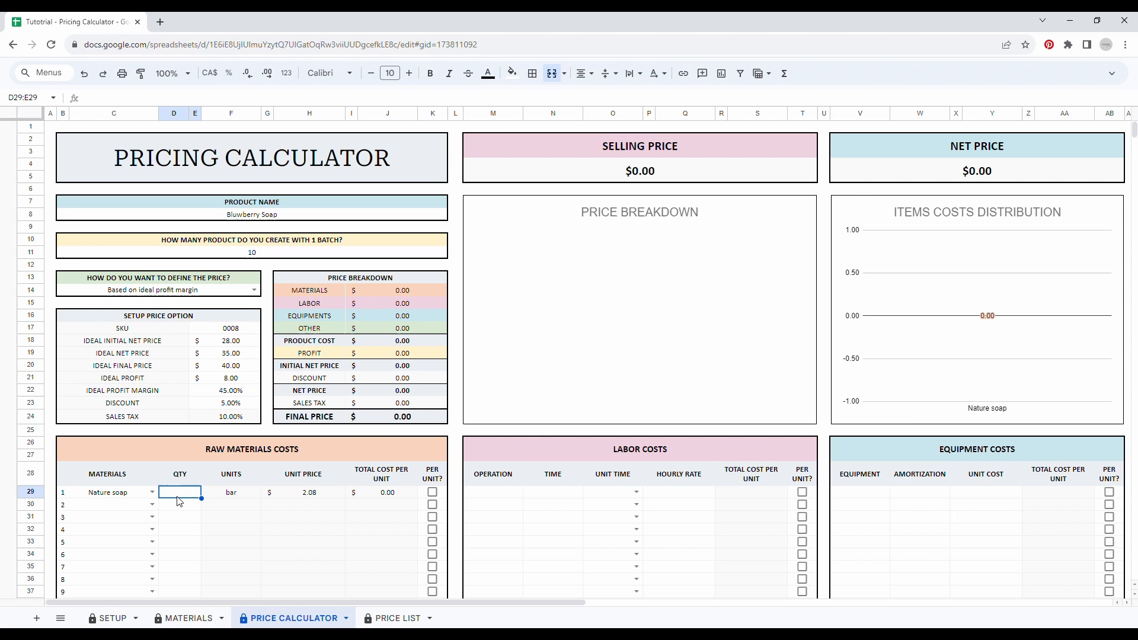
{"action": "type", "text": "15"}
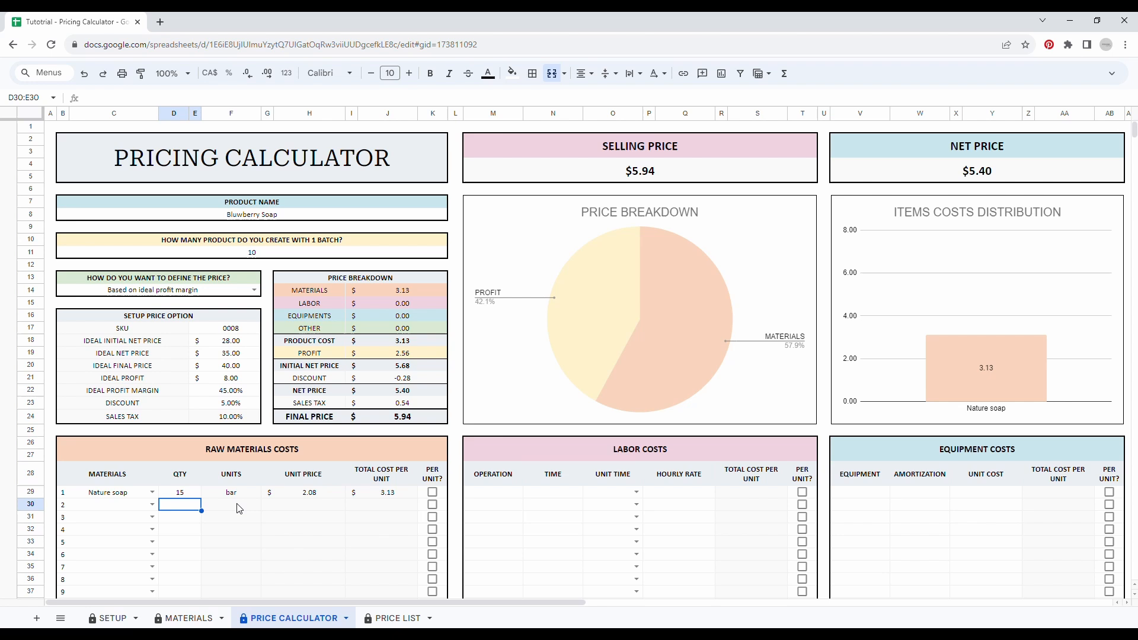
{"action": "mouse_move", "coordinate": [303, 523]}
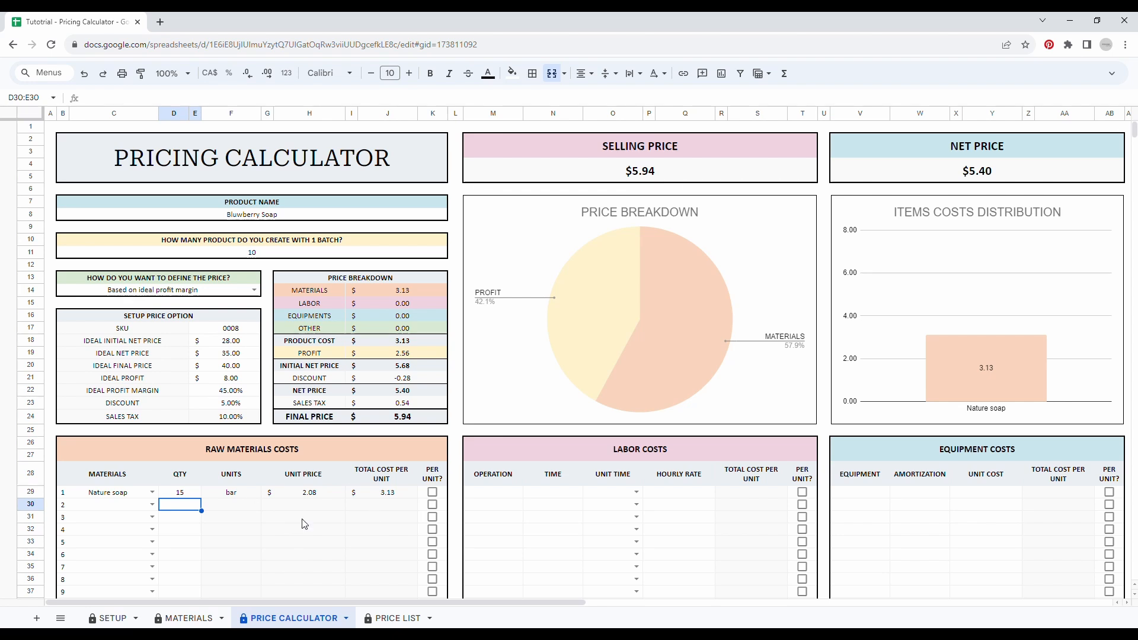
{"action": "mouse_move", "coordinate": [288, 485]}
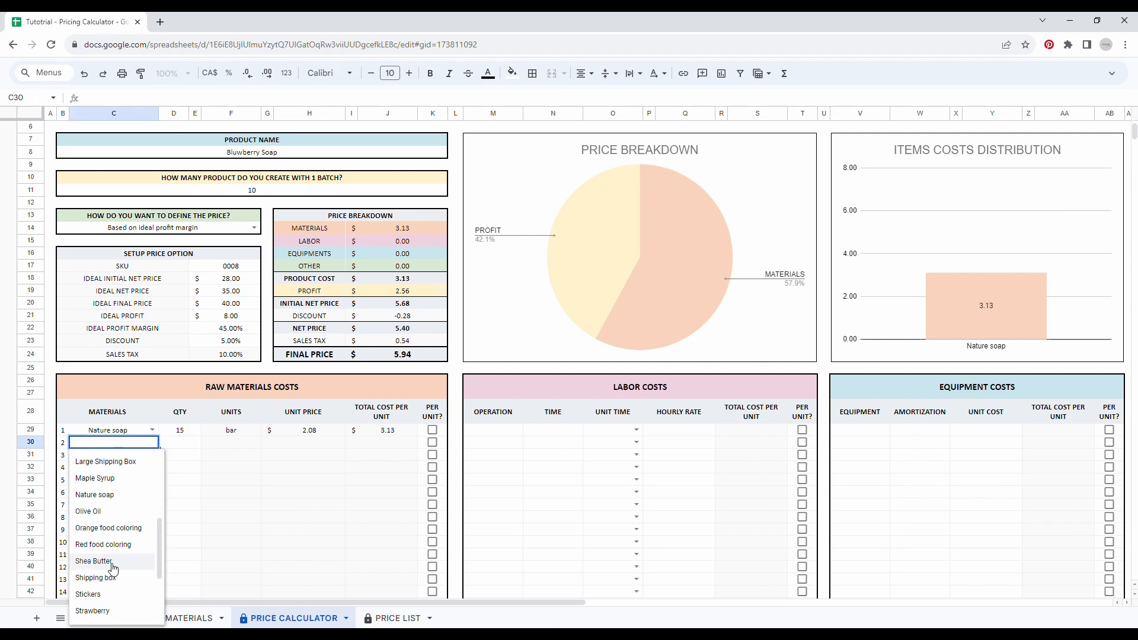
{"action": "type", "text": "stra"}
{"action": "left_click", "coordinate": [180, 479]}
{"action": "type", "text": "1"}
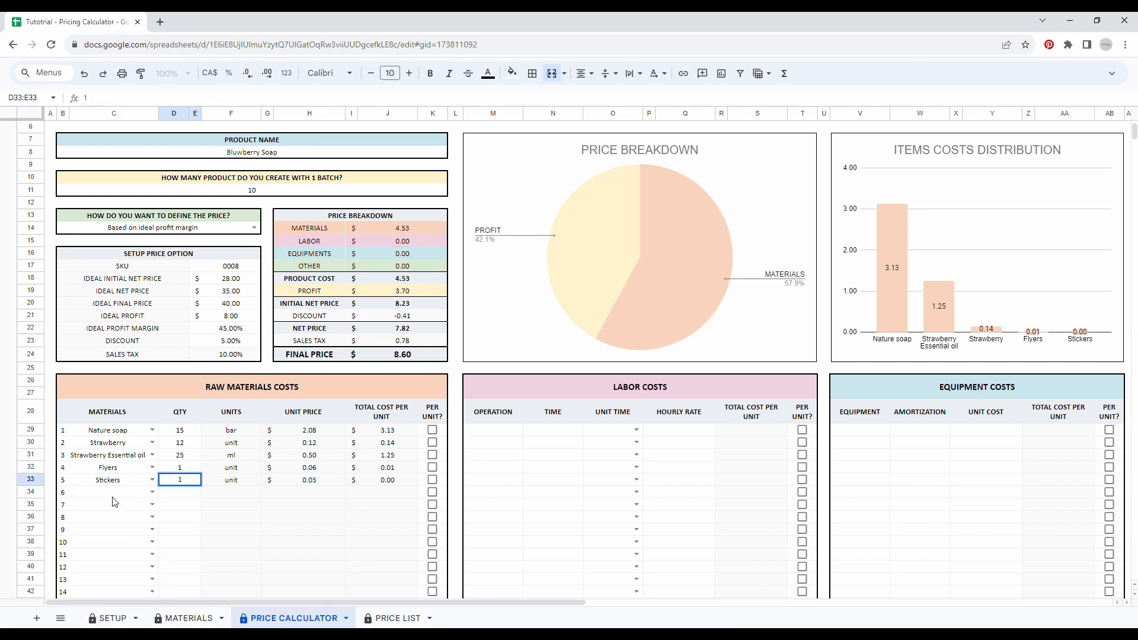
{"action": "type", "text": "bub"}
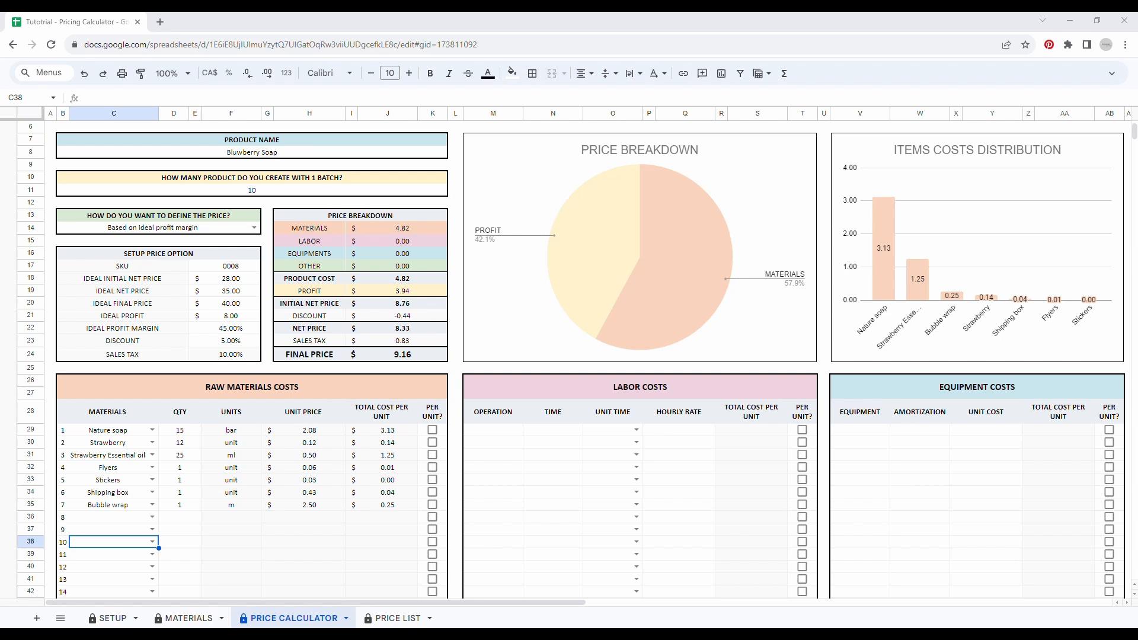
{"action": "mouse_move", "coordinate": [181, 517]}
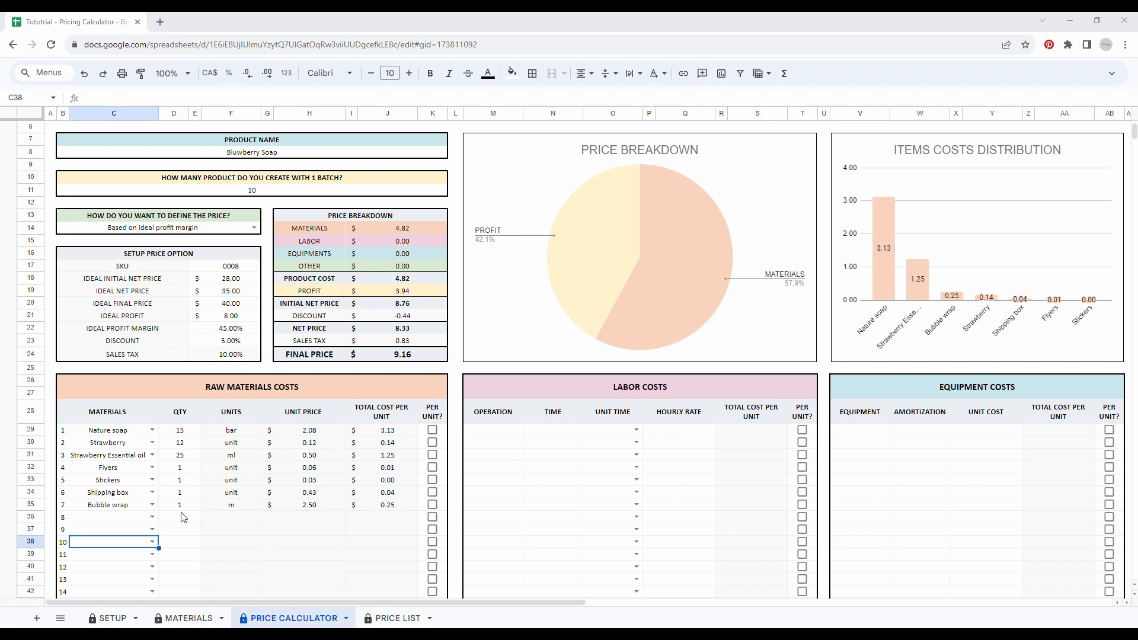
{"action": "mouse_move", "coordinate": [171, 470]}
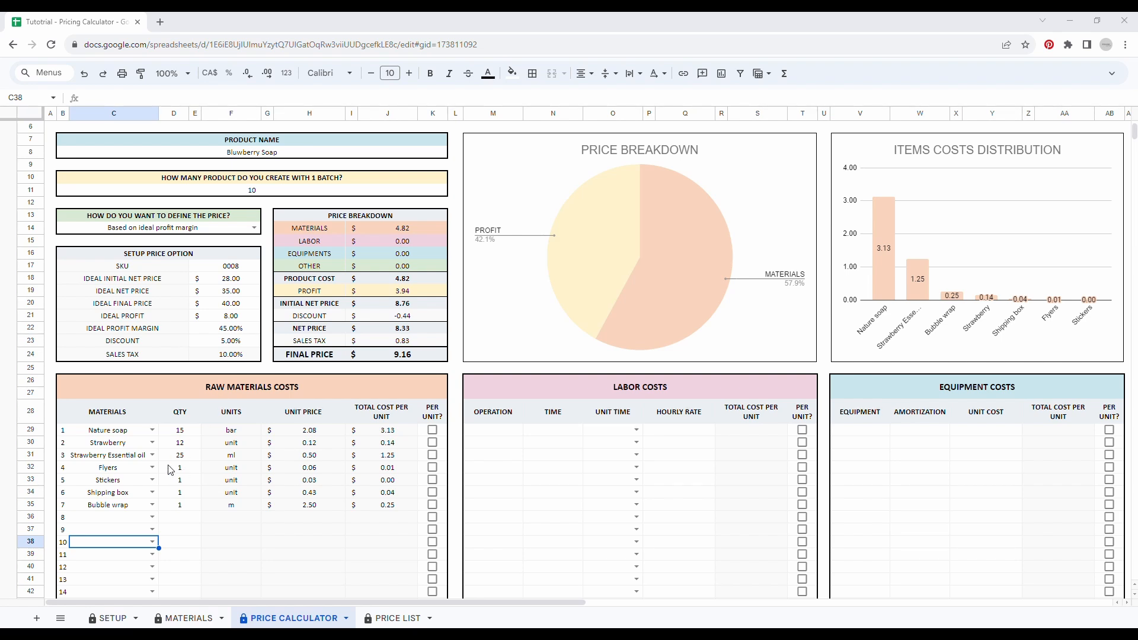
{"action": "mouse_move", "coordinate": [503, 450]}
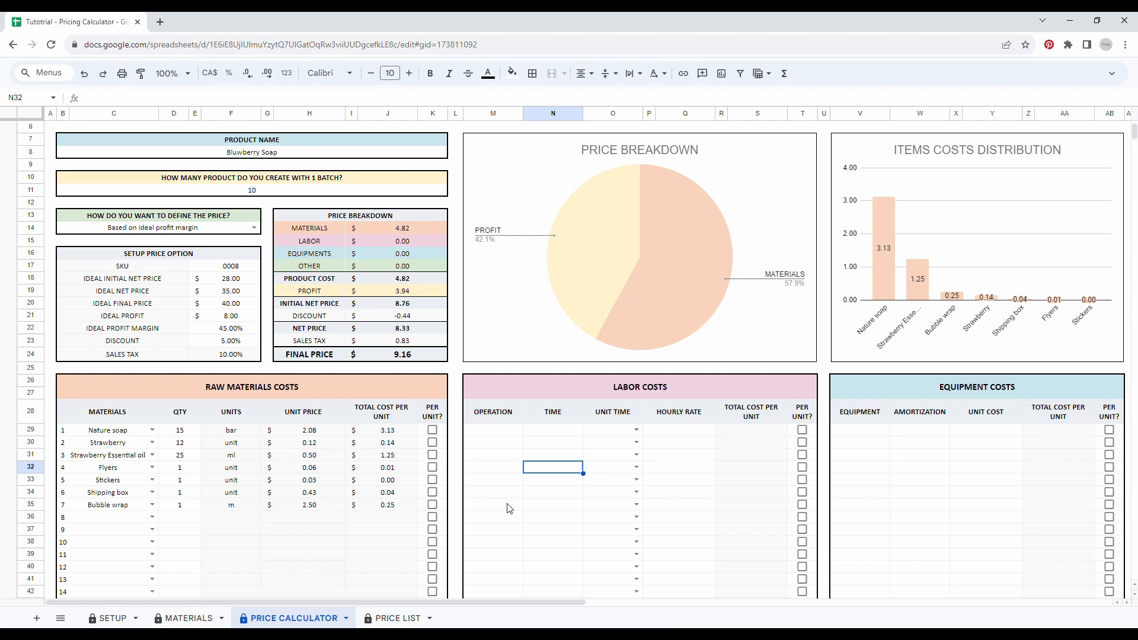
{"action": "left_click", "coordinate": [492, 467]}
{"action": "type", "text": "C"}
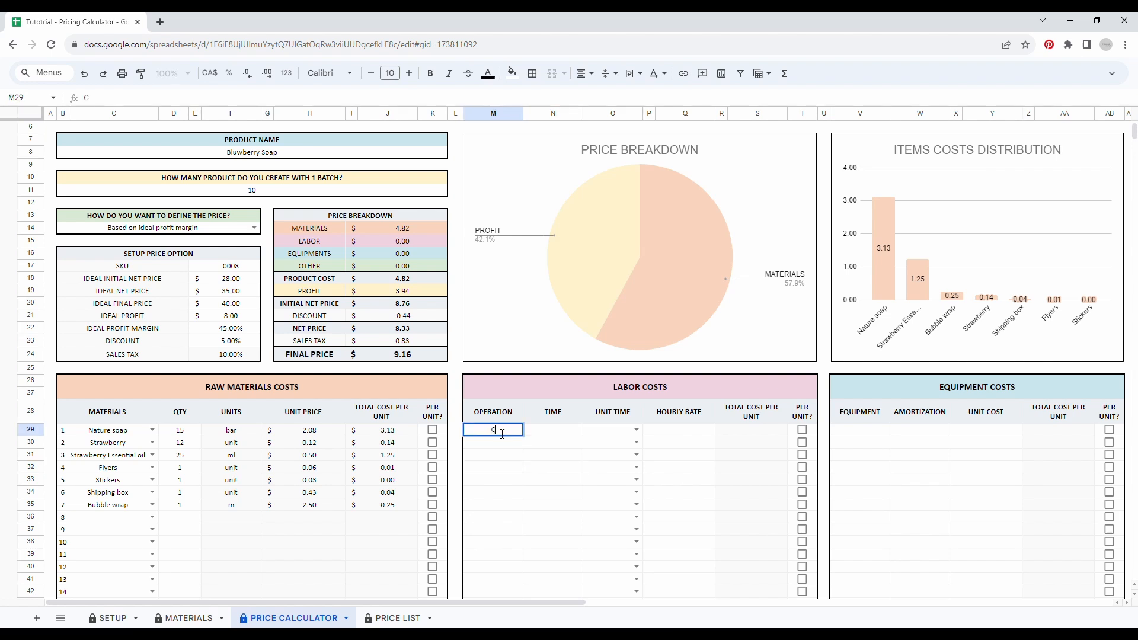
Step: Name the labor operations Cook time and Package time
{"action": "type", "text": "ook"}
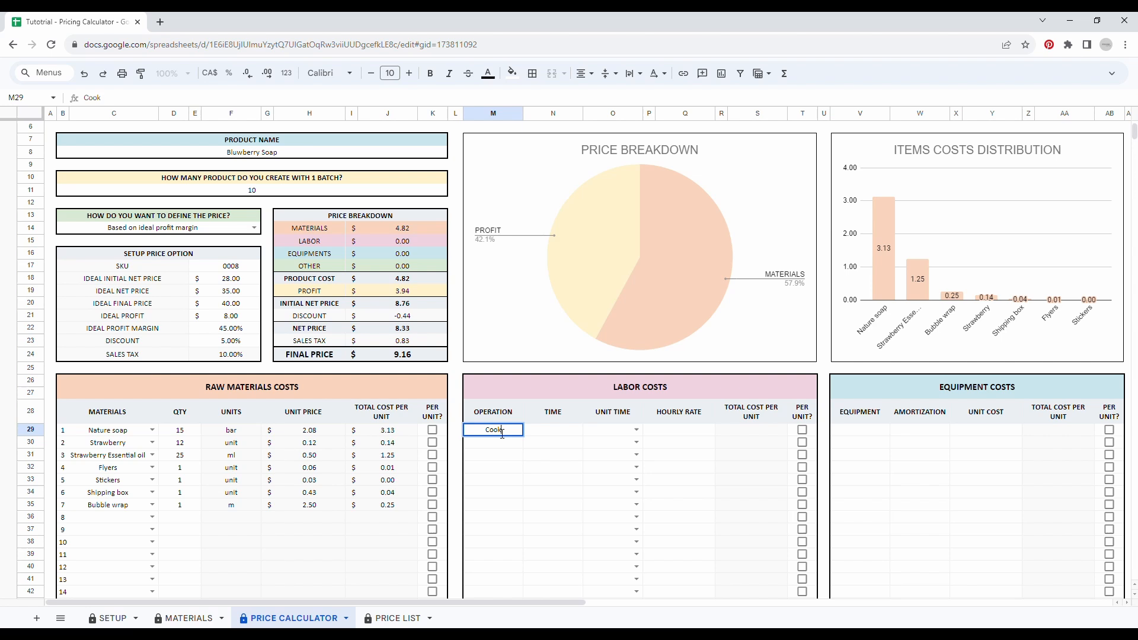
{"action": "type", "text": "time"}
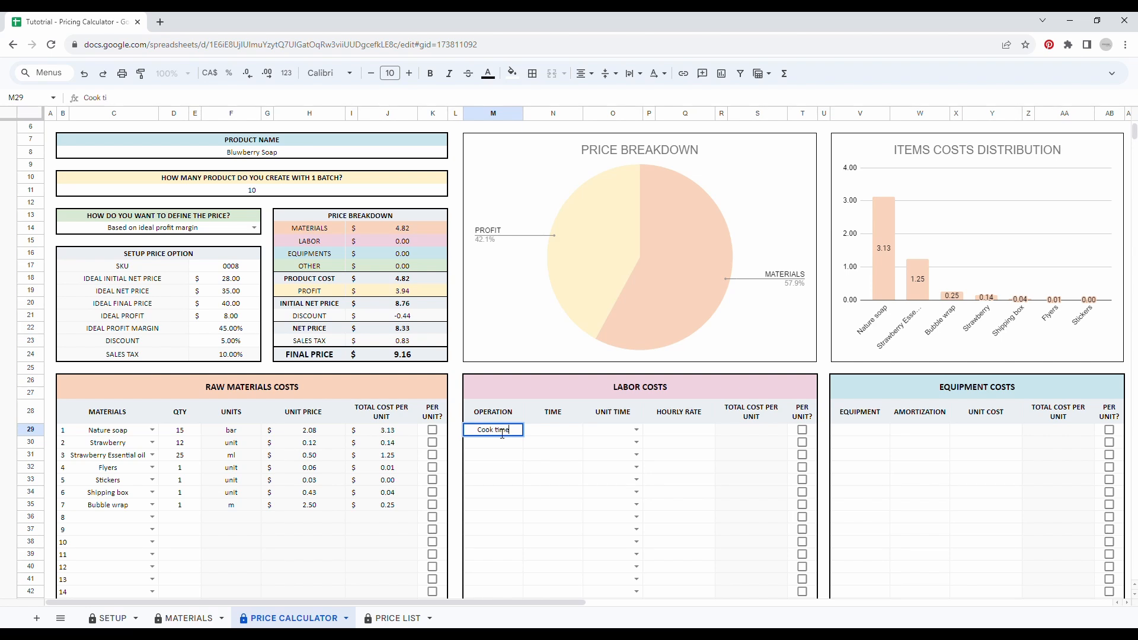
{"action": "key", "text": "Enter"}
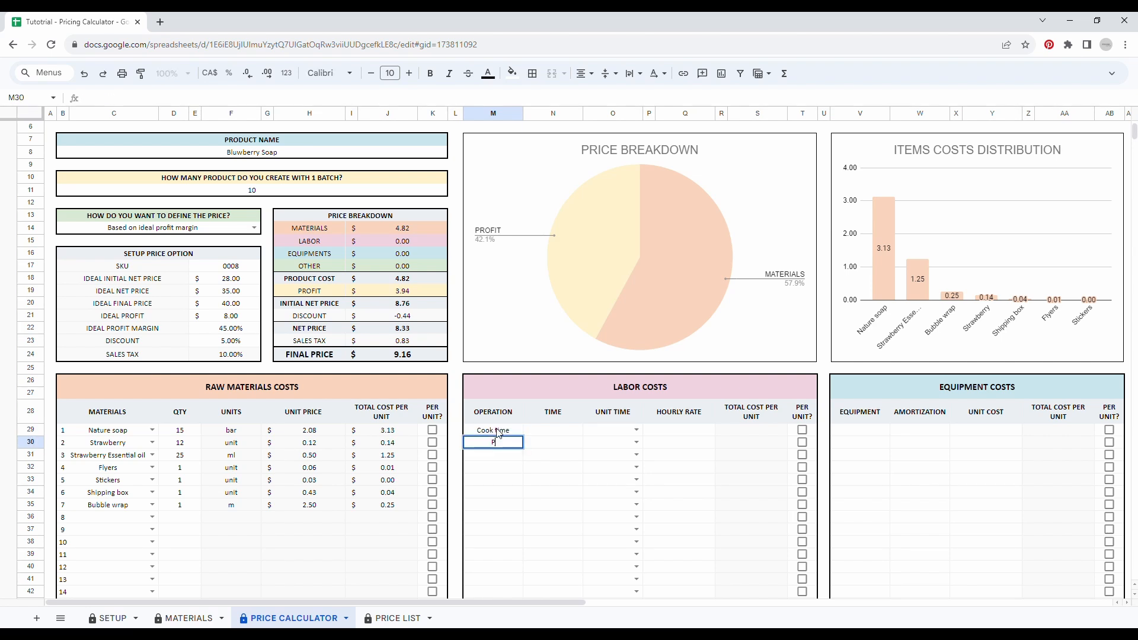
{"action": "type", "text": "Package time"}
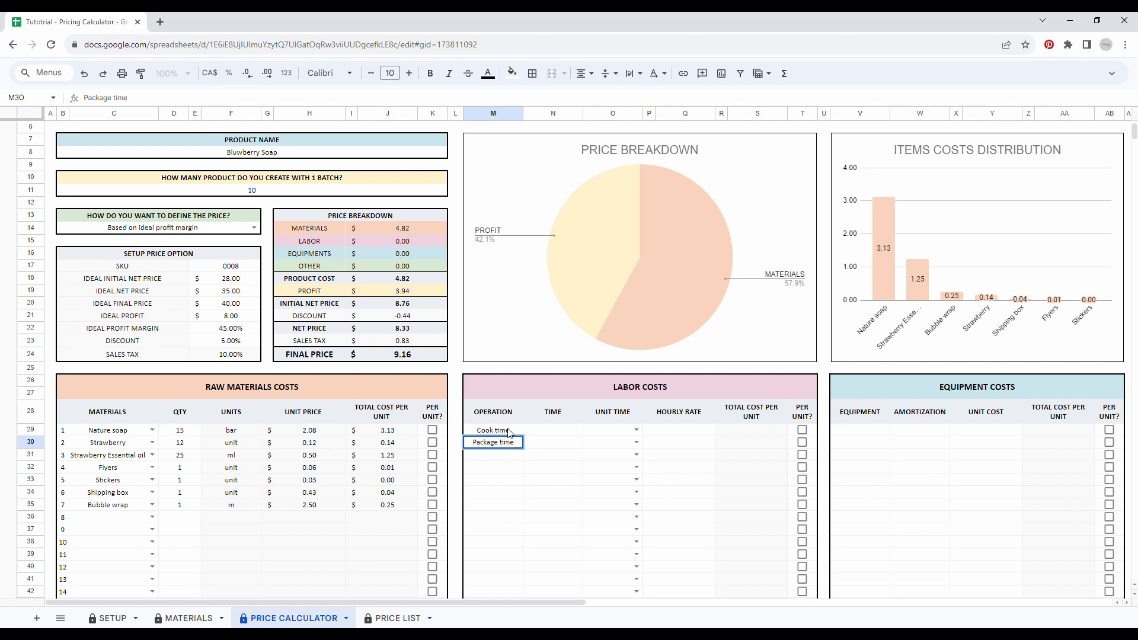
Step: Set labor times in minutes (Cook 25, Package 6) and Cook time's 25.00 hourly rate
{"action": "left_click", "coordinate": [553, 429]}
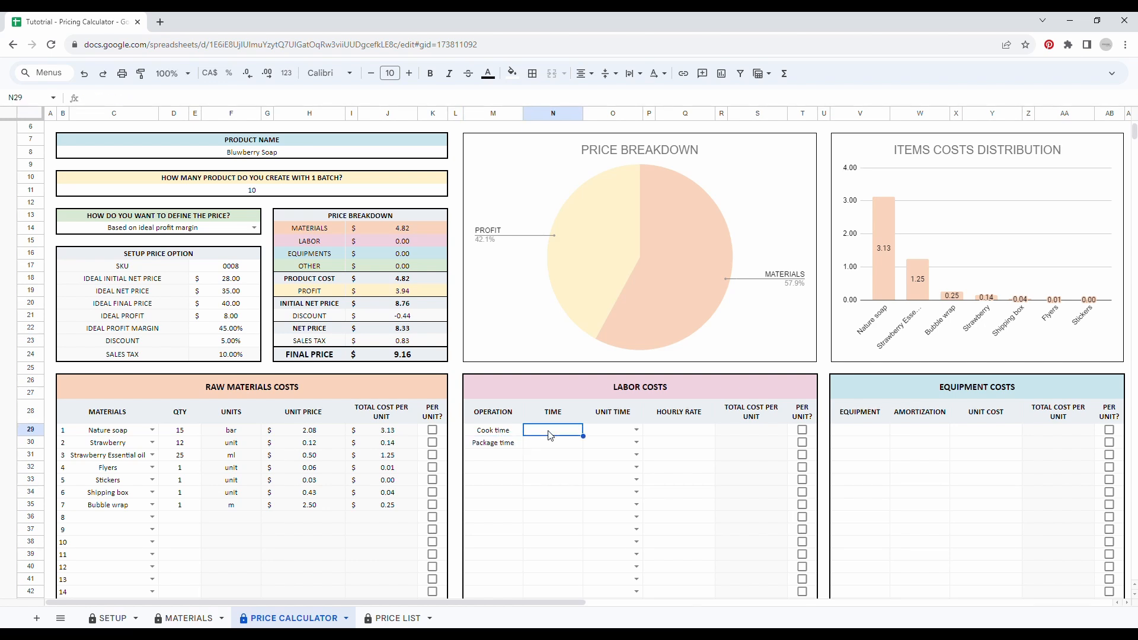
{"action": "left_click", "coordinate": [611, 430]}
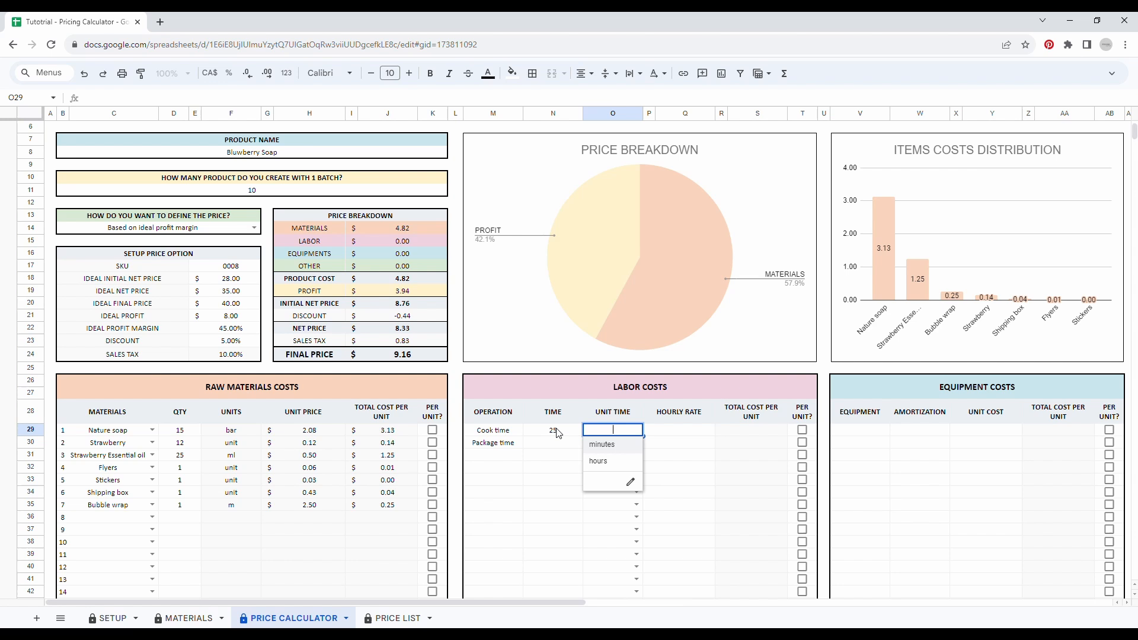
{"action": "left_click", "coordinate": [602, 444]}
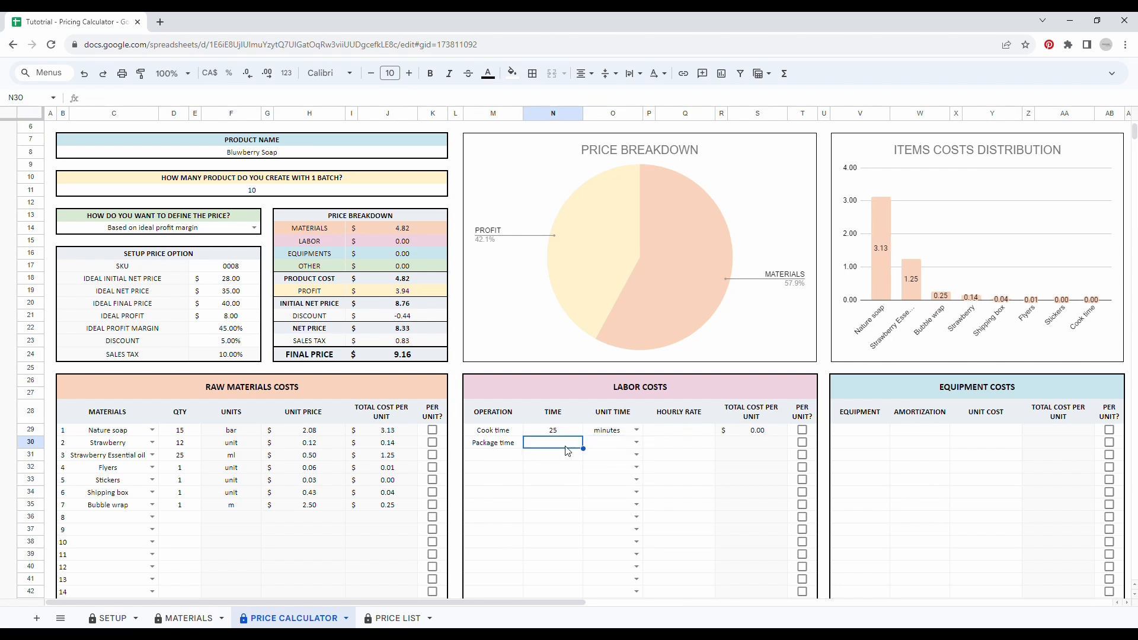
{"action": "type", "text": "6"}
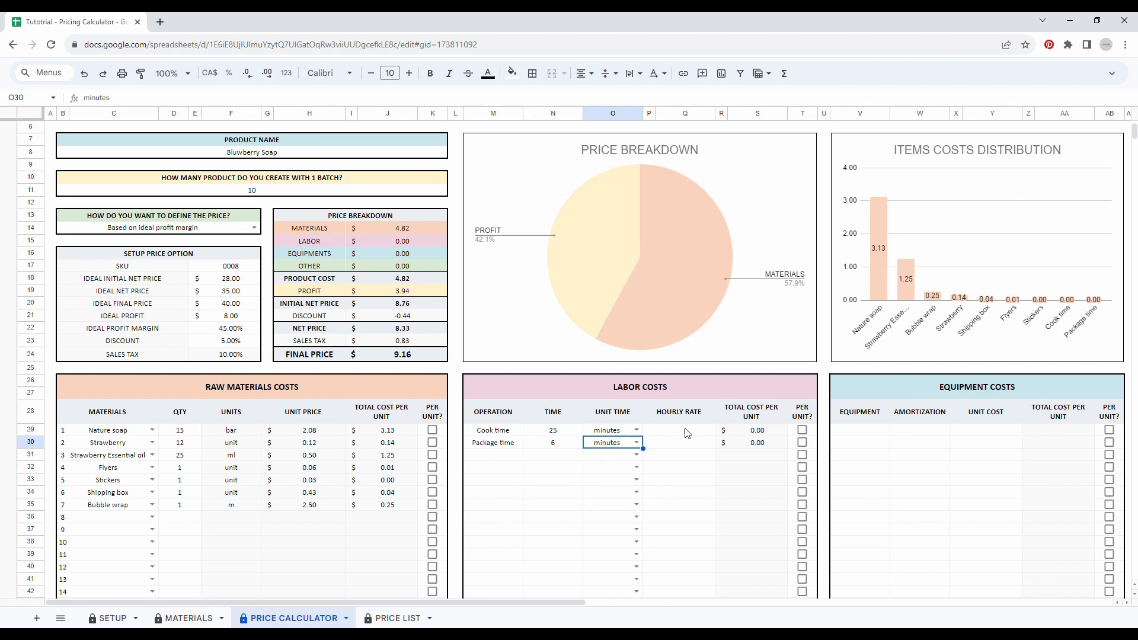
{"action": "left_click", "coordinate": [683, 429]}
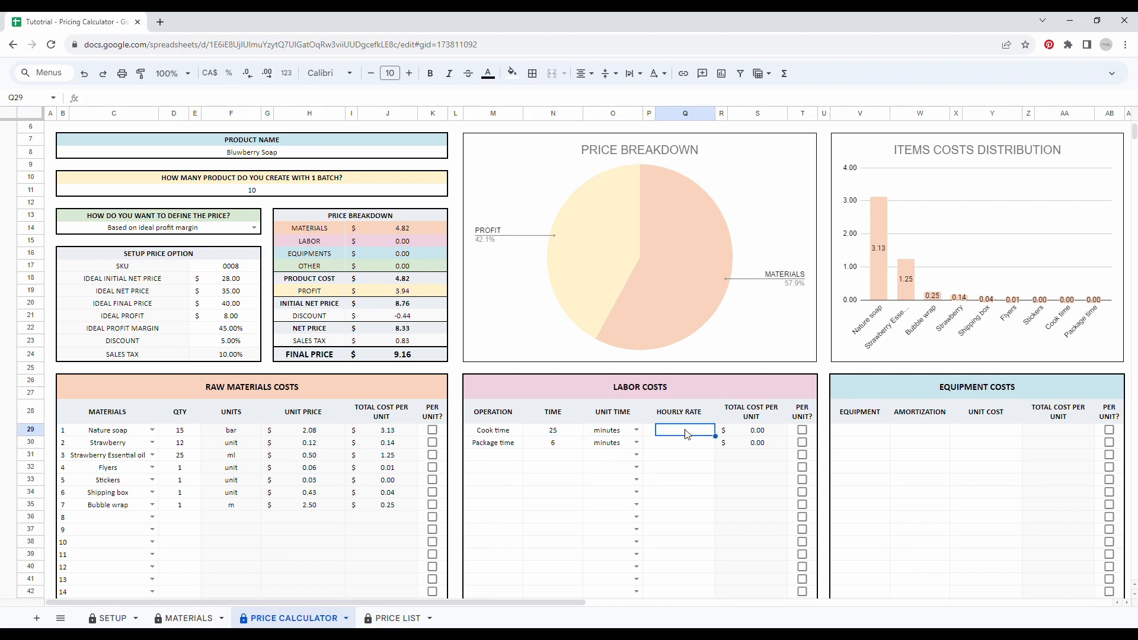
{"action": "type", "text": "25.00"}
{"action": "left_click", "coordinate": [680, 442]}
{"action": "type", "text": "15"}
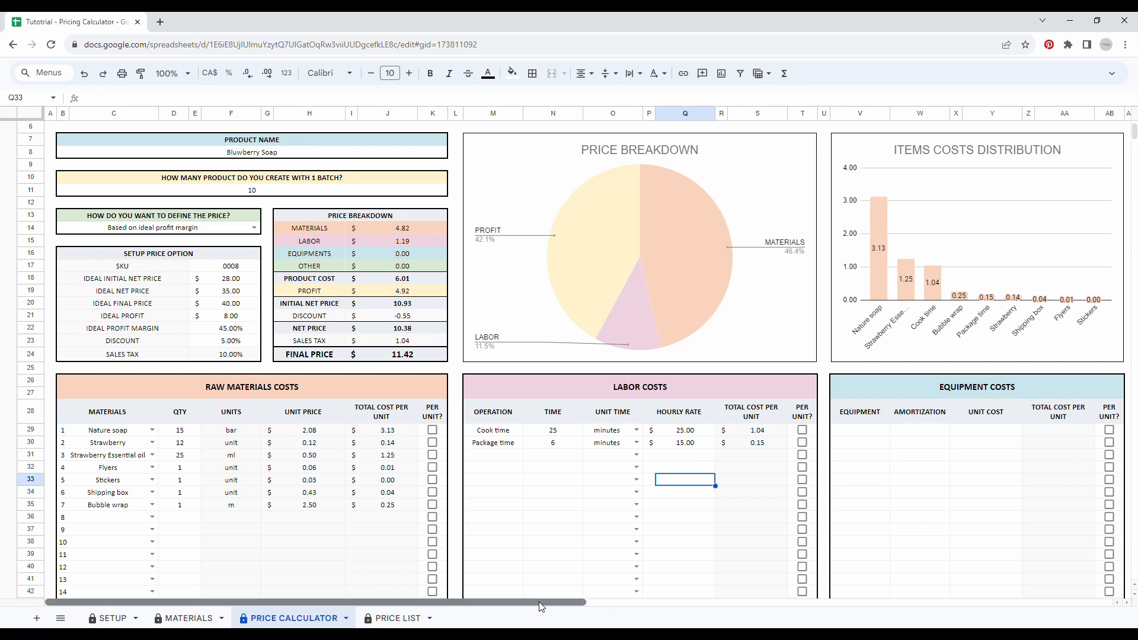
Step: Add Pan (amortization 100, cost 25.00) and Scoop (amortization 200, cost 15.00) to equipment costs
{"action": "scroll", "scroll_direction": "right", "scroll_amount": 3}
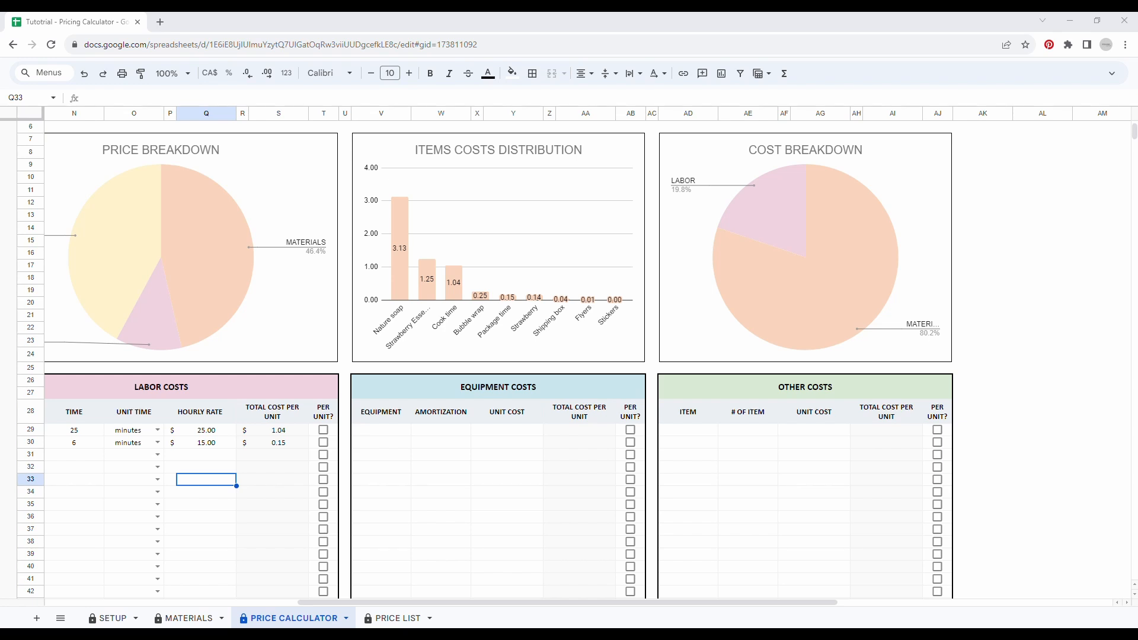
{"action": "left_click", "coordinate": [381, 430]}
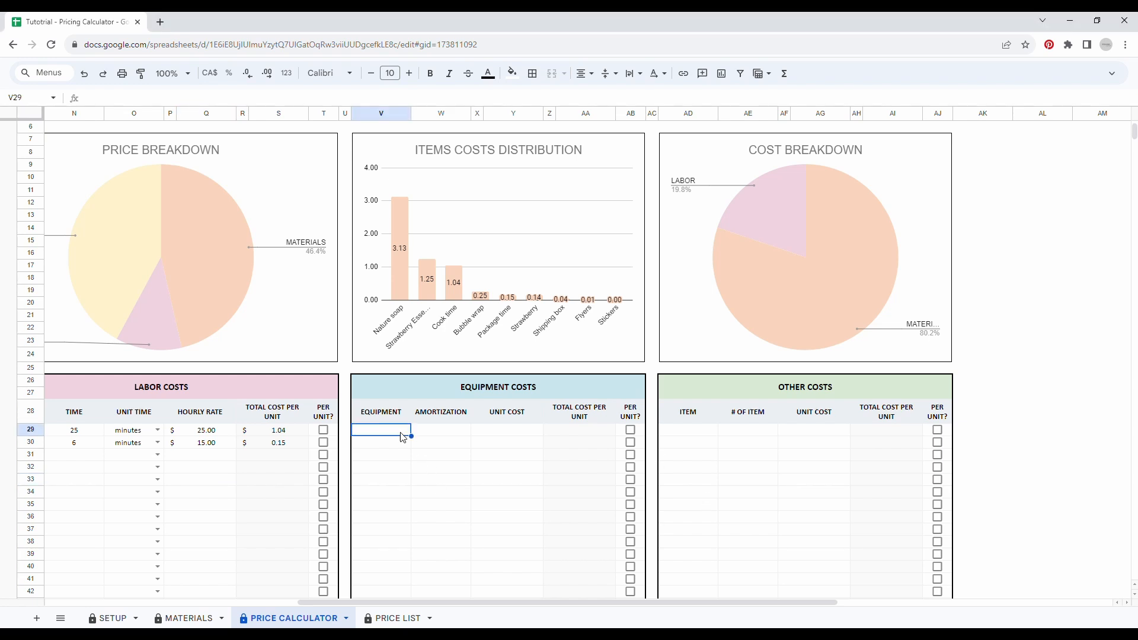
{"action": "type", "text": "Pan"}
{"action": "left_click", "coordinate": [381, 442]}
{"action": "type", "text": "Scoop"}
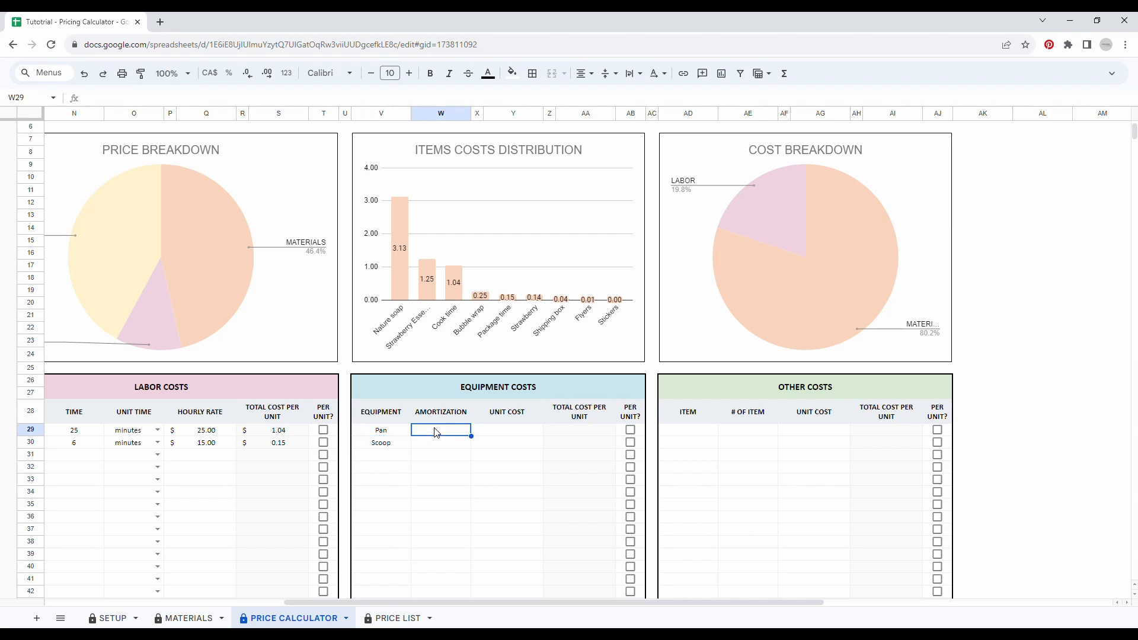
{"action": "type", "text": "100"}
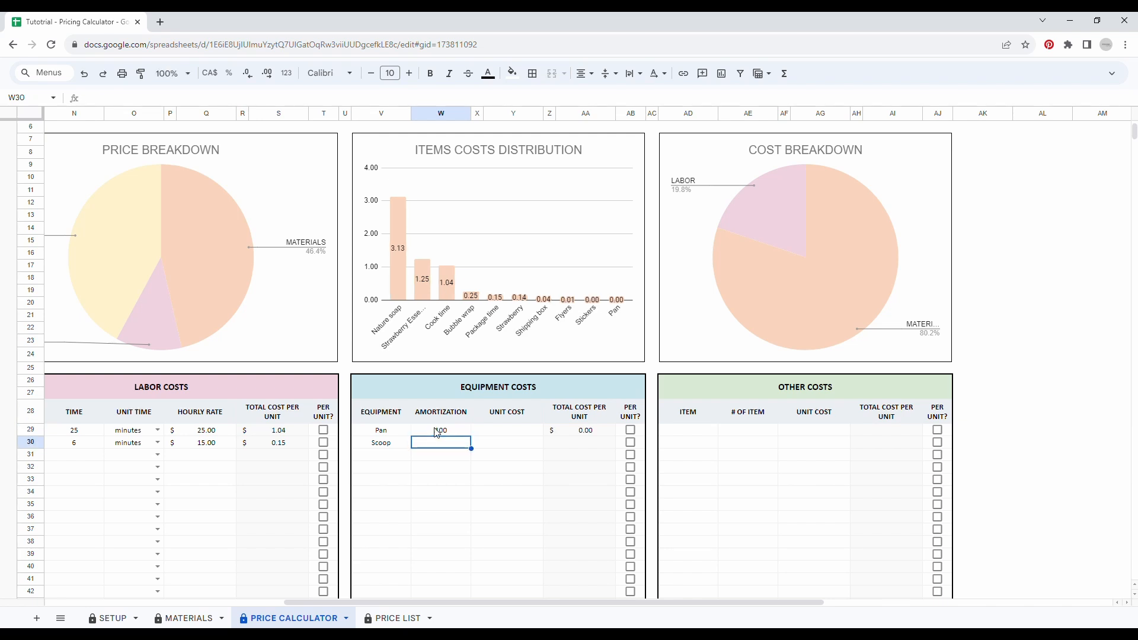
{"action": "type", "text": "200"}
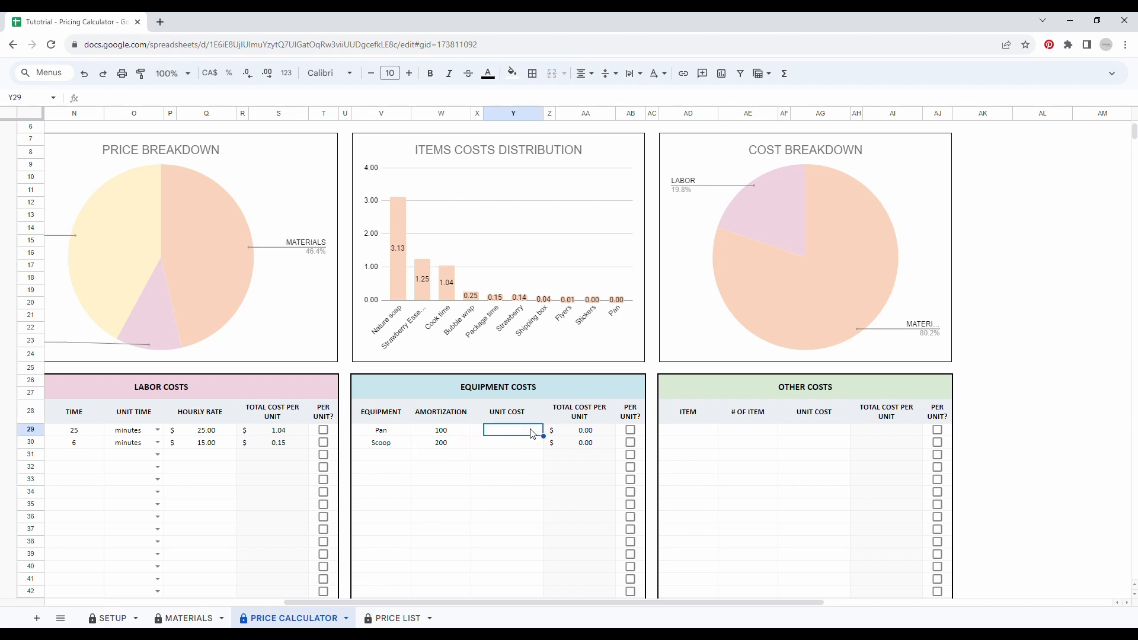
{"action": "type", "text": "25.00"}
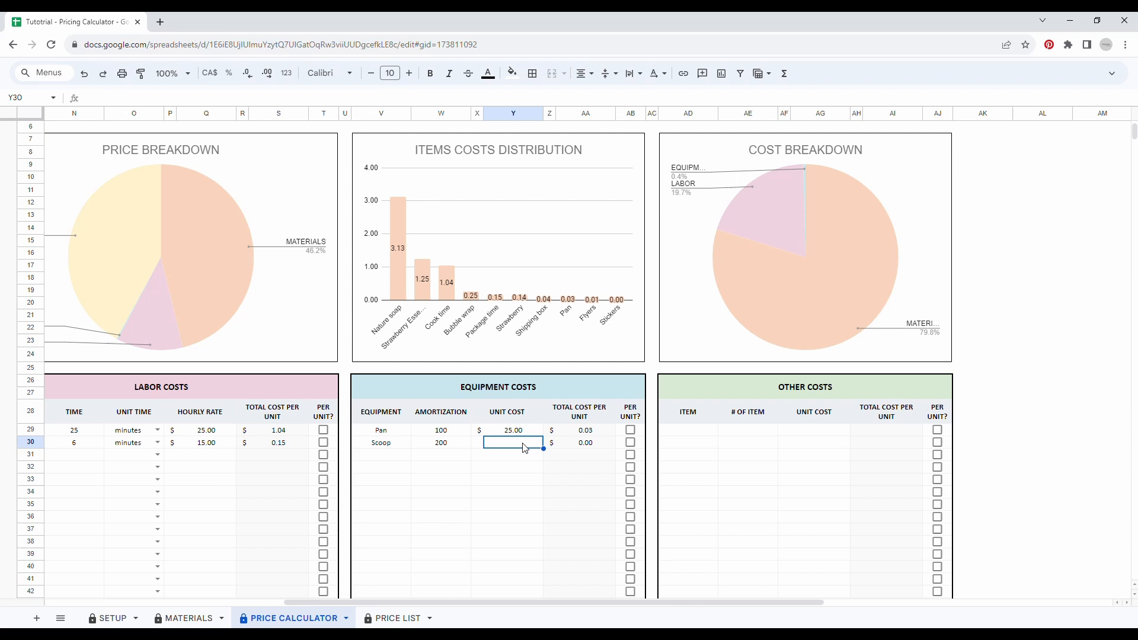
{"action": "type", "text": "15.00"}
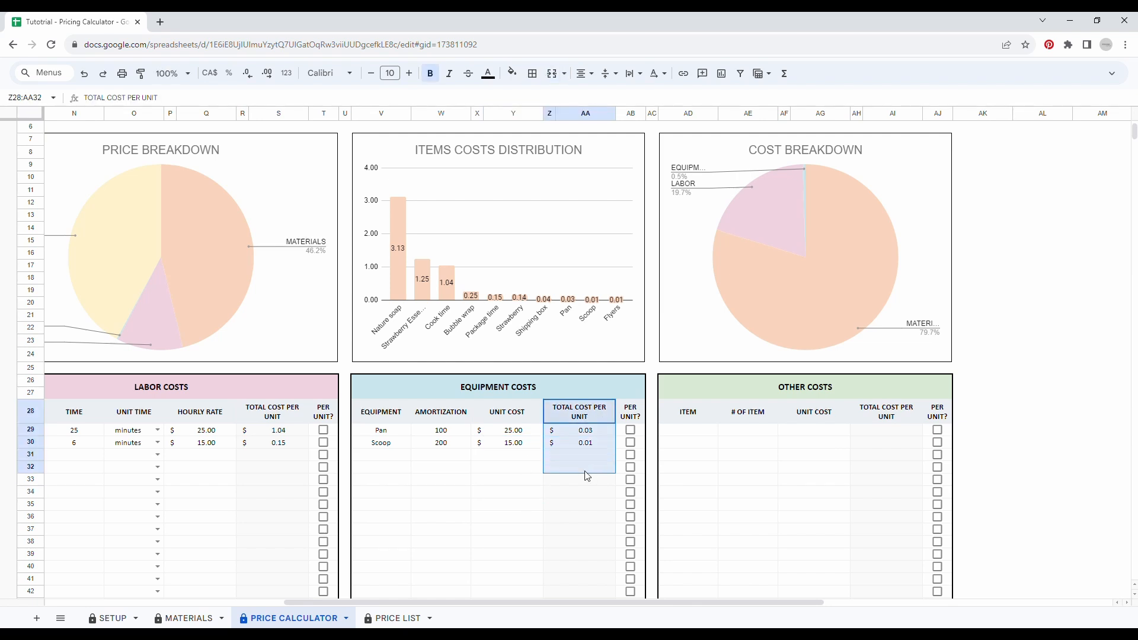
{"action": "left_click", "coordinate": [584, 516]}
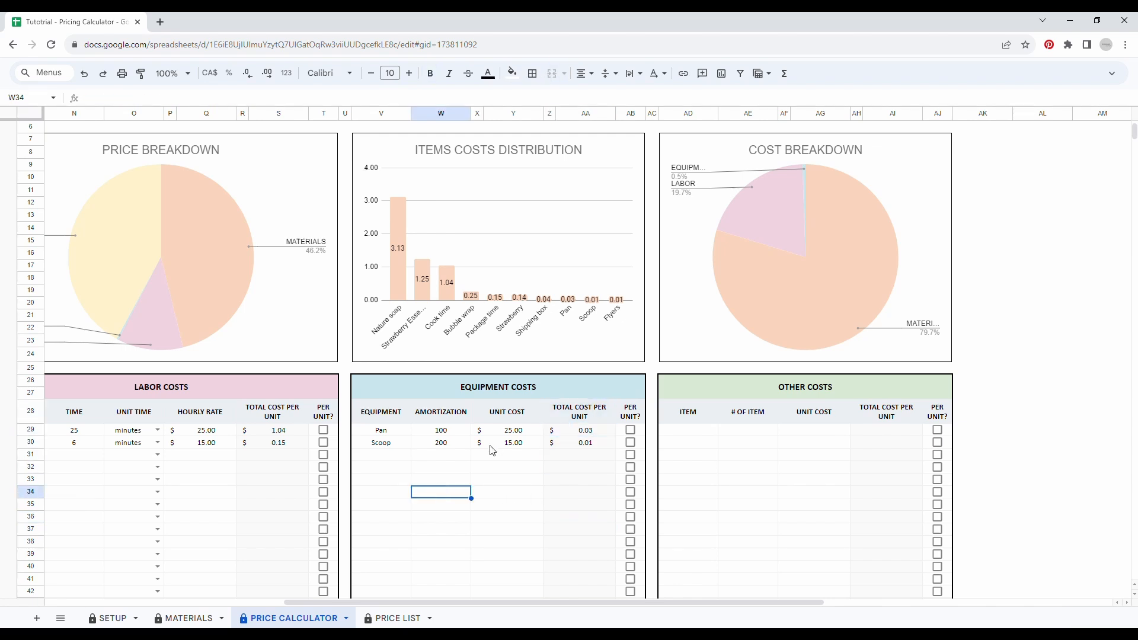
{"action": "mouse_move", "coordinate": [575, 481]}
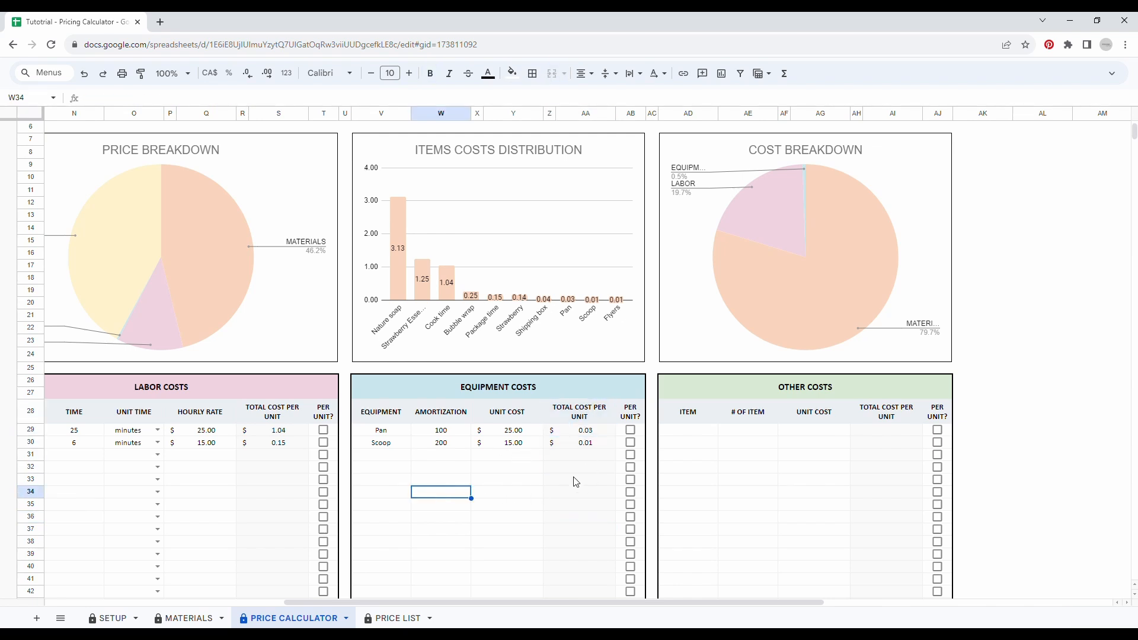
{"action": "mouse_move", "coordinate": [459, 436]}
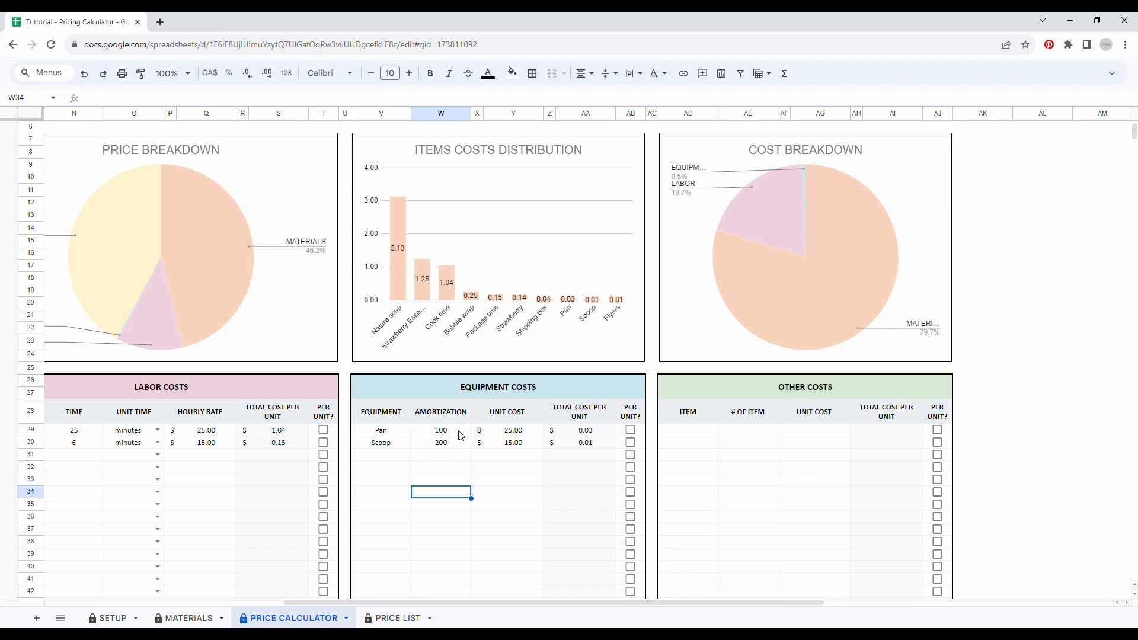
{"action": "mouse_move", "coordinate": [644, 573]}
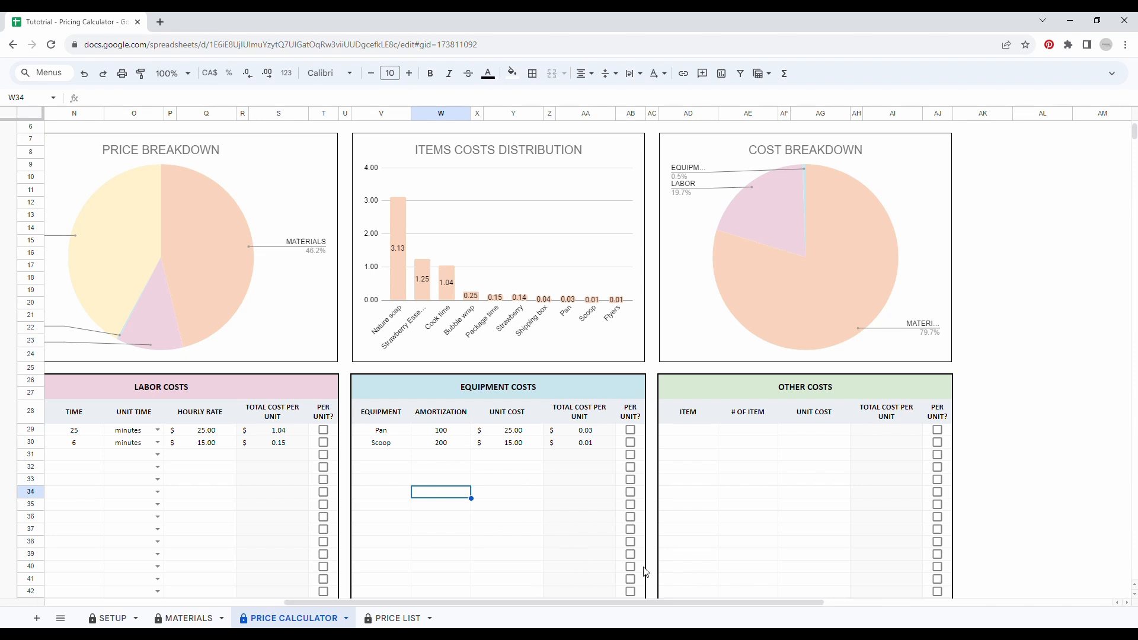
{"action": "mouse_move", "coordinate": [397, 566]}
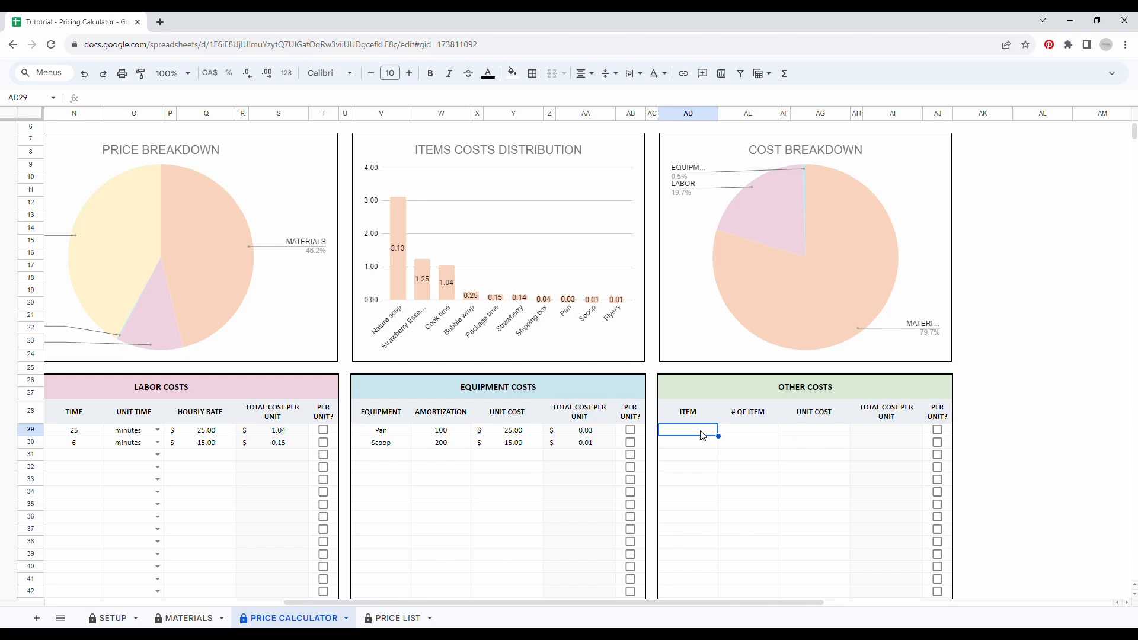
Step: Enter Marketing, Warehousing and Shipping Fees as the other cost items
{"action": "type", "text": "Marketing"}
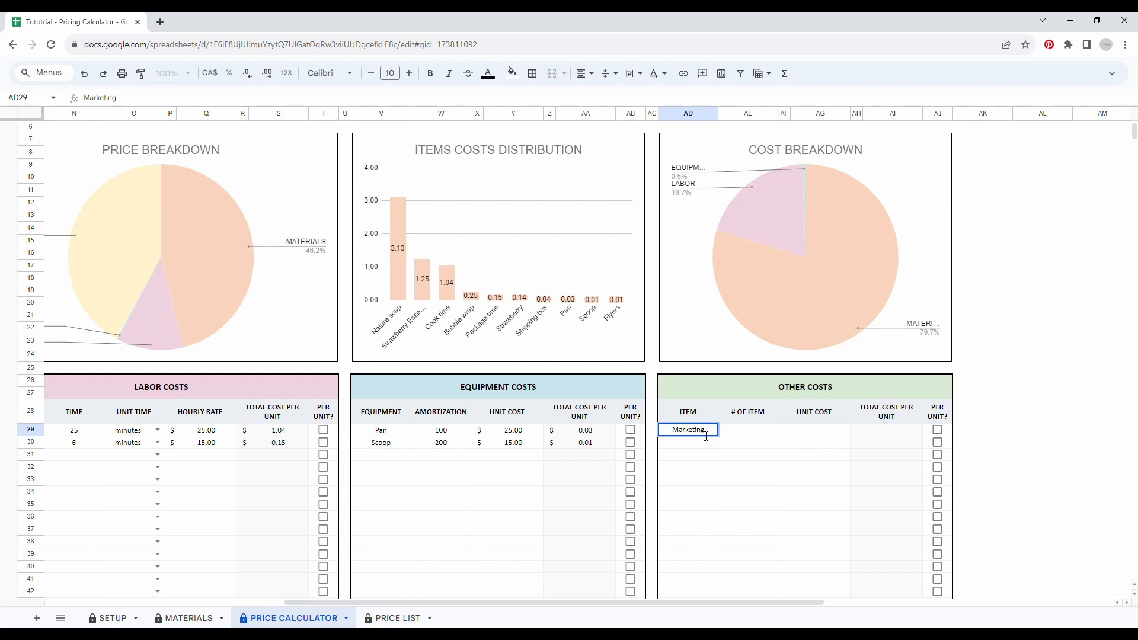
{"action": "type", "text": "Warehousing"}
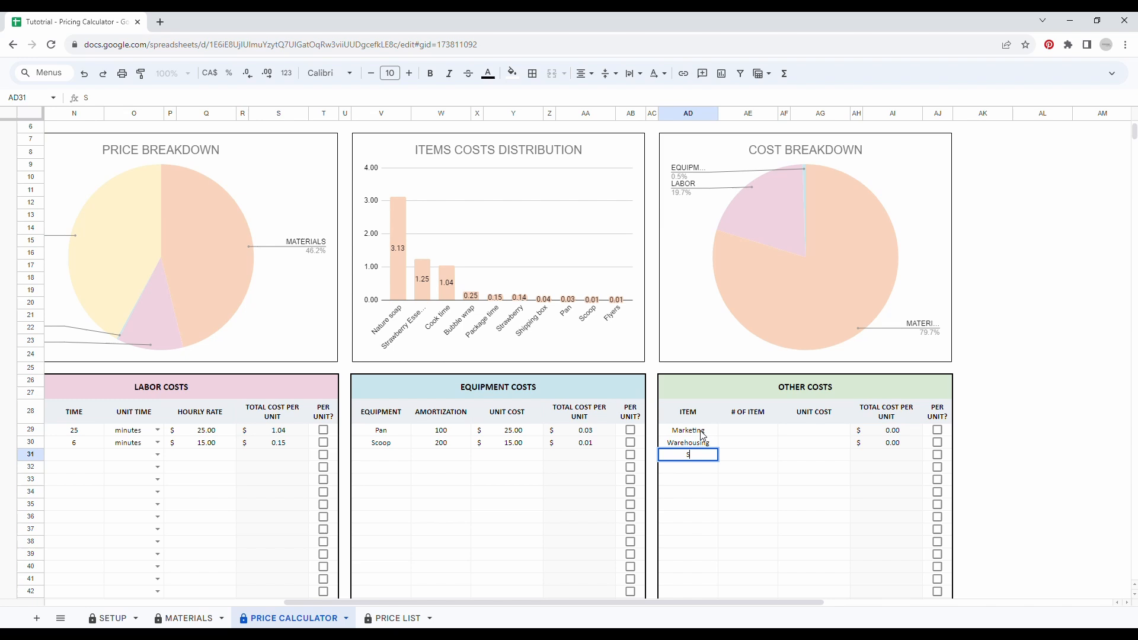
{"action": "type", "text": "hipping Fees"}
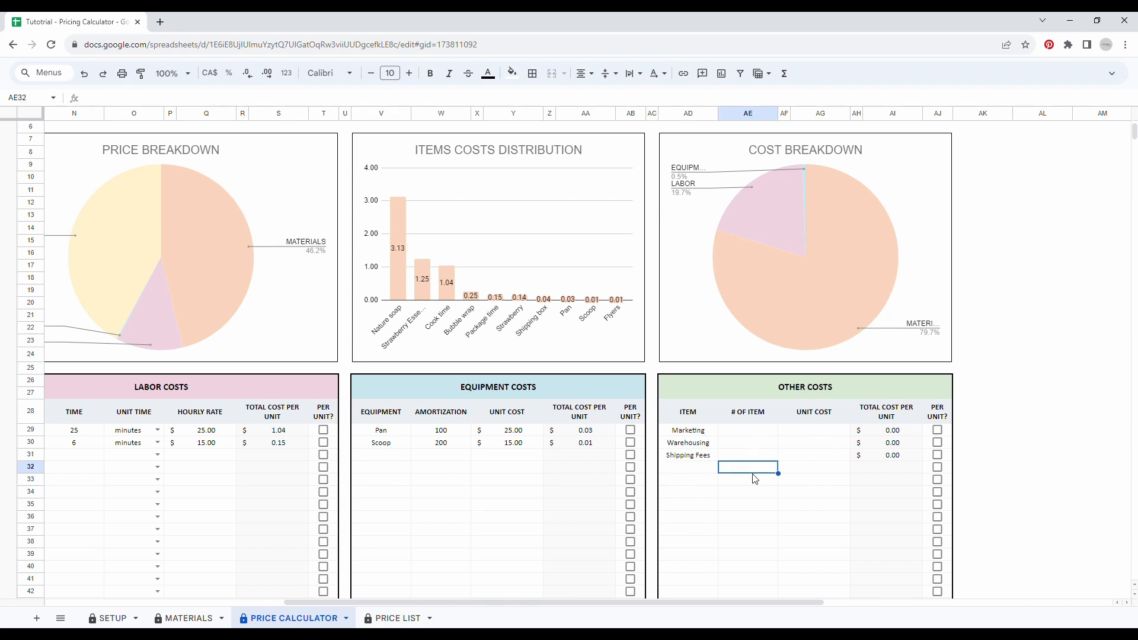
{"action": "mouse_move", "coordinate": [754, 437]}
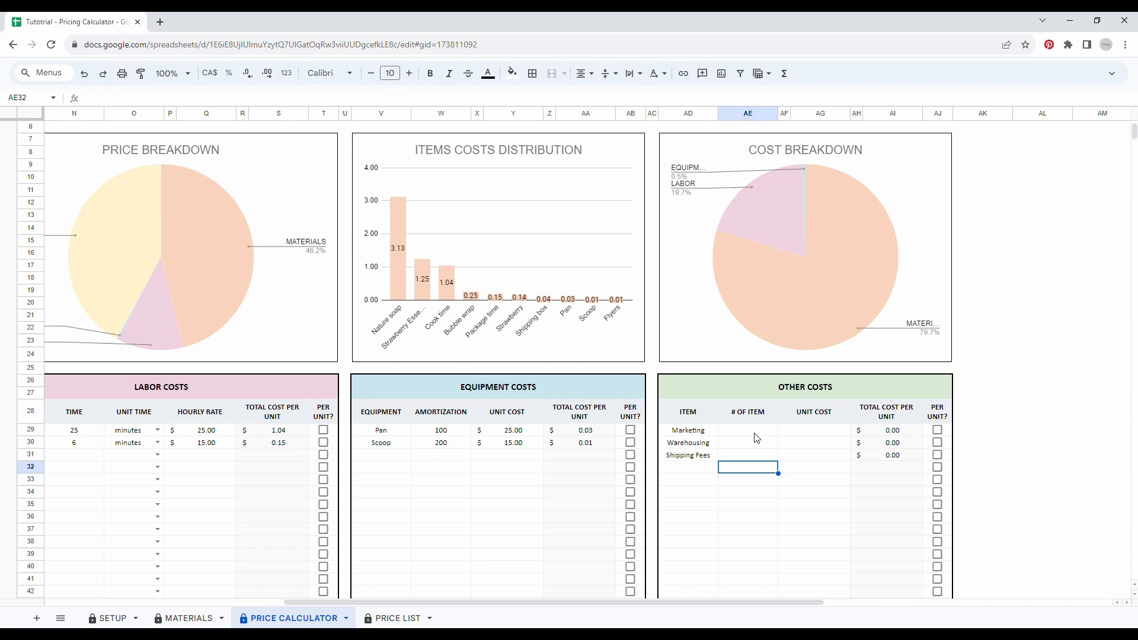
Step: Enter counts and unit costs: Marketing 1 × 15, Warehousing 0.8 × 80, Shipping Fees 1 × 6.95
{"action": "type", "text": "1"}
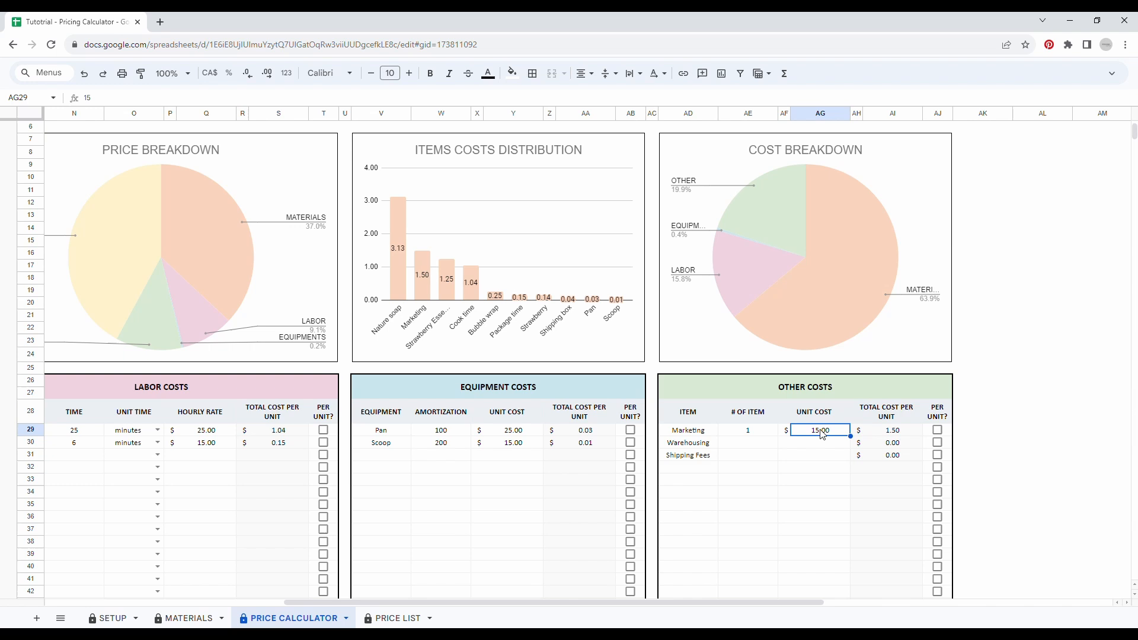
{"action": "mouse_move", "coordinate": [759, 445]}
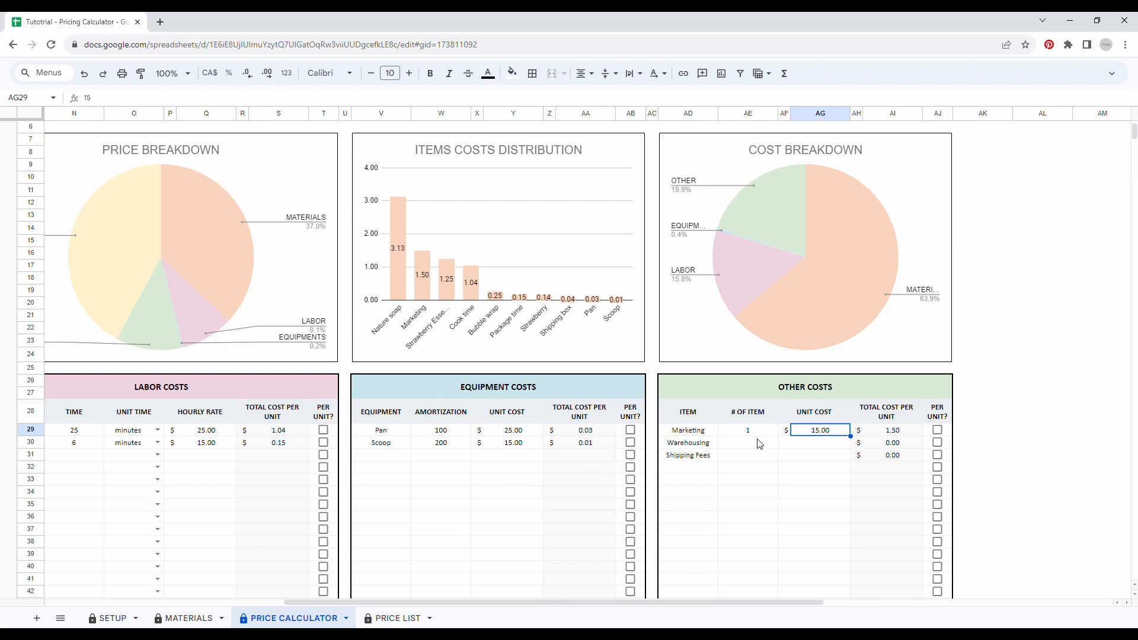
{"action": "left_click", "coordinate": [819, 442]}
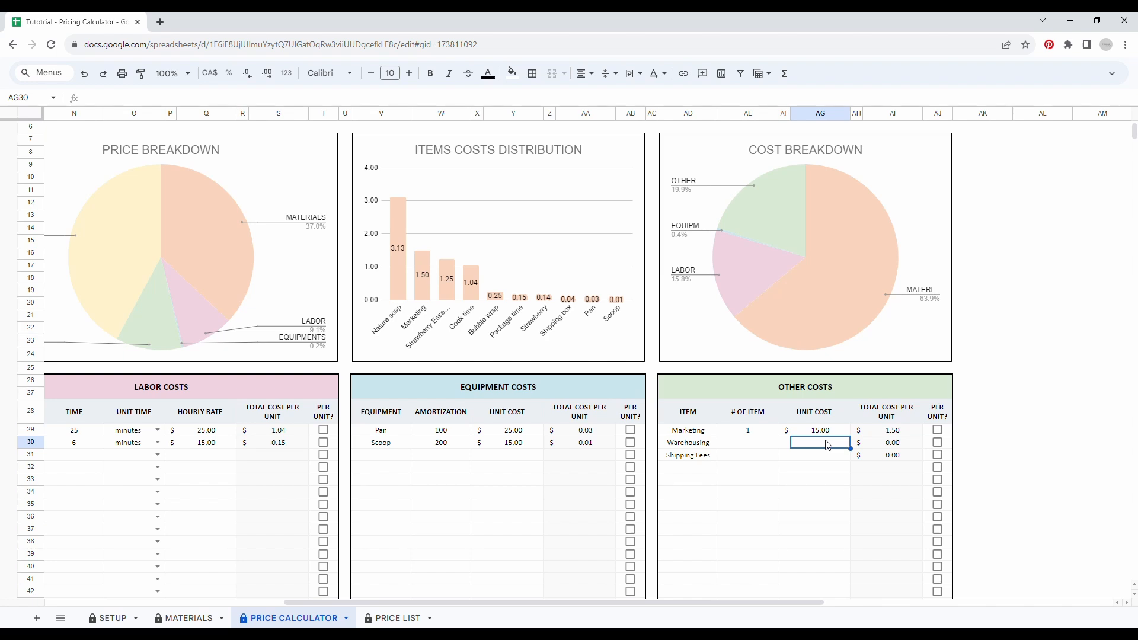
{"action": "type", "text": "80"}
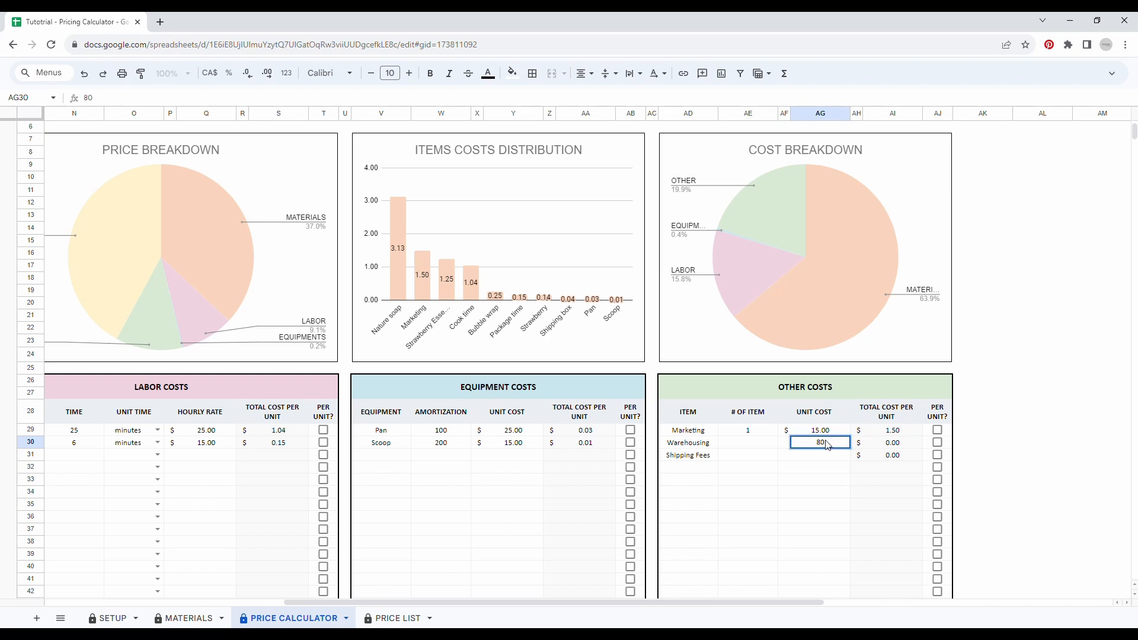
{"action": "left_click", "coordinate": [747, 443]}
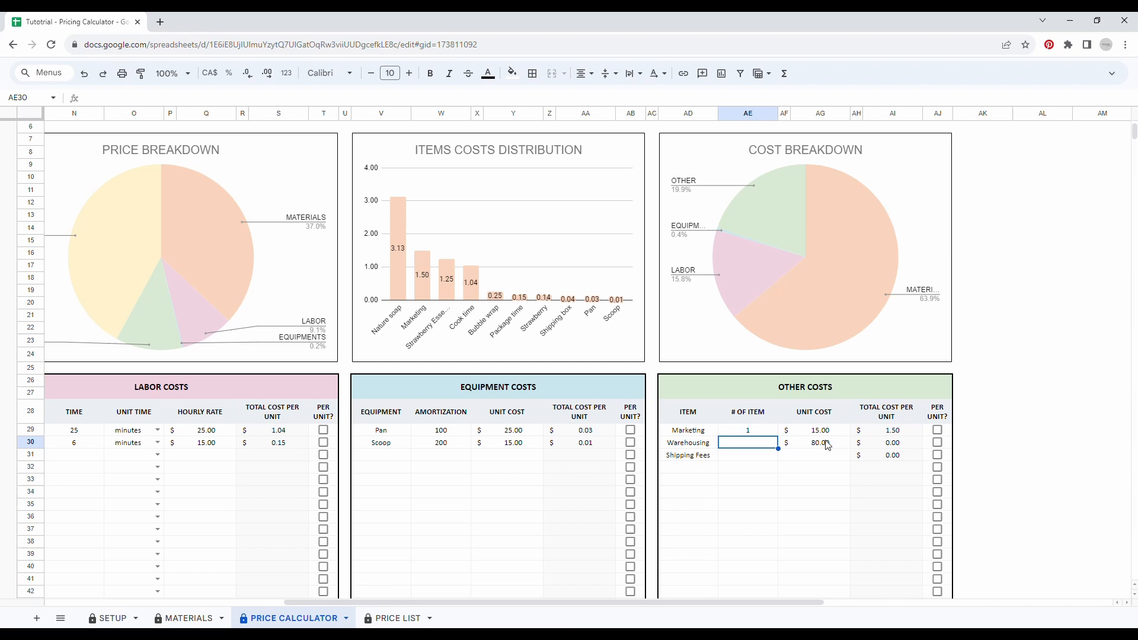
{"action": "left_click", "coordinate": [819, 479]}
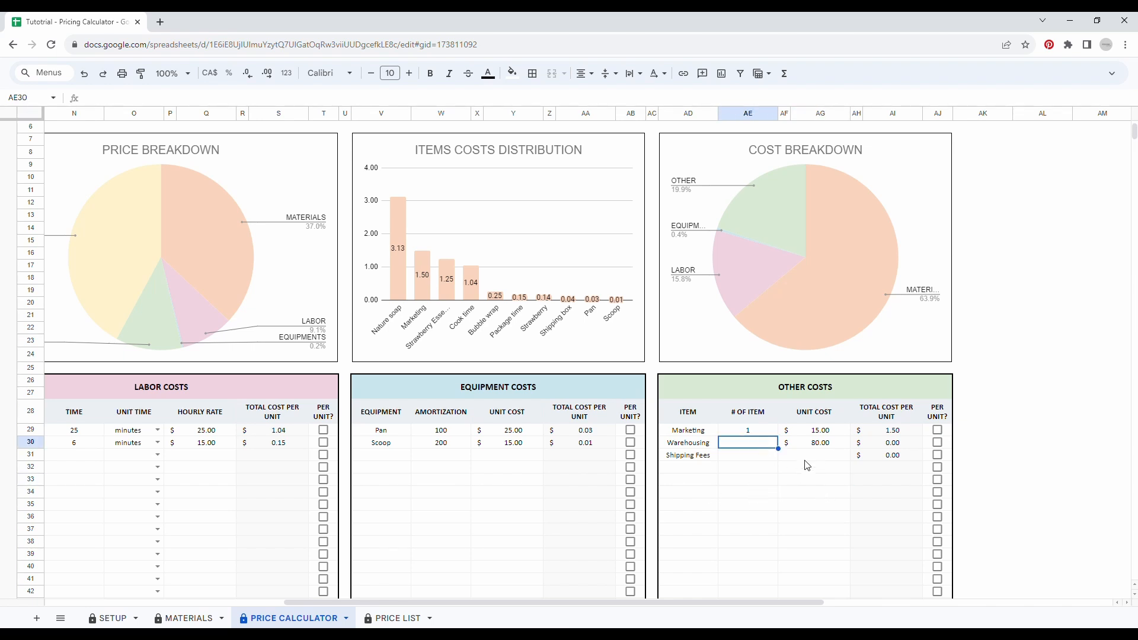
{"action": "mouse_move", "coordinate": [823, 504]}
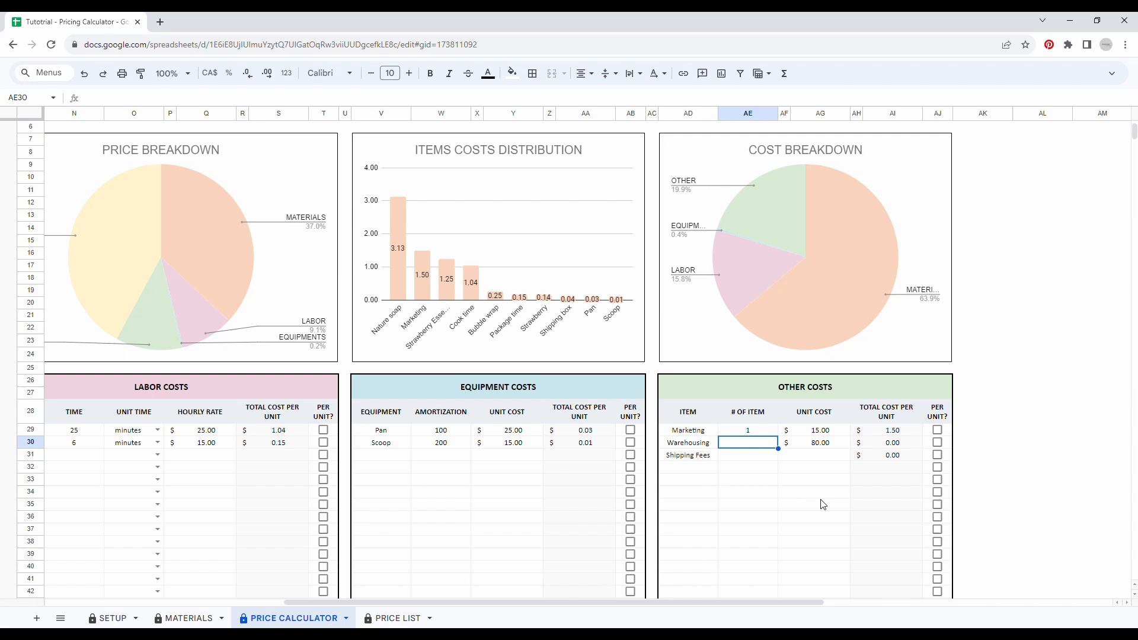
{"action": "mouse_move", "coordinate": [820, 465]}
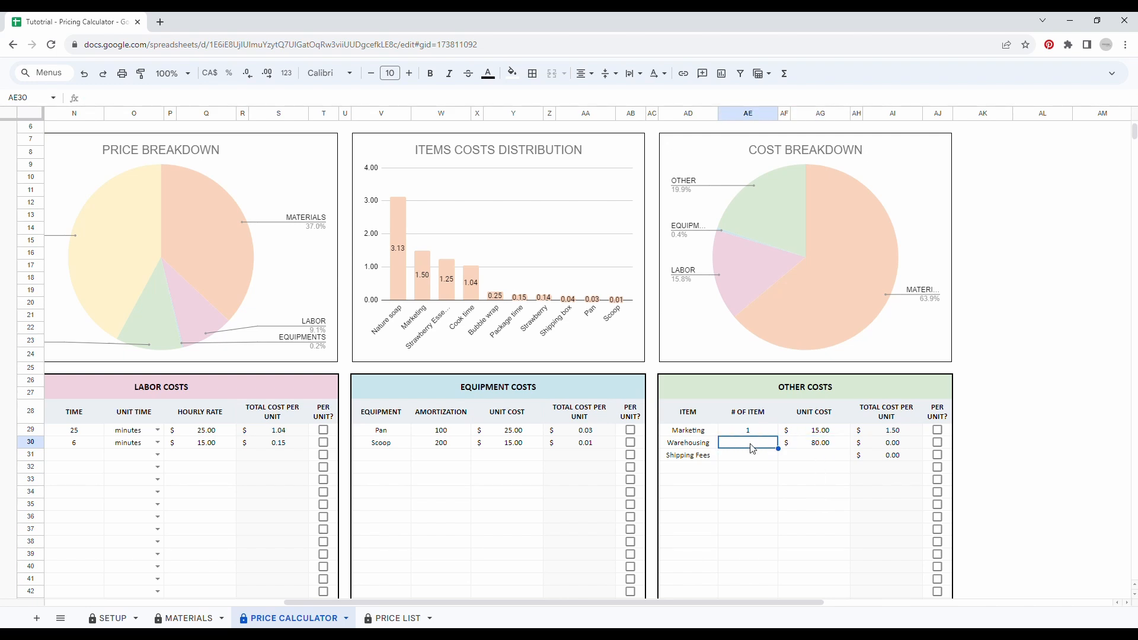
{"action": "type", "text": "0.8"}
{"action": "left_click", "coordinate": [748, 454]}
{"action": "type", "text": "1"}
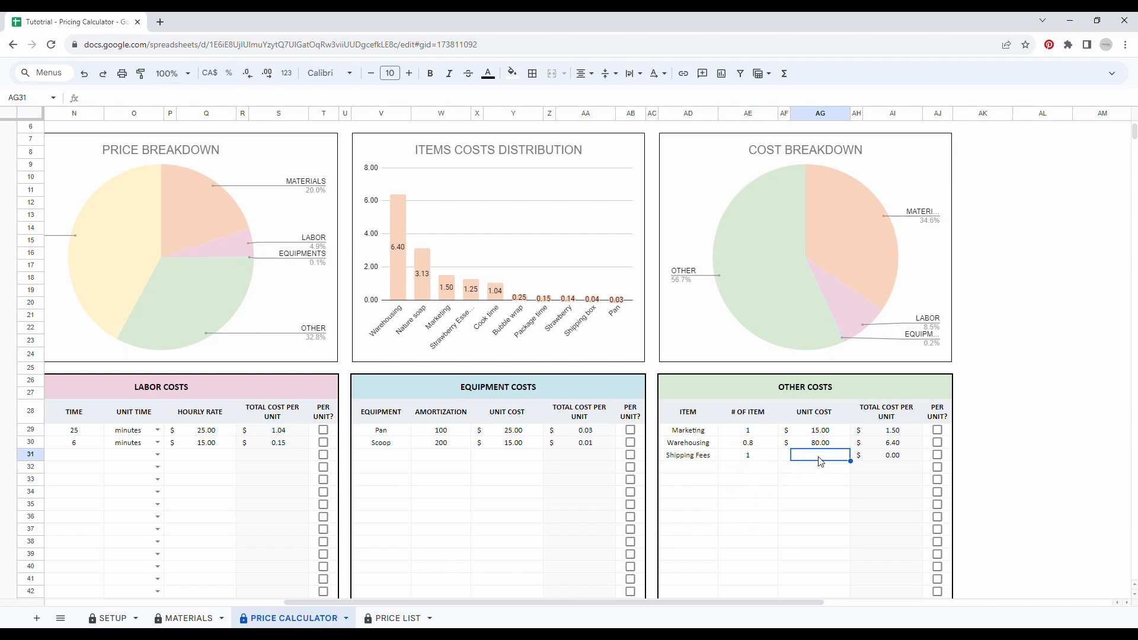
{"action": "type", "text": "6.95"}
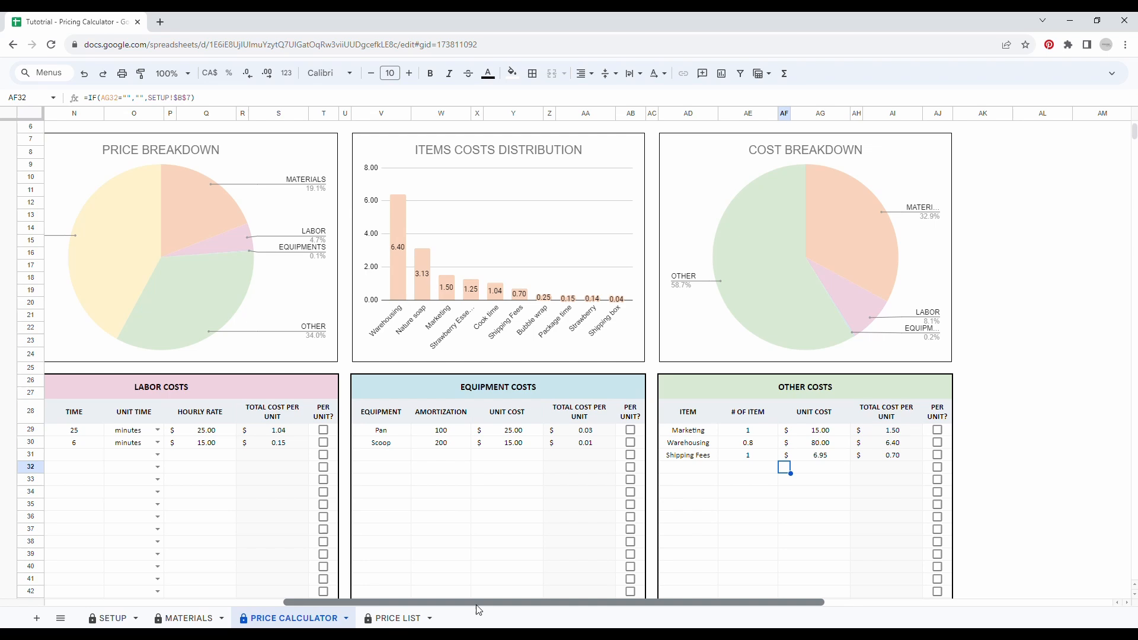
Step: Tick Per Unit? for Strawberry and Package time, raising the final price to $58.49
{"action": "scroll", "scroll_direction": "left", "scroll_amount": 3}
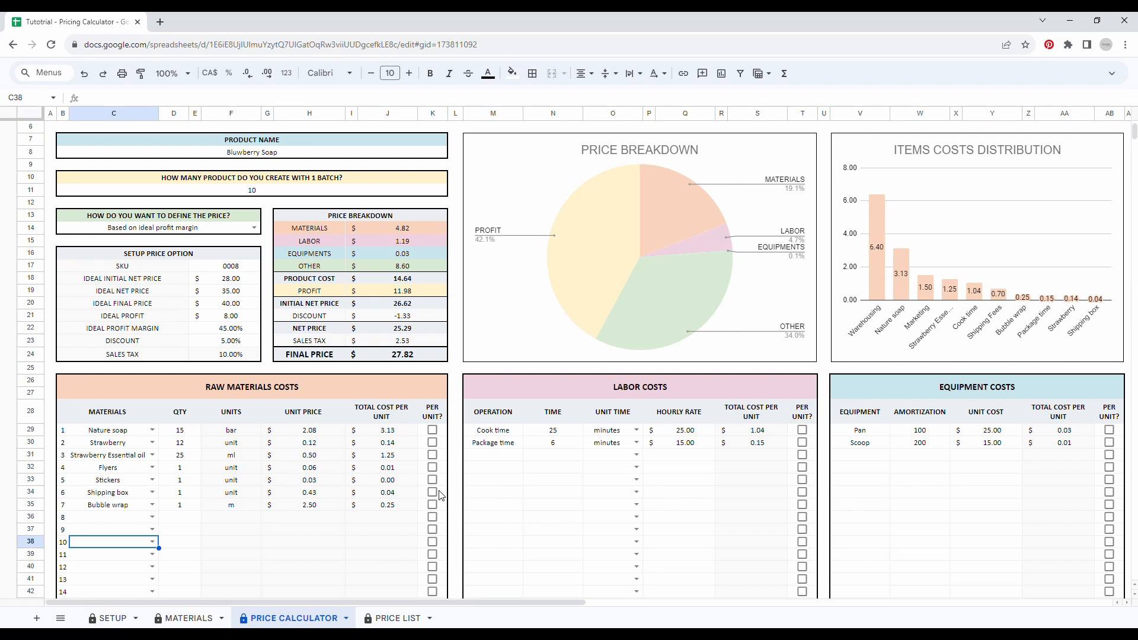
{"action": "left_click", "coordinate": [112, 429]}
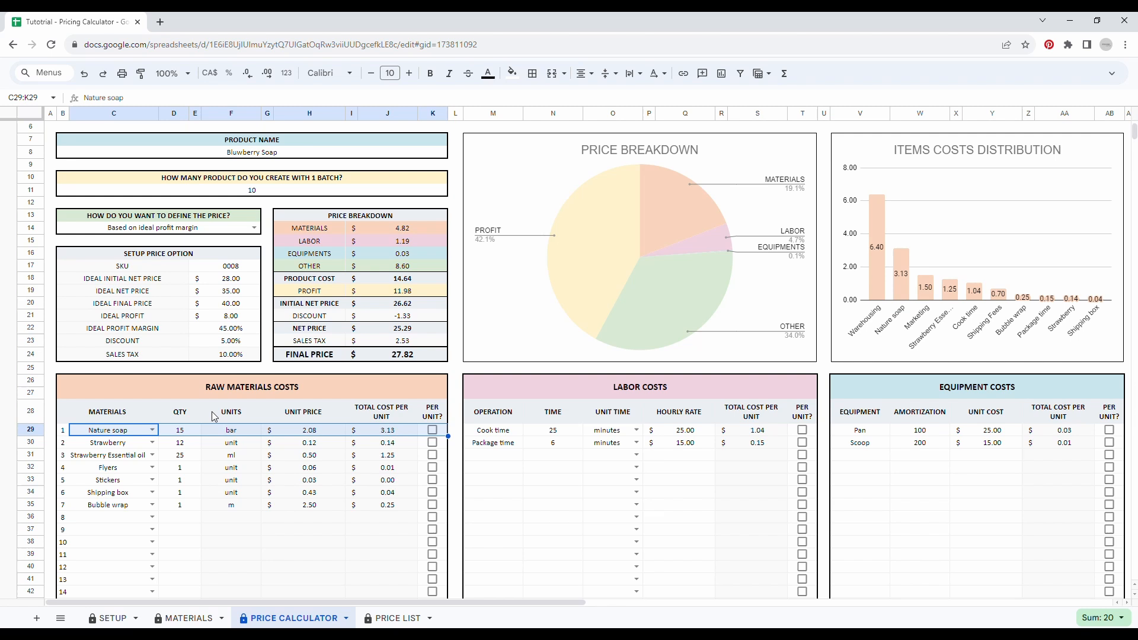
{"action": "mouse_move", "coordinate": [103, 442]}
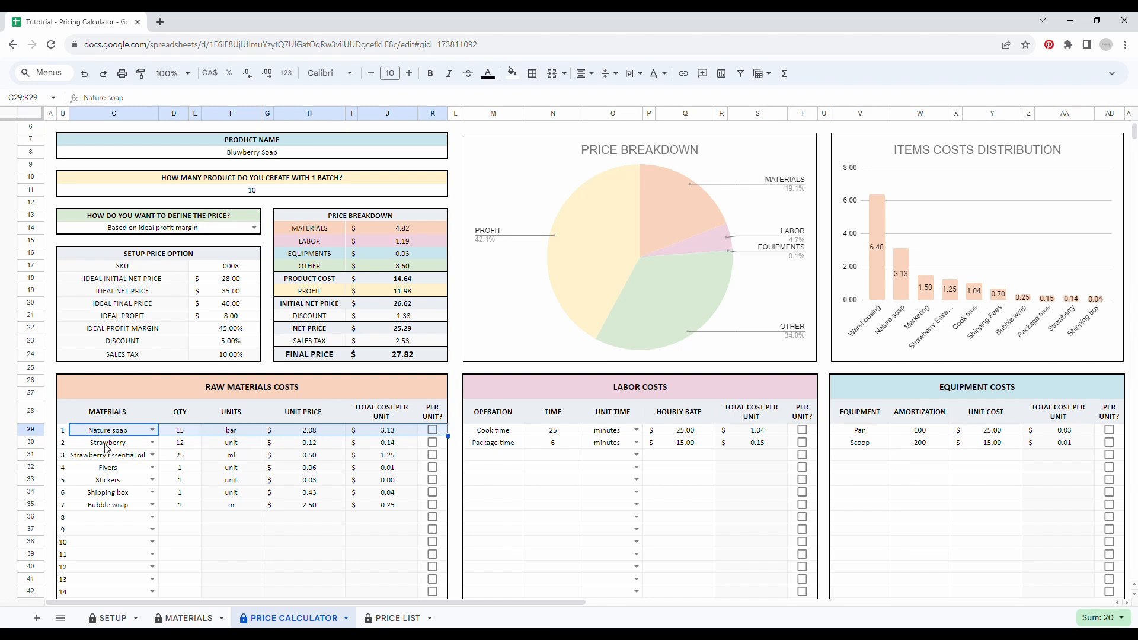
{"action": "left_click", "coordinate": [113, 443]}
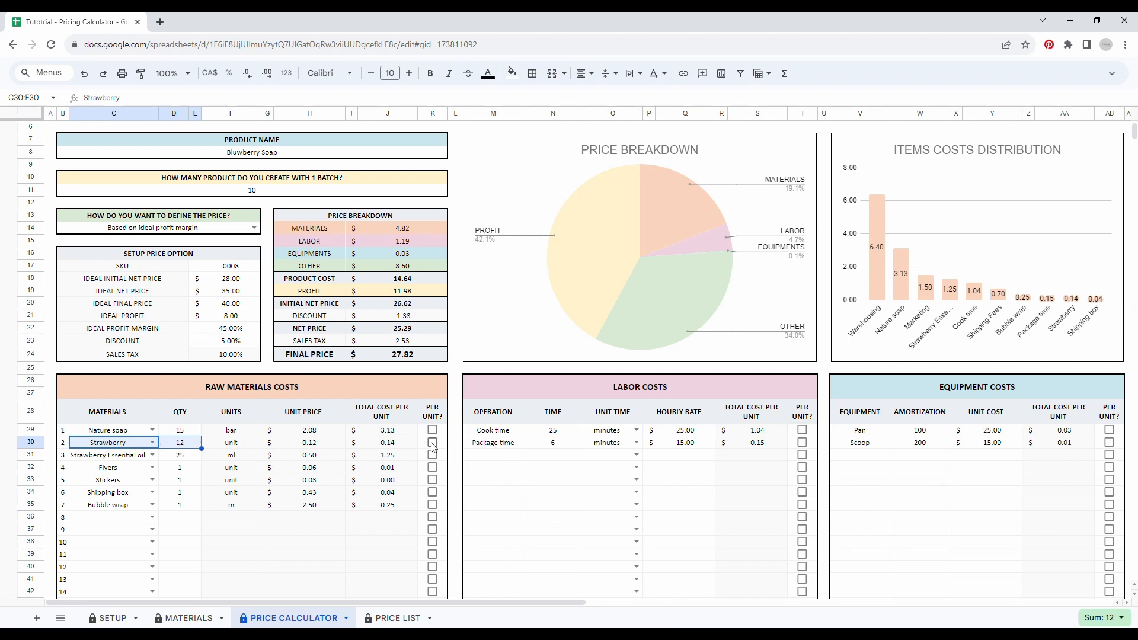
{"action": "left_click", "coordinate": [431, 443]}
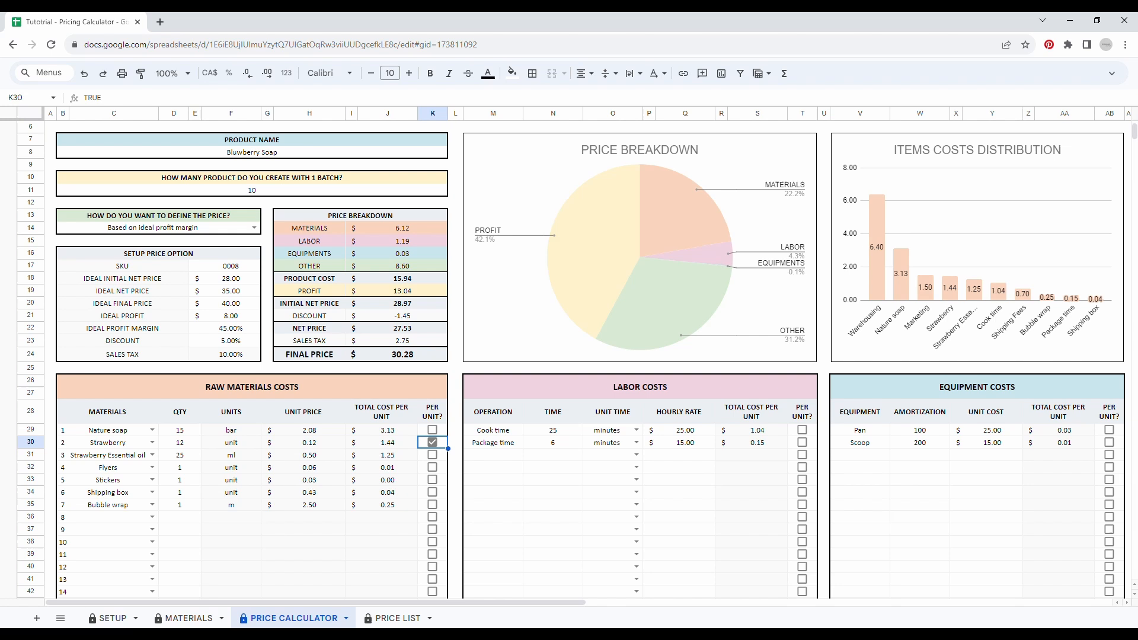
{"action": "left_click", "coordinate": [492, 492]}
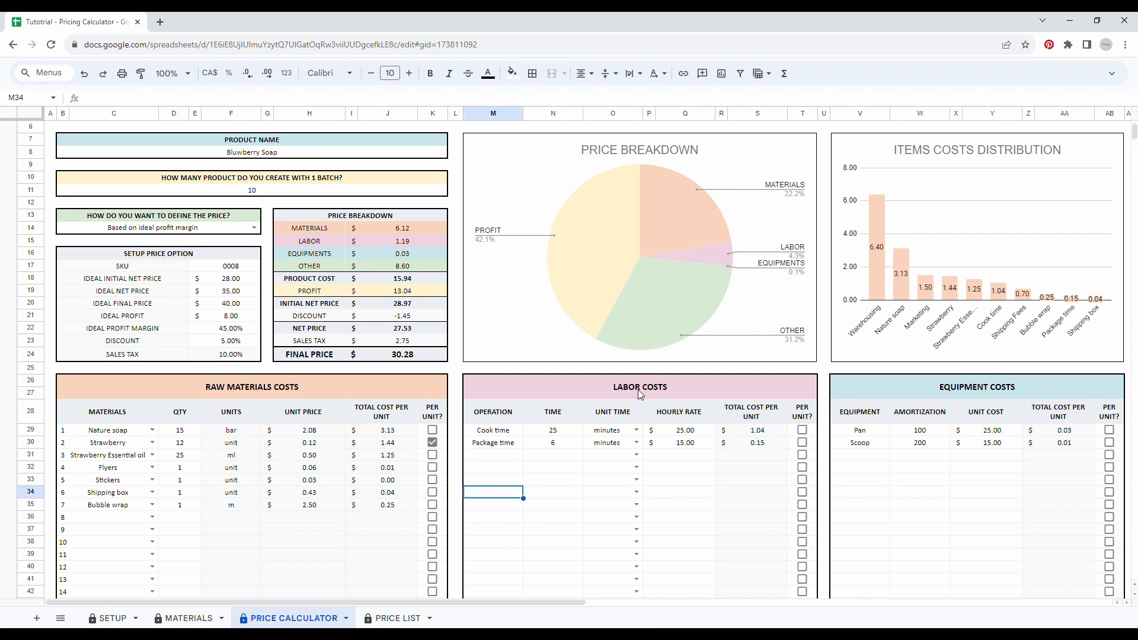
{"action": "left_click", "coordinate": [552, 443]}
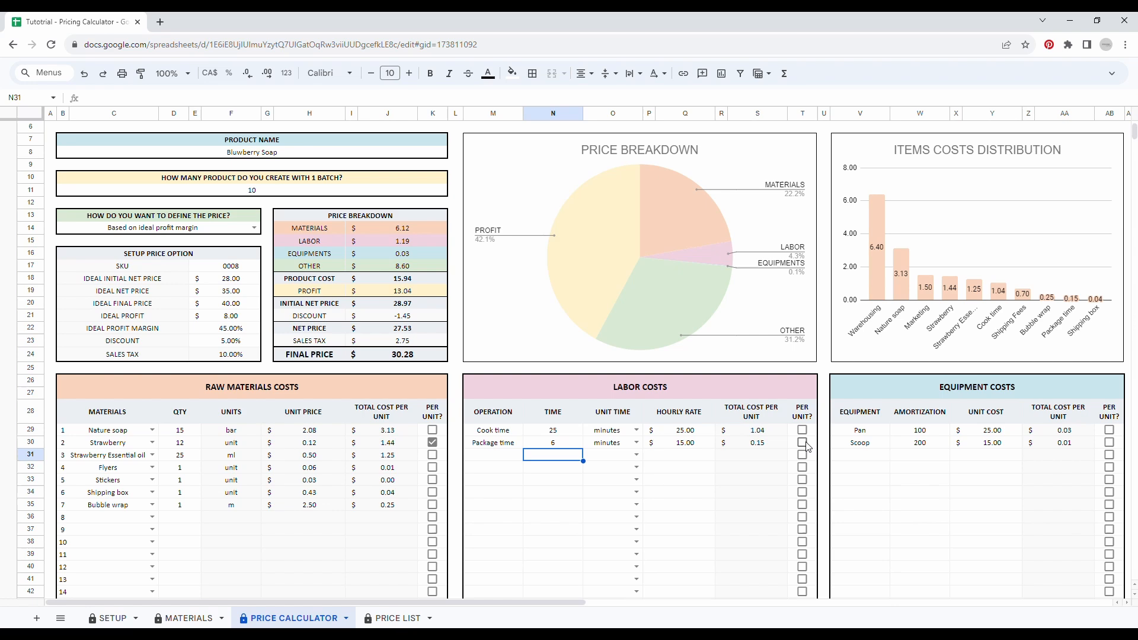
{"action": "left_click", "coordinate": [801, 442]}
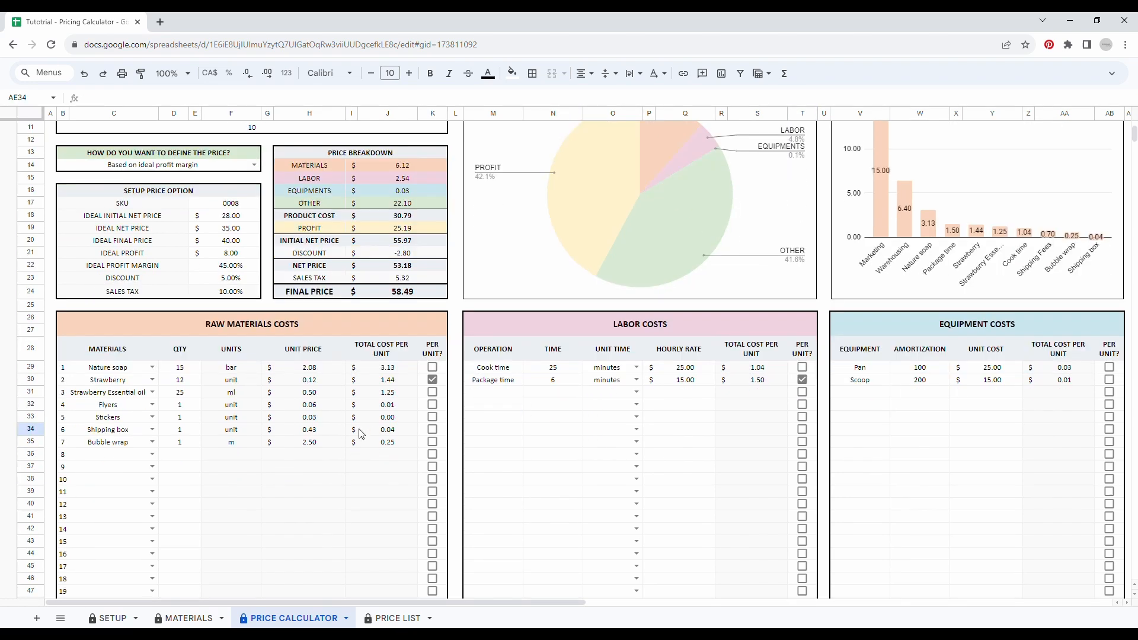
{"action": "scroll", "scroll_direction": "down", "scroll_amount": 3}
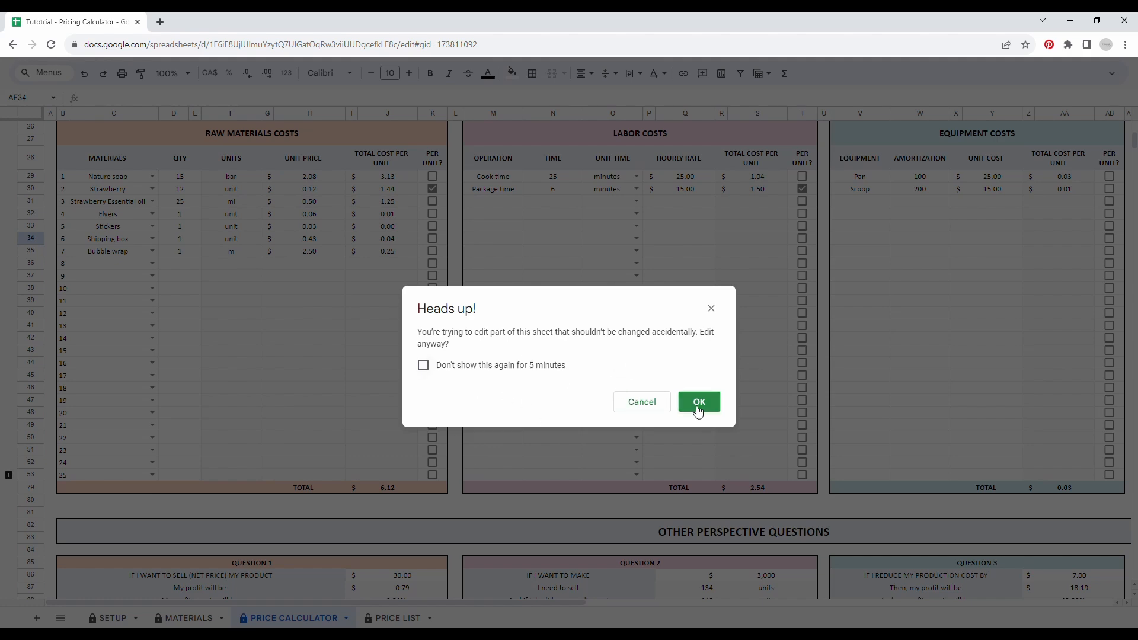
{"action": "left_click", "coordinate": [698, 401]}
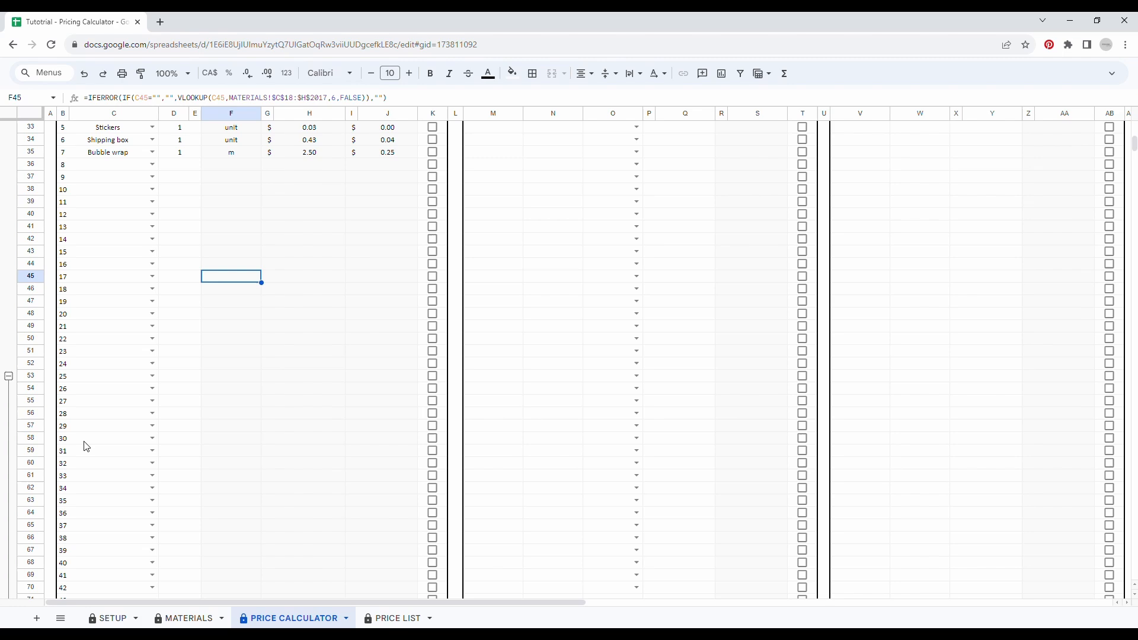
{"action": "scroll", "scroll_direction": "down", "scroll_amount": 3}
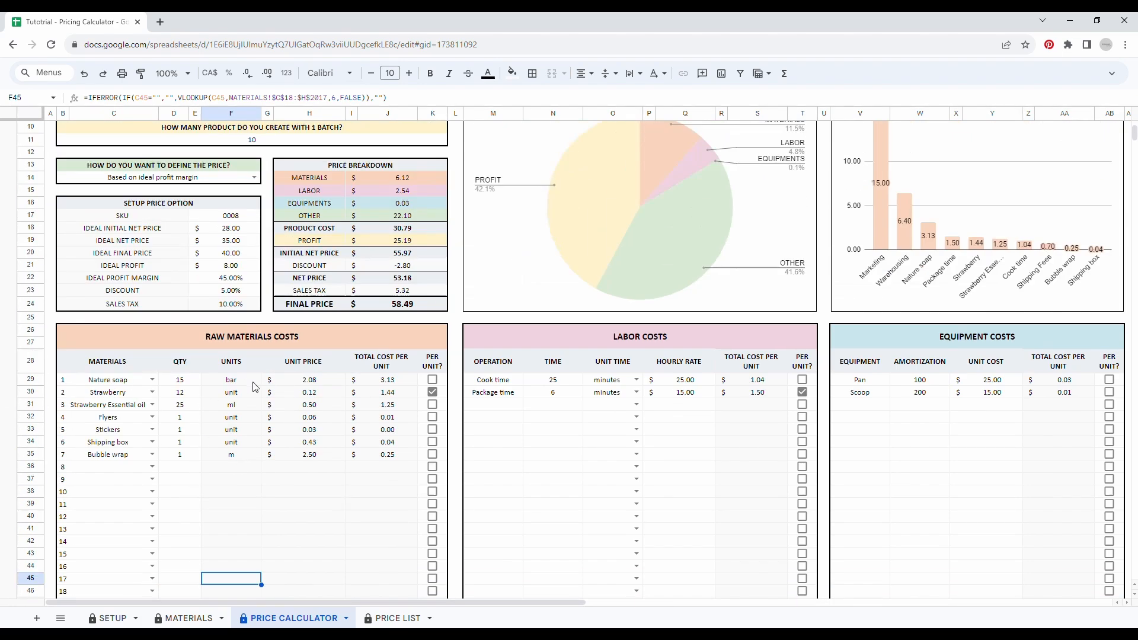
{"action": "scroll", "scroll_direction": "down", "scroll_amount": 3}
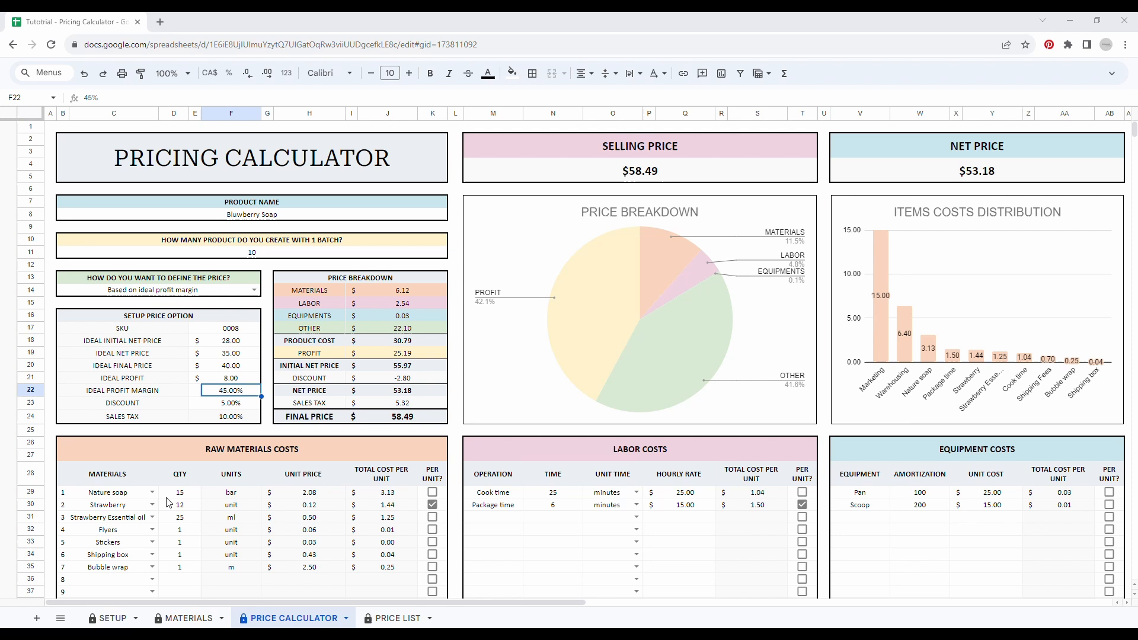
{"action": "mouse_move", "coordinate": [167, 464]}
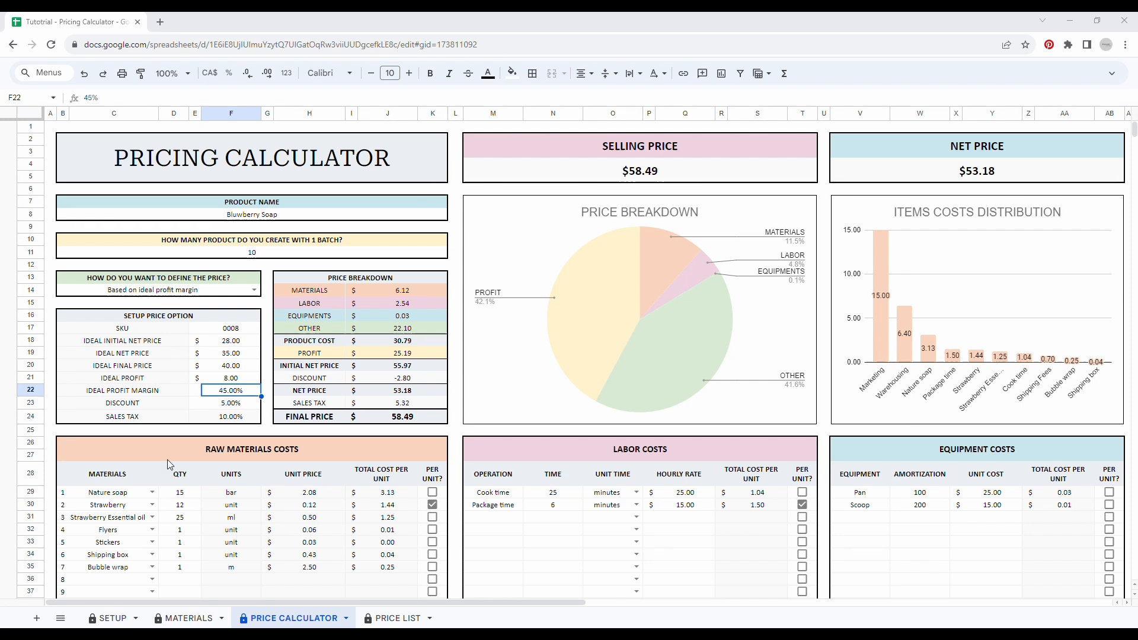
{"action": "mouse_move", "coordinate": [216, 398]}
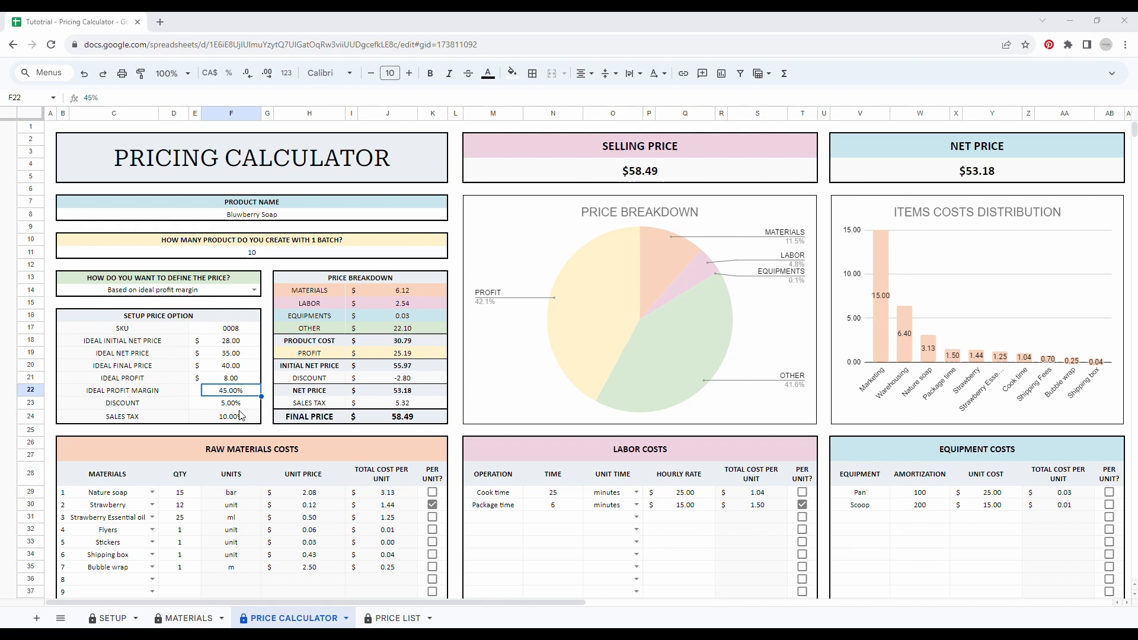
{"action": "mouse_move", "coordinate": [641, 177]}
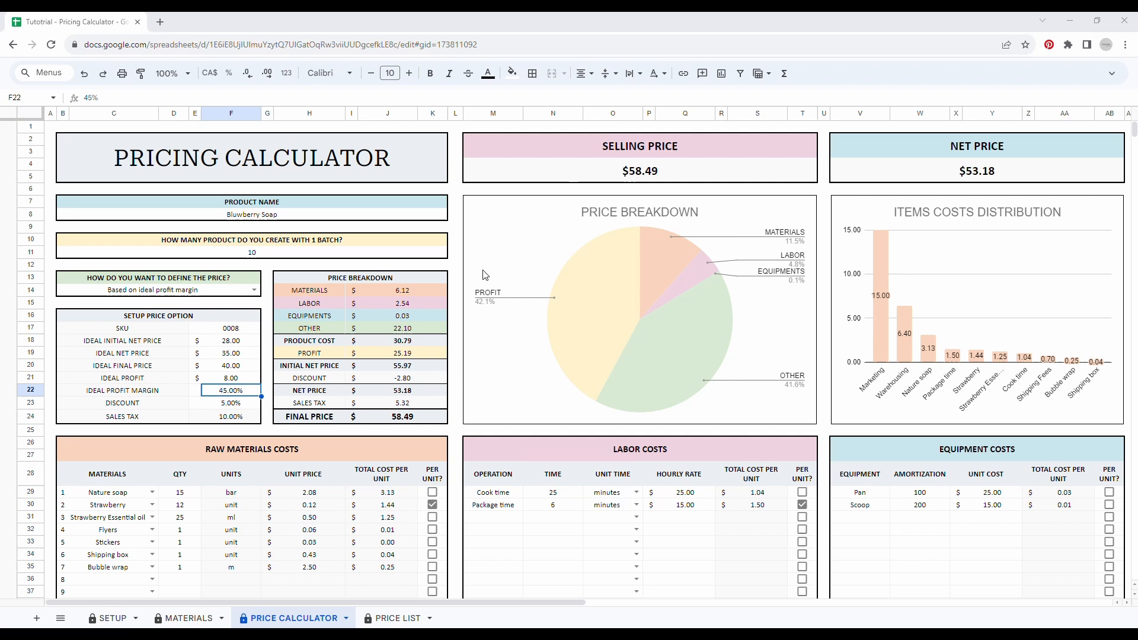
{"action": "mouse_move", "coordinate": [592, 406]}
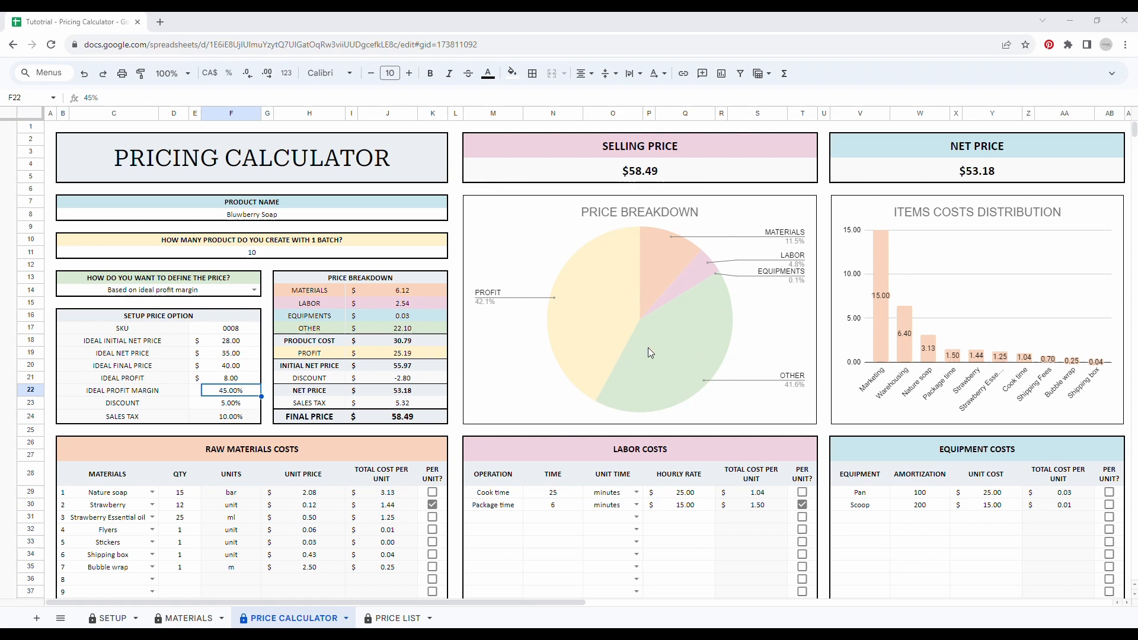
{"action": "mouse_move", "coordinate": [847, 278]}
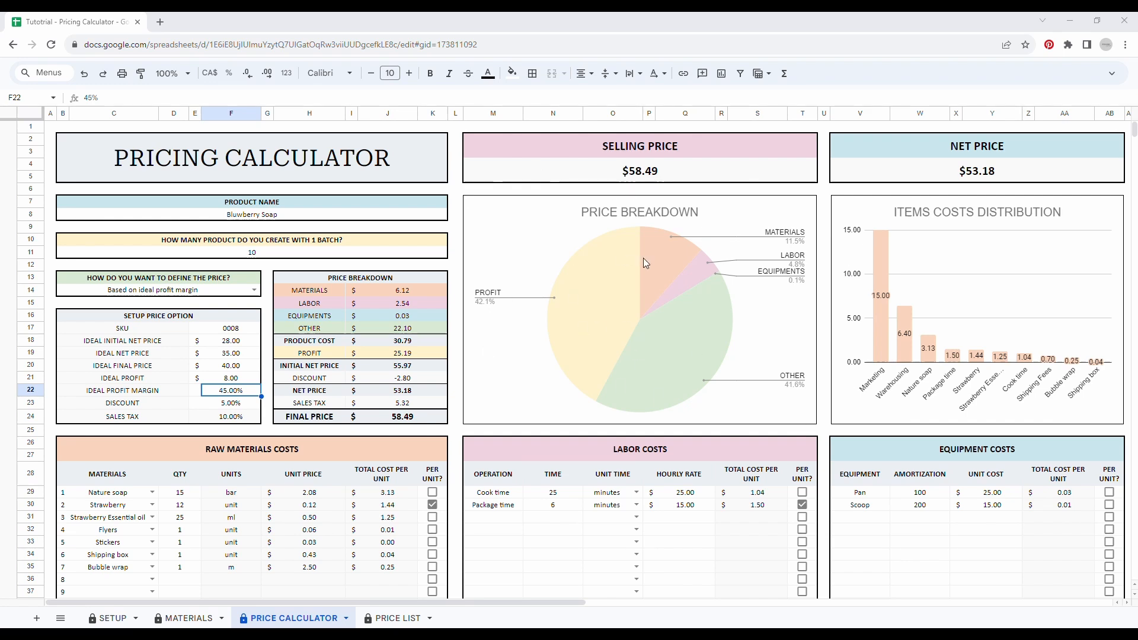
{"action": "mouse_move", "coordinate": [532, 603]}
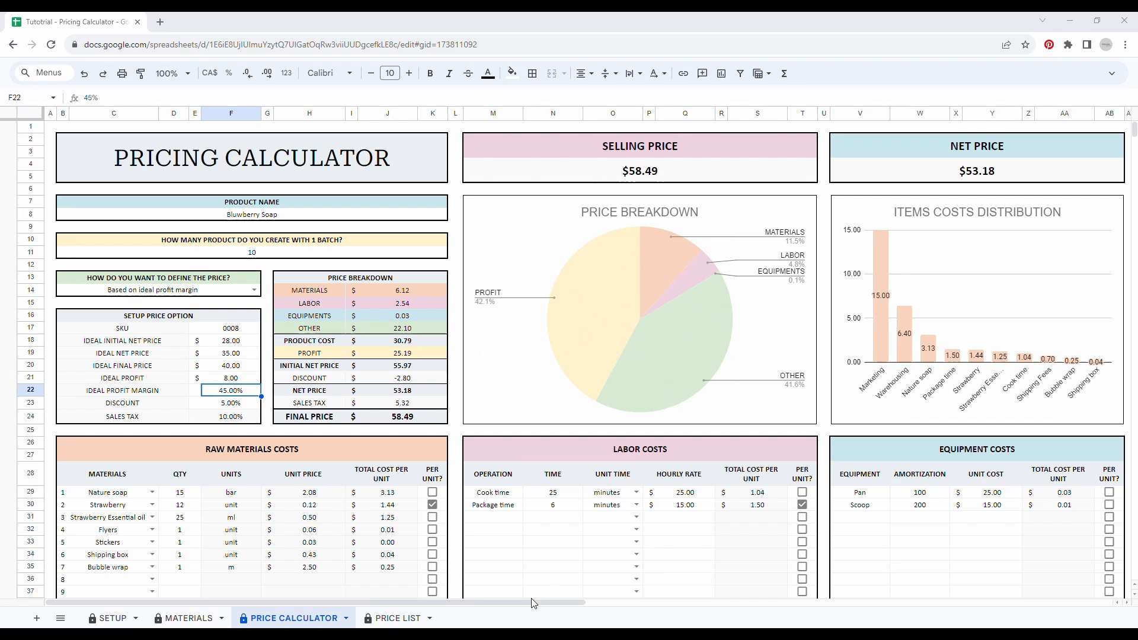
Step: Scroll right to view the $22.39 real profit and cost breakdown chart
{"action": "scroll", "scroll_direction": "right", "scroll_amount": 3}
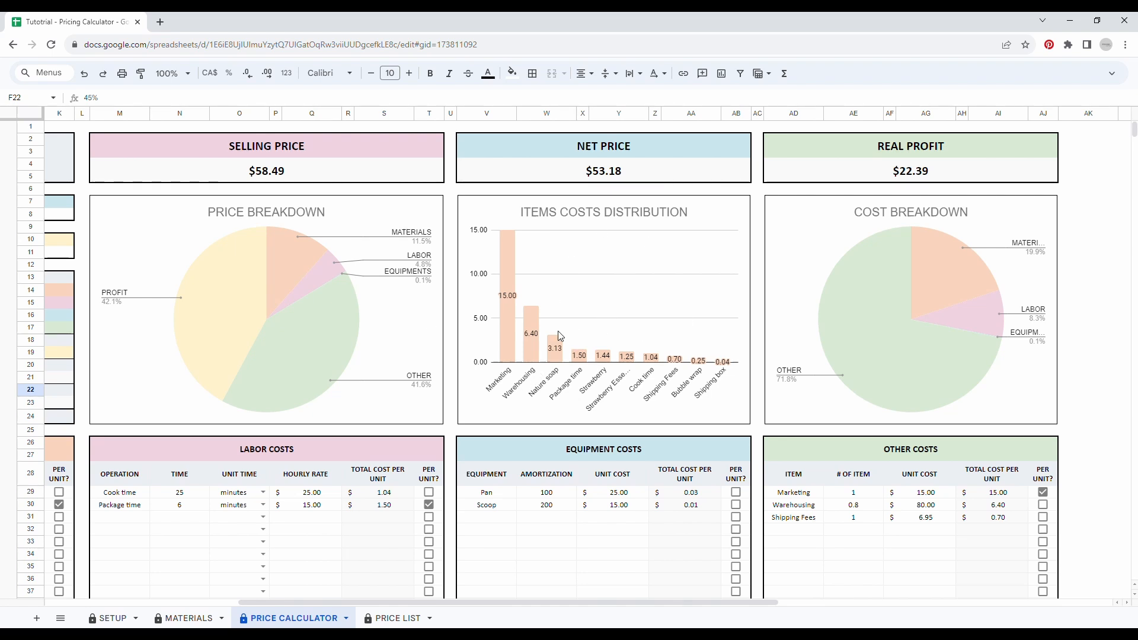
{"action": "mouse_move", "coordinate": [935, 318]}
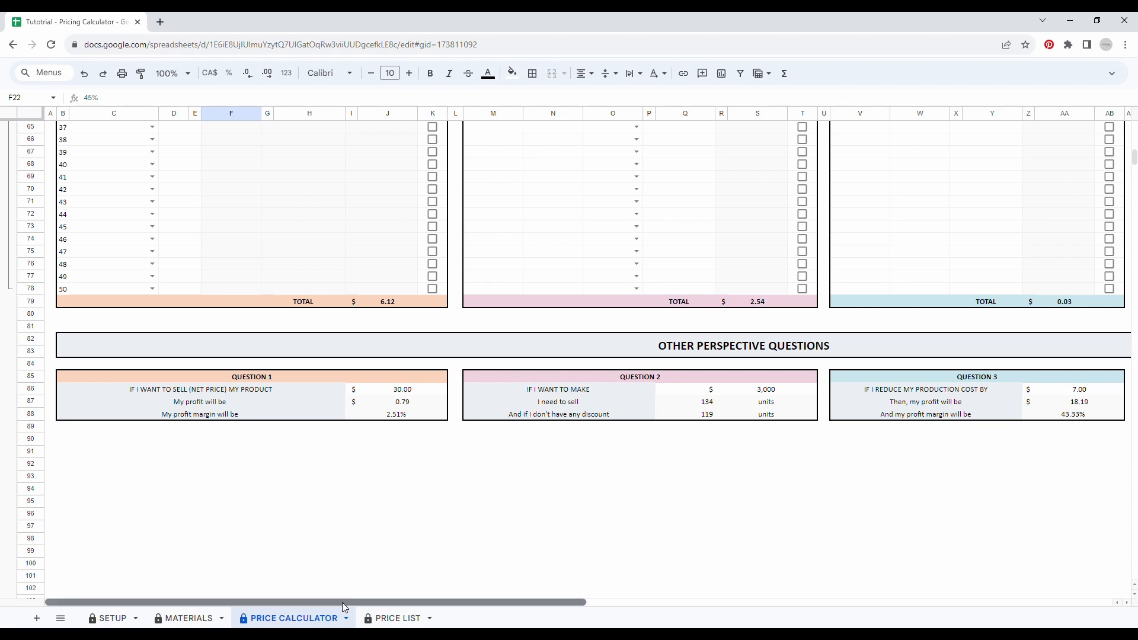
{"action": "mouse_move", "coordinate": [808, 436]}
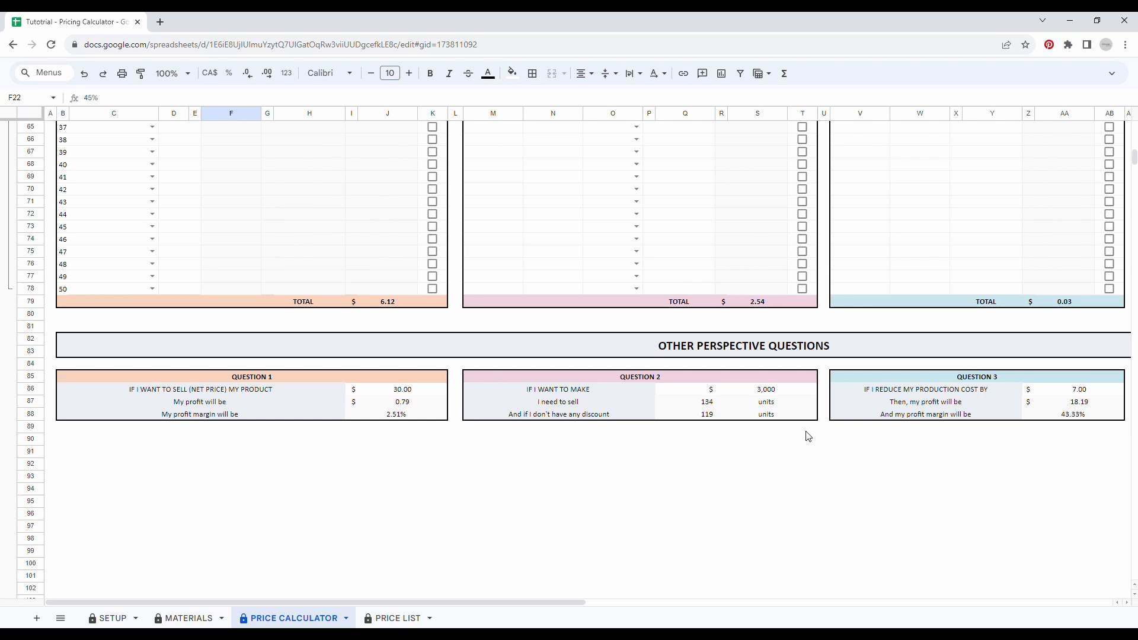
Step: Switch to the PRICE LIST sheet summarizing Blueberry Soap at $58.49
{"action": "left_click", "coordinate": [397, 618]}
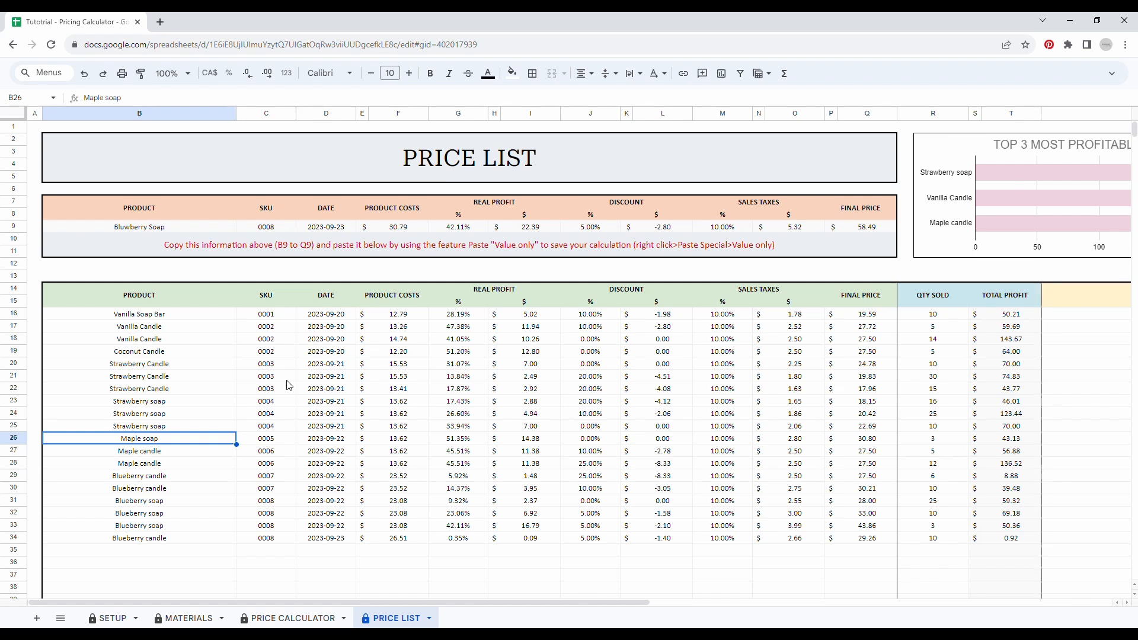
{"action": "mouse_move", "coordinate": [300, 211]}
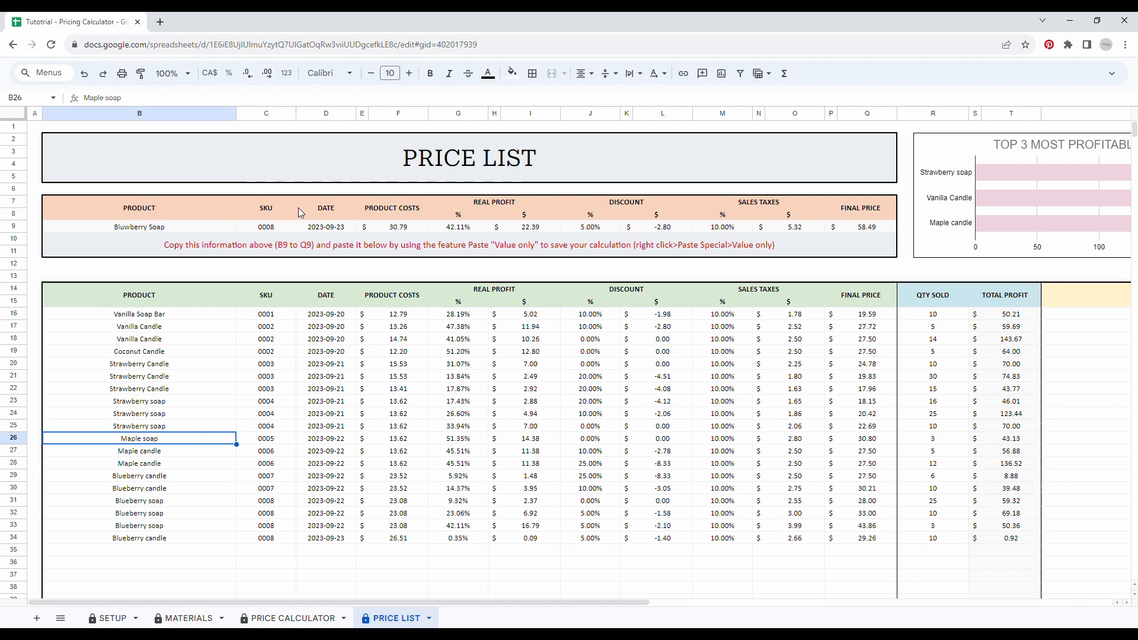
{"action": "mouse_move", "coordinate": [368, 145]}
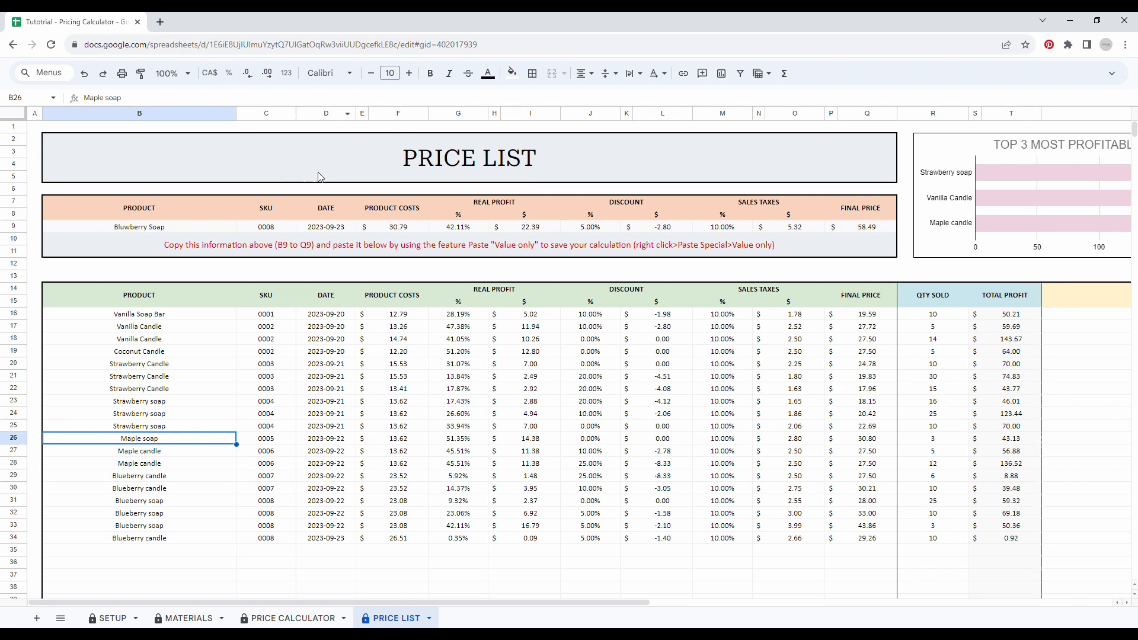
{"action": "mouse_move", "coordinate": [164, 227]}
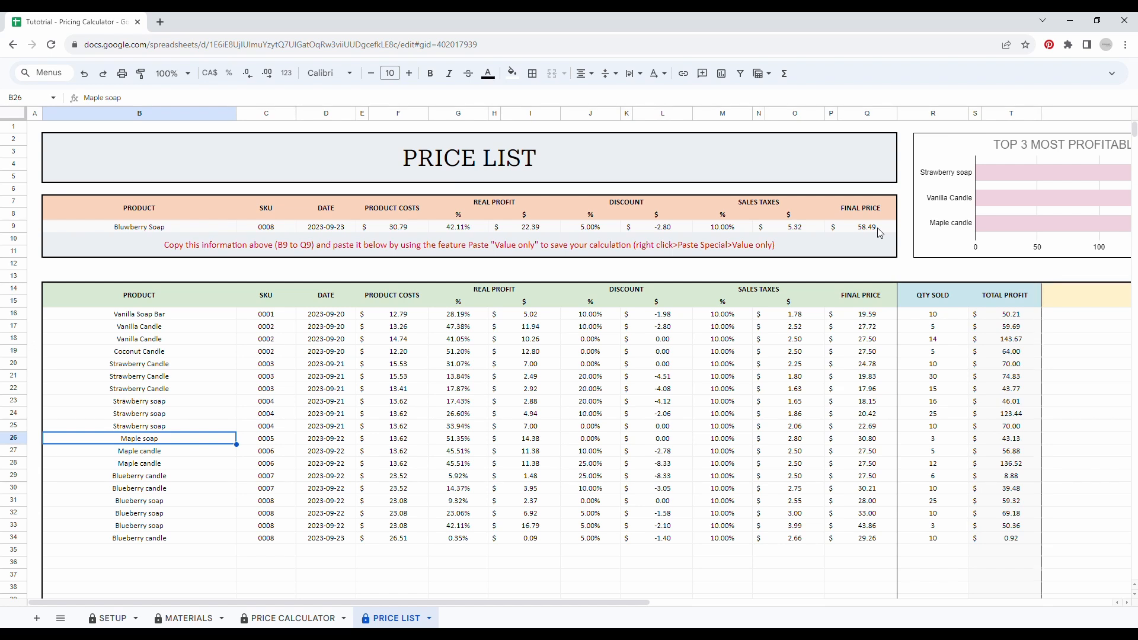
{"action": "mouse_move", "coordinate": [218, 597]}
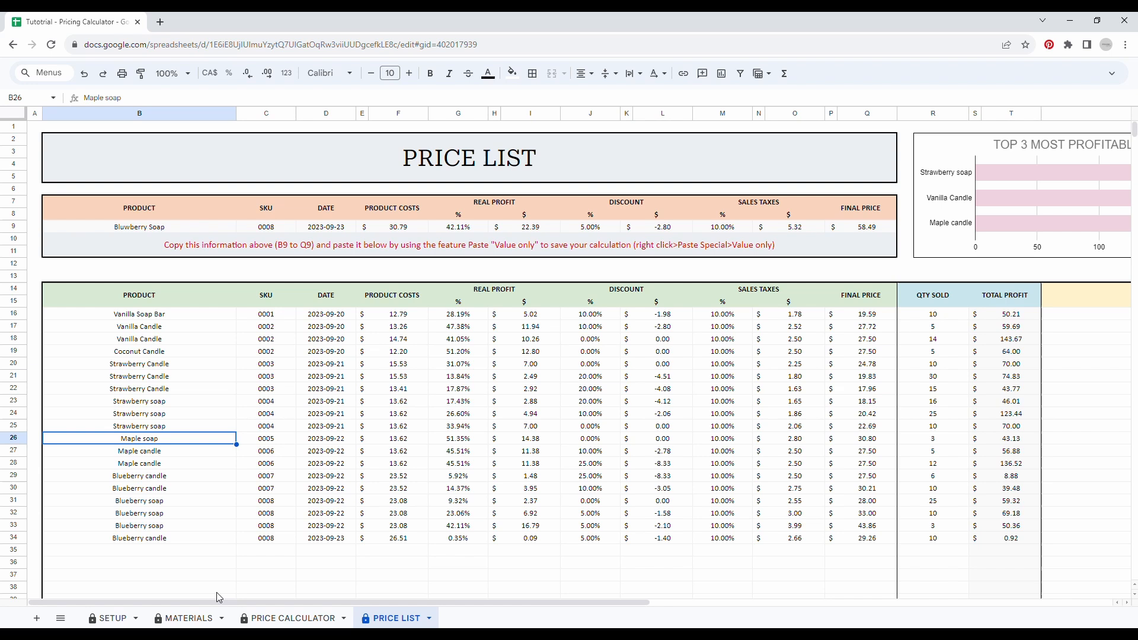
{"action": "mouse_move", "coordinate": [225, 201]}
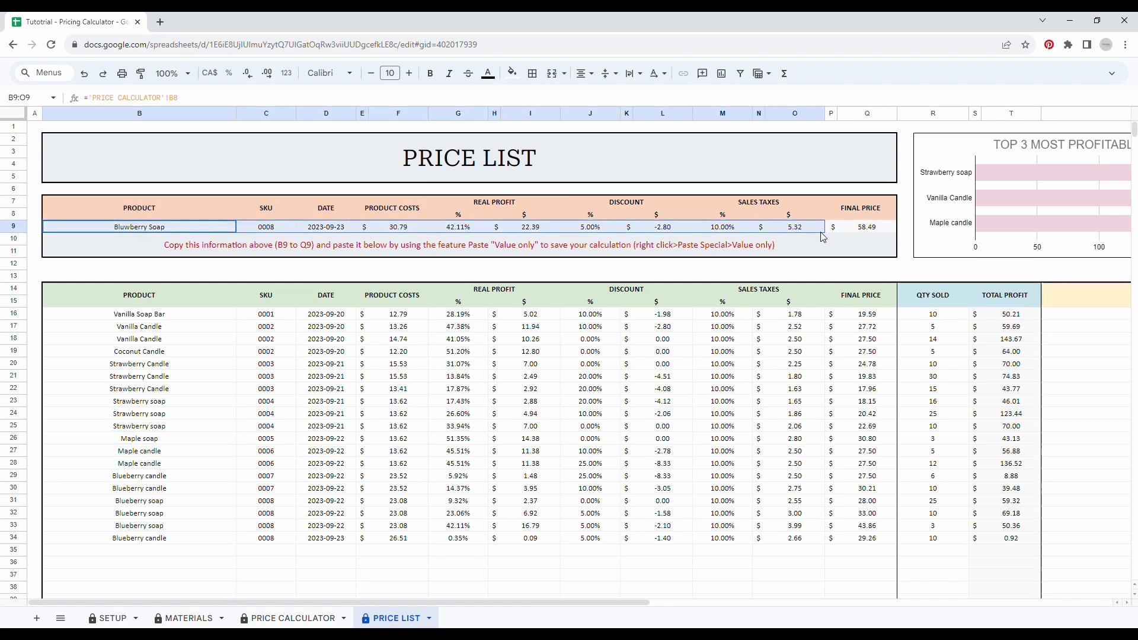
Step: Copy the Blueberry Soap summary row B9:Q9 and paste it as values into row 35
{"action": "left_click", "coordinate": [866, 226]}
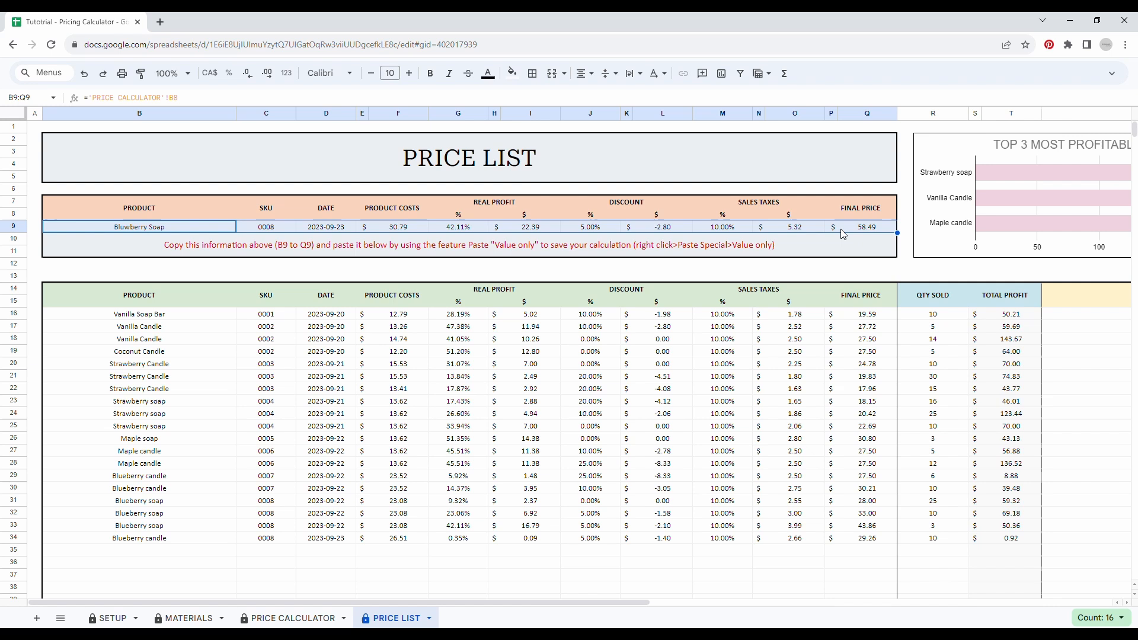
{"action": "right_click", "coordinate": [840, 233]}
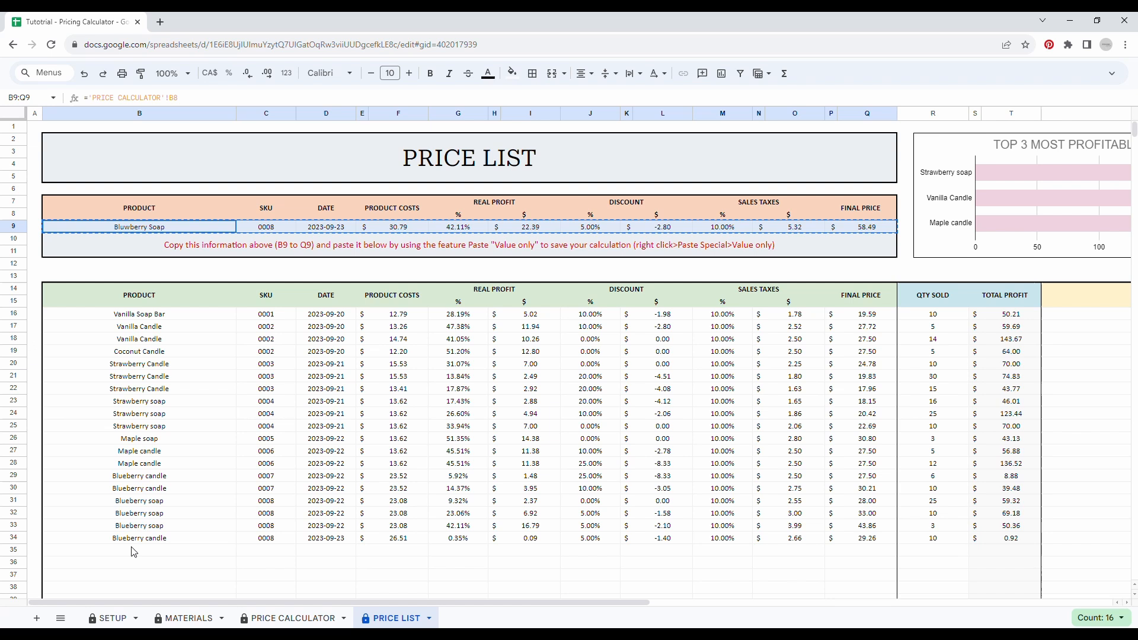
{"action": "left_click", "coordinate": [139, 550]}
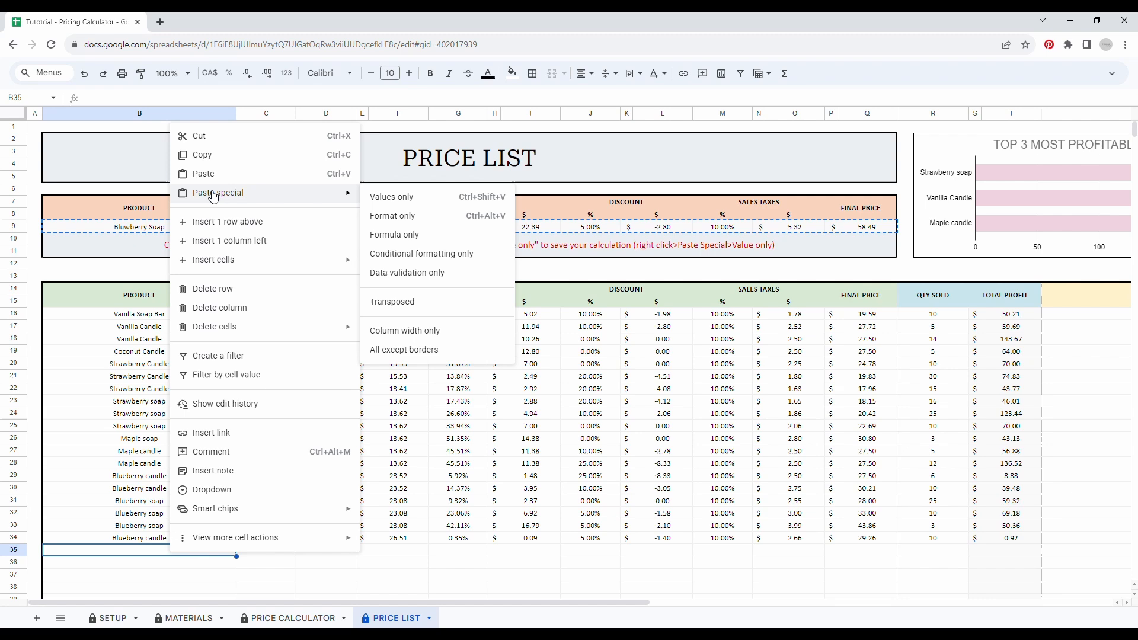
{"action": "mouse_move", "coordinate": [391, 215]}
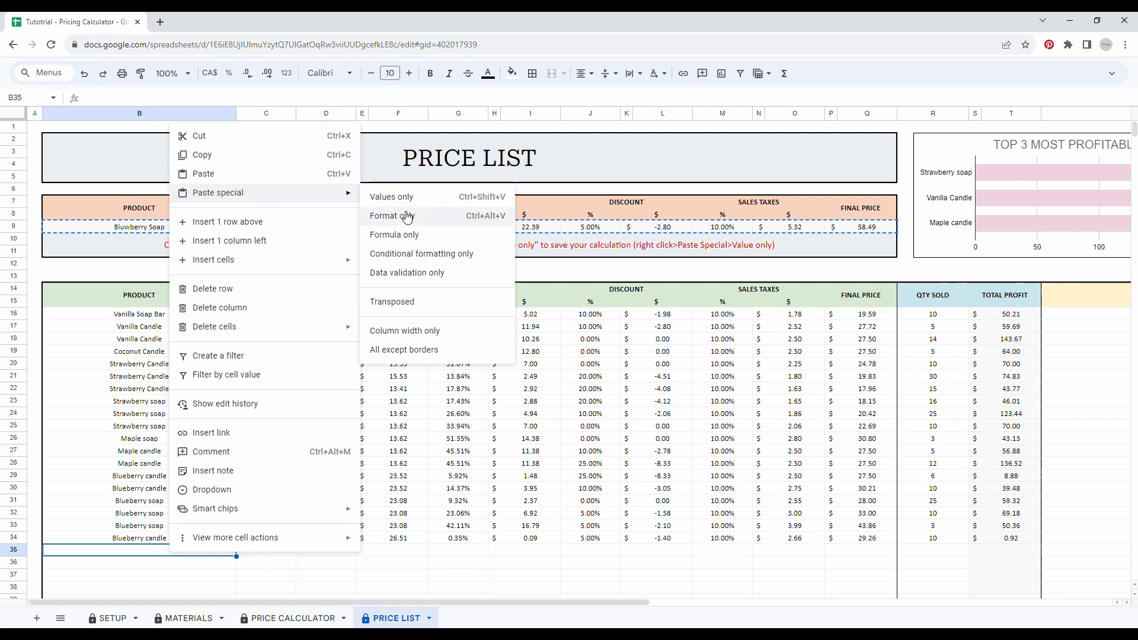
{"action": "left_click", "coordinate": [391, 196]}
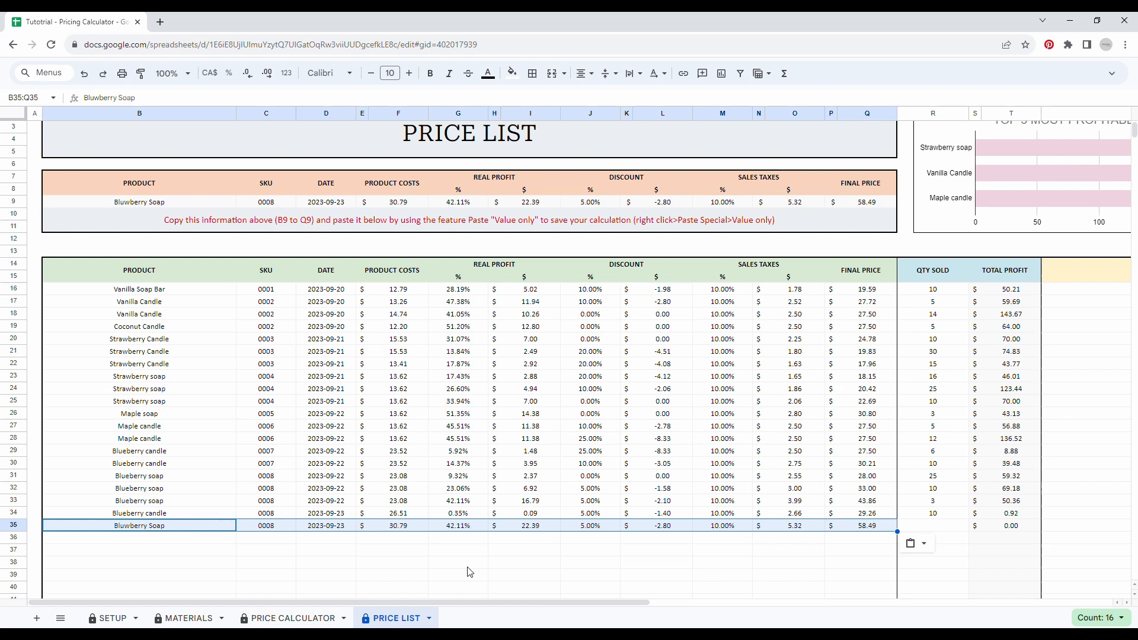
{"action": "mouse_move", "coordinate": [348, 463]}
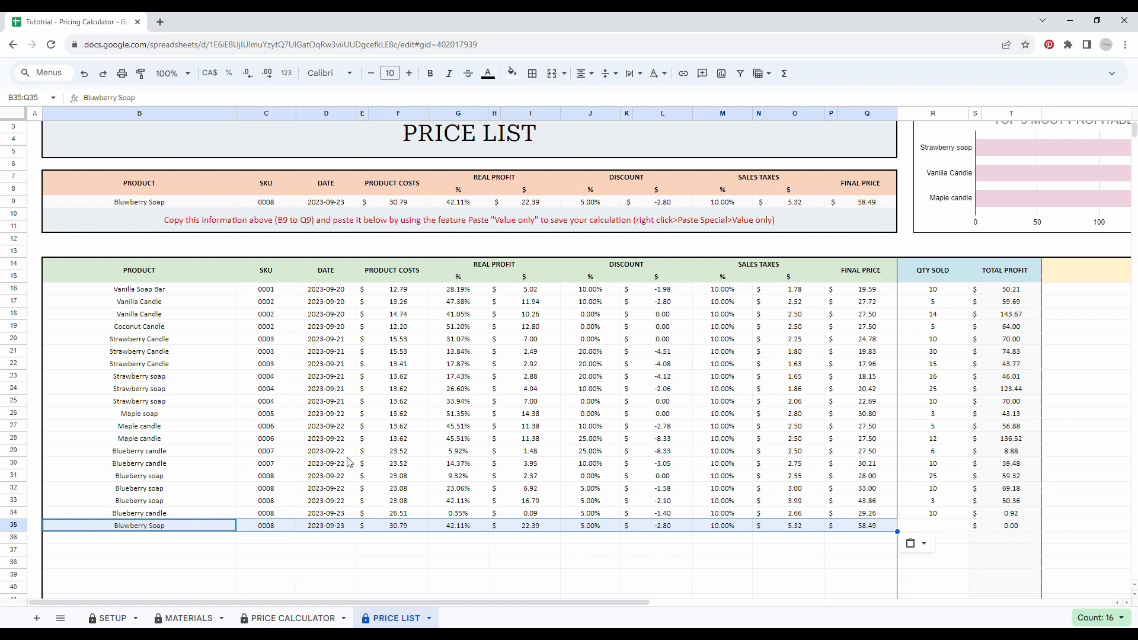
{"action": "mouse_move", "coordinate": [994, 479]}
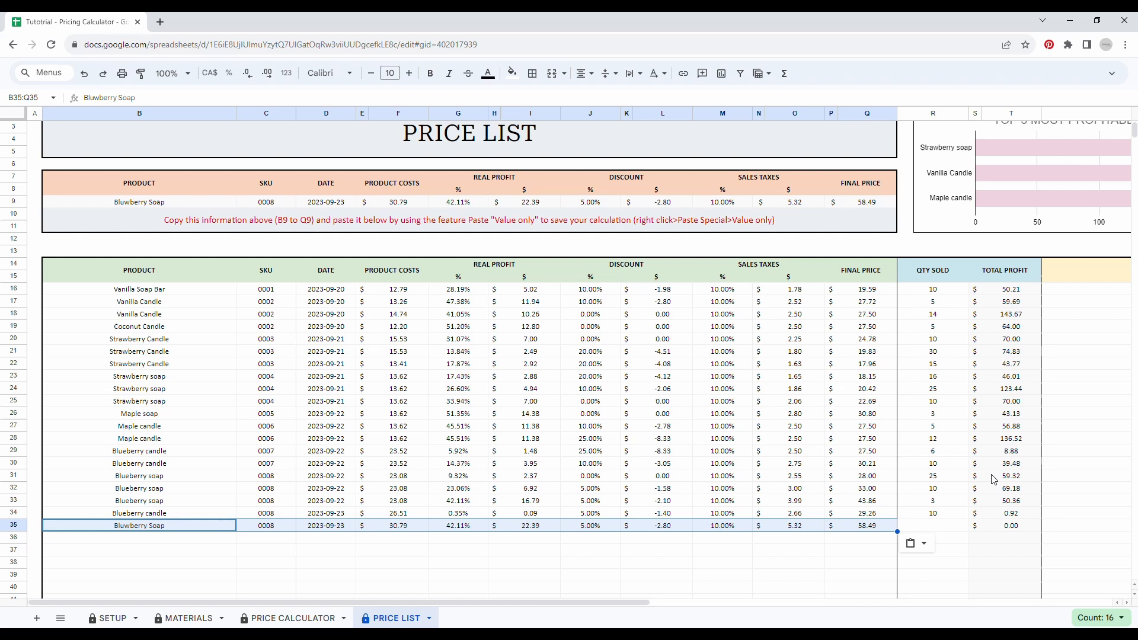
{"action": "left_click", "coordinate": [932, 525]}
{"action": "type", "text": "5"}
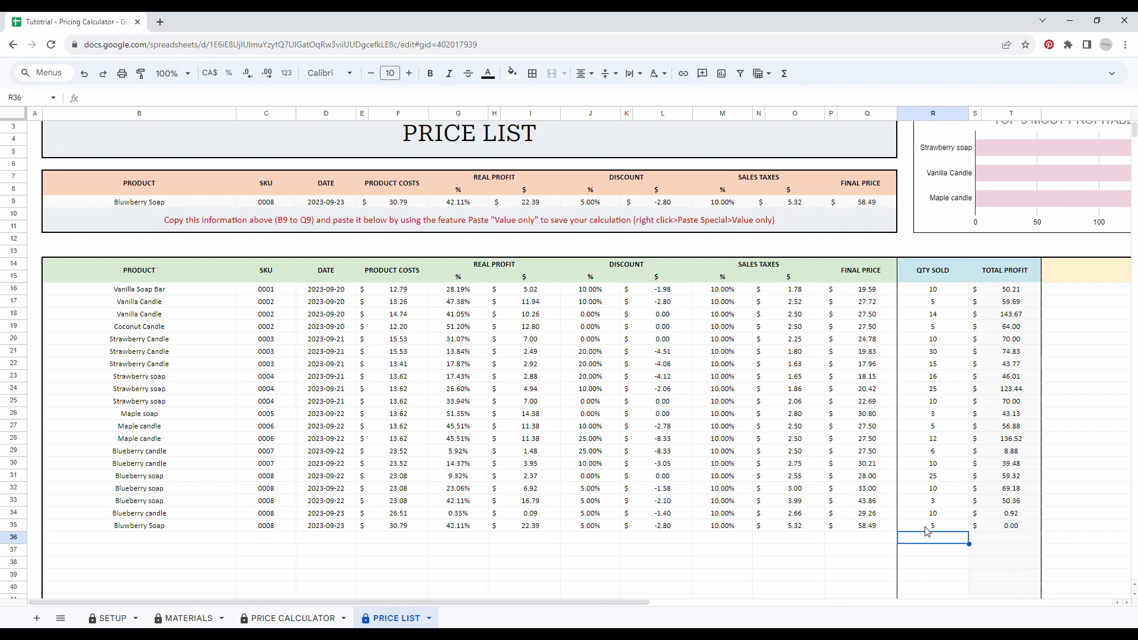
Step: Check the 5 sold in R35 and the $111.95 total profit formula in T35
{"action": "left_click", "coordinate": [932, 525]}
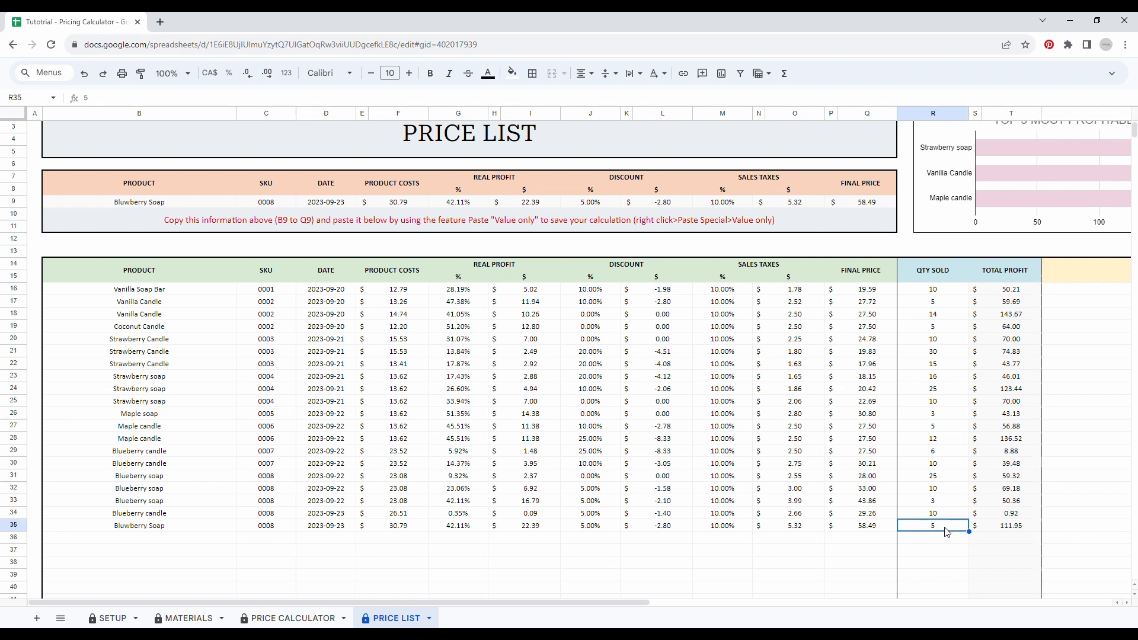
{"action": "left_click", "coordinate": [1009, 526]}
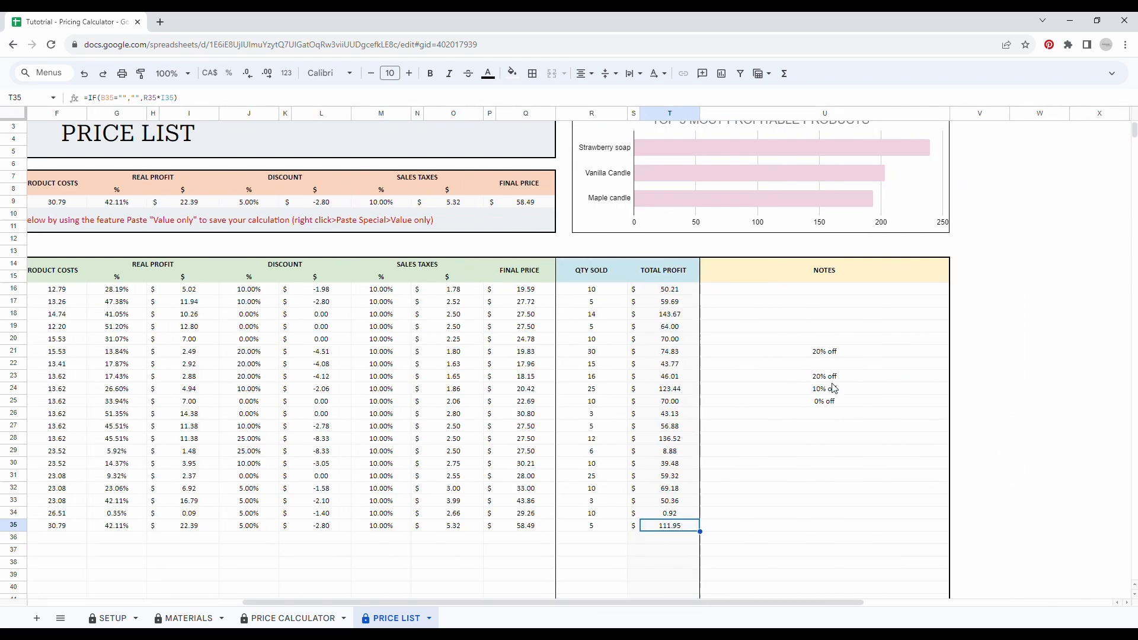
{"action": "mouse_move", "coordinate": [815, 450]}
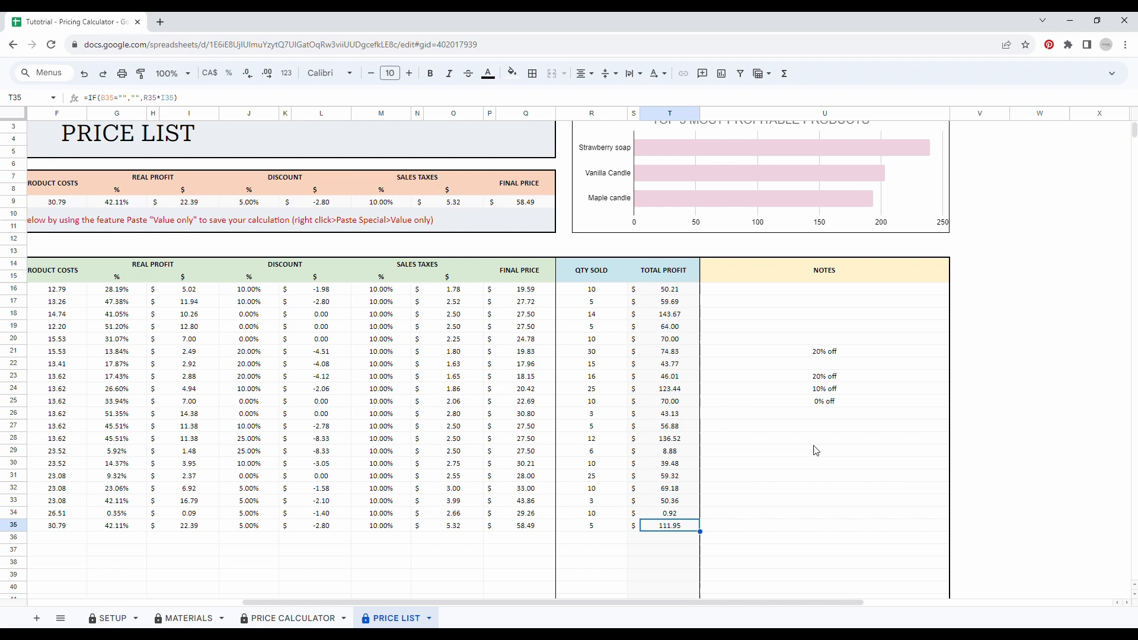
{"action": "mouse_move", "coordinate": [410, 440]}
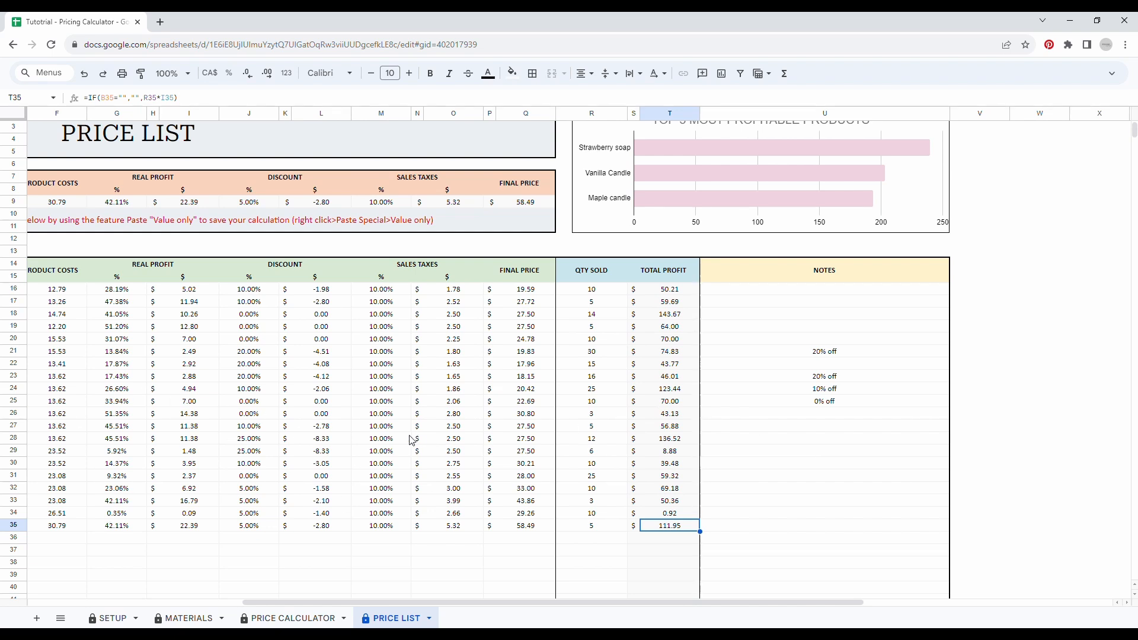
{"action": "mouse_move", "coordinate": [805, 418]}
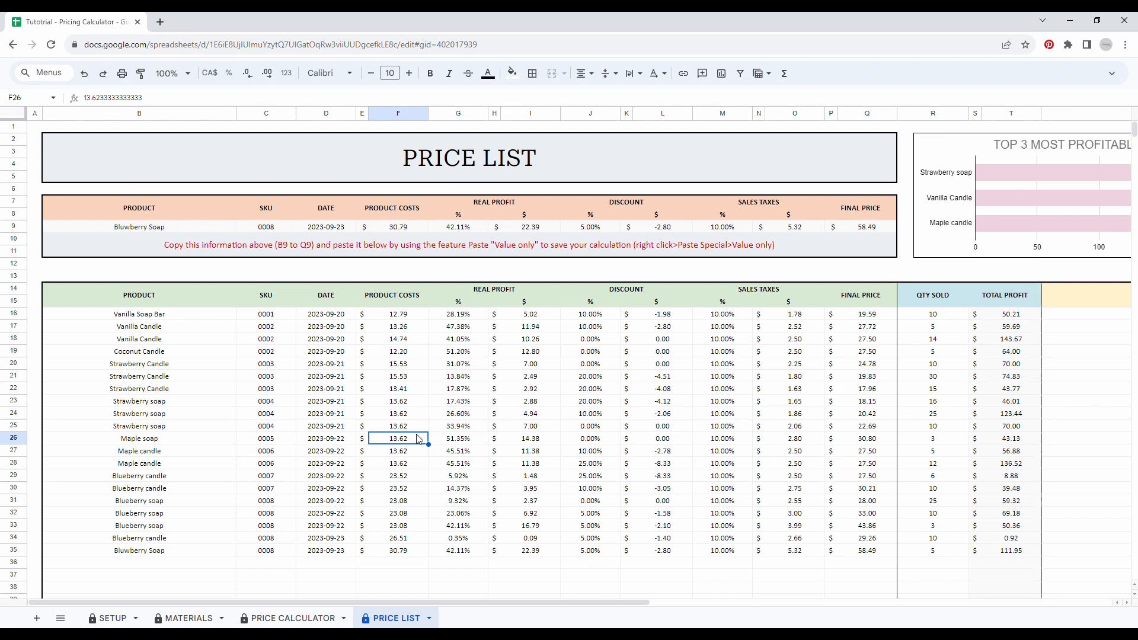
{"action": "scroll", "scroll_direction": "down", "scroll_amount": 3}
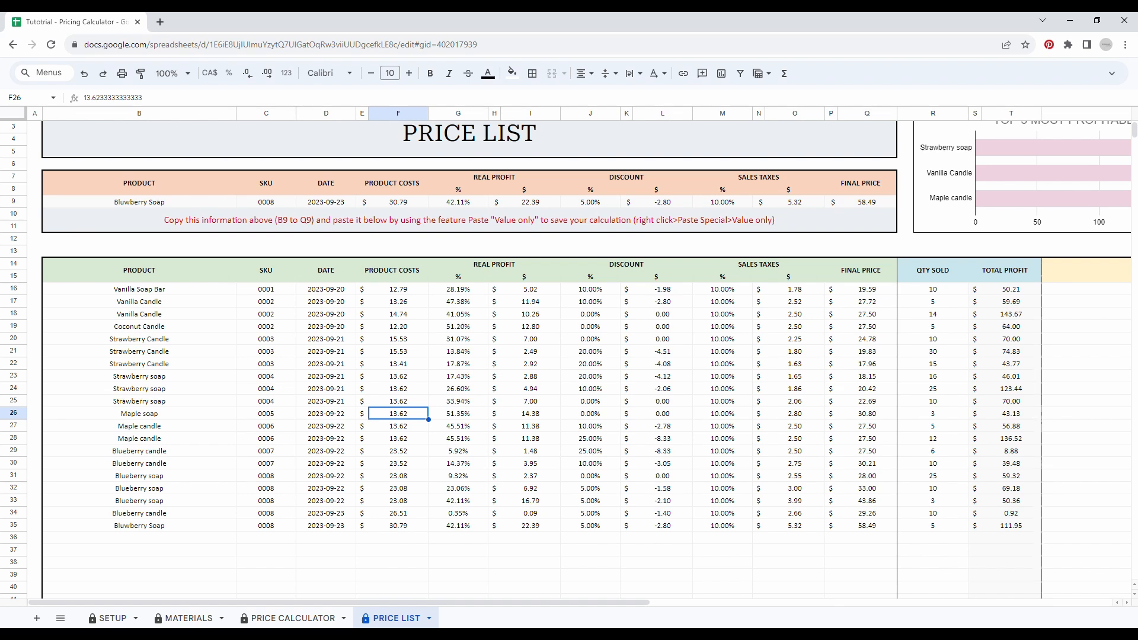
{"action": "mouse_move", "coordinate": [695, 621]}
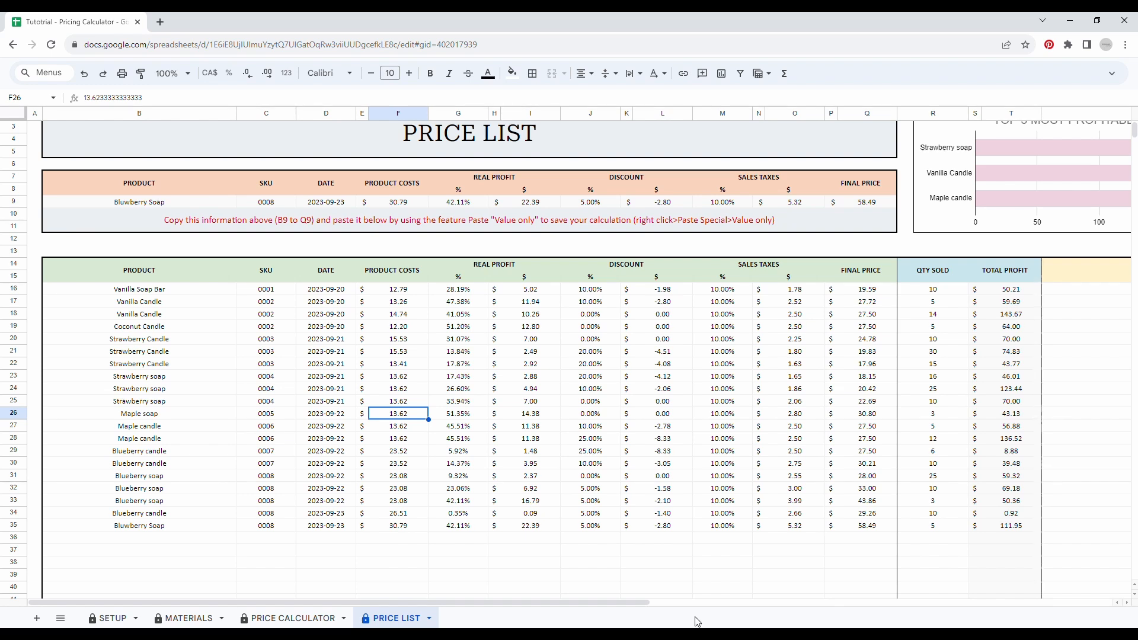